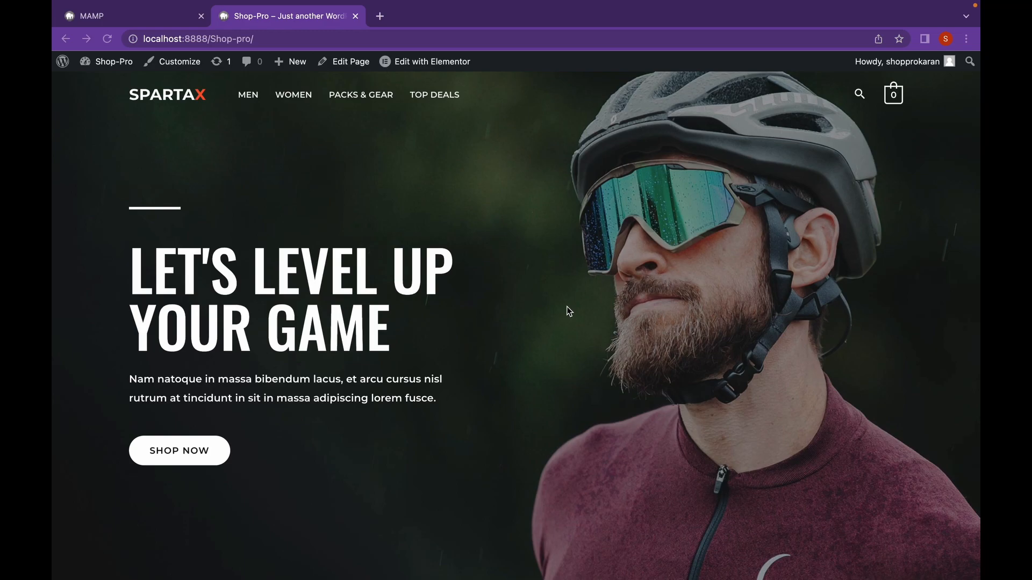
{"action": "mouse_move", "coordinate": [405, 314]}
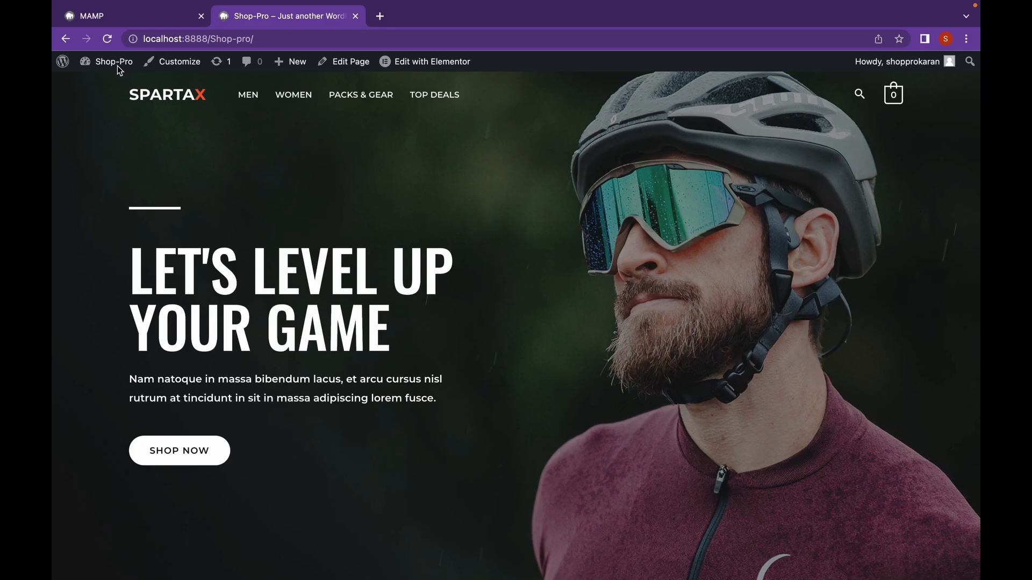
Go from the Shop-Pro storefront to the WordPress admin dashboard via the admin bar.
{"action": "left_click", "coordinate": [112, 61]}
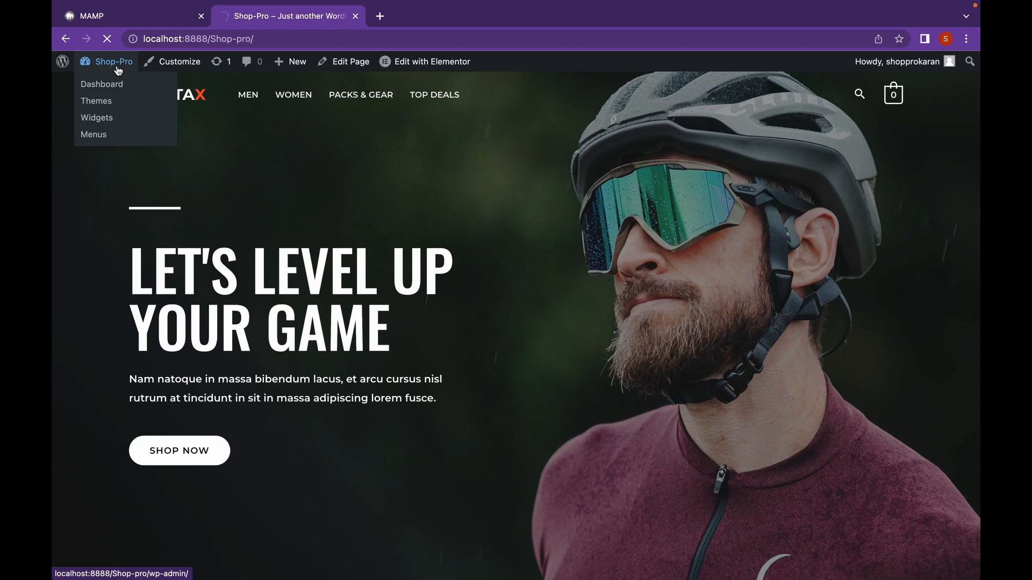
{"action": "left_click", "coordinate": [101, 83]}
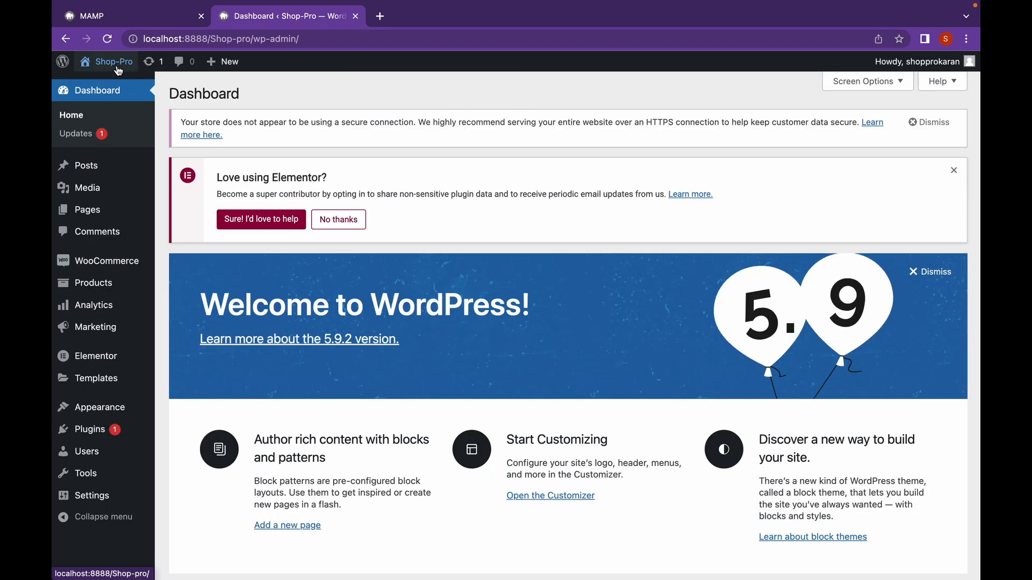
{"action": "mouse_move", "coordinate": [289, 90]}
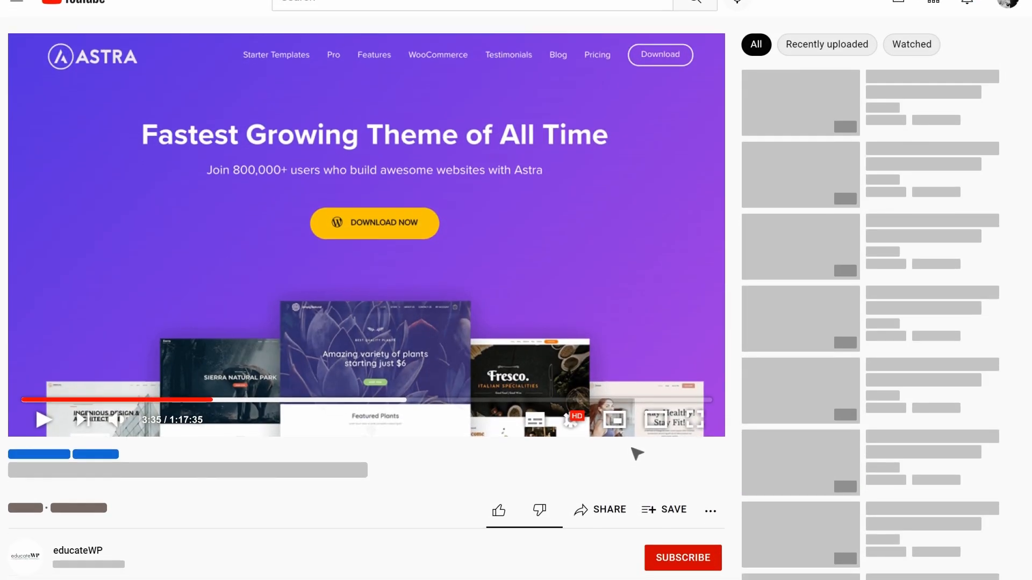
Choose Buy Now on the Essential one-website plan ($49/year) to reach checkout.
{"action": "scroll", "scroll_direction": "down", "scroll_amount": 3}
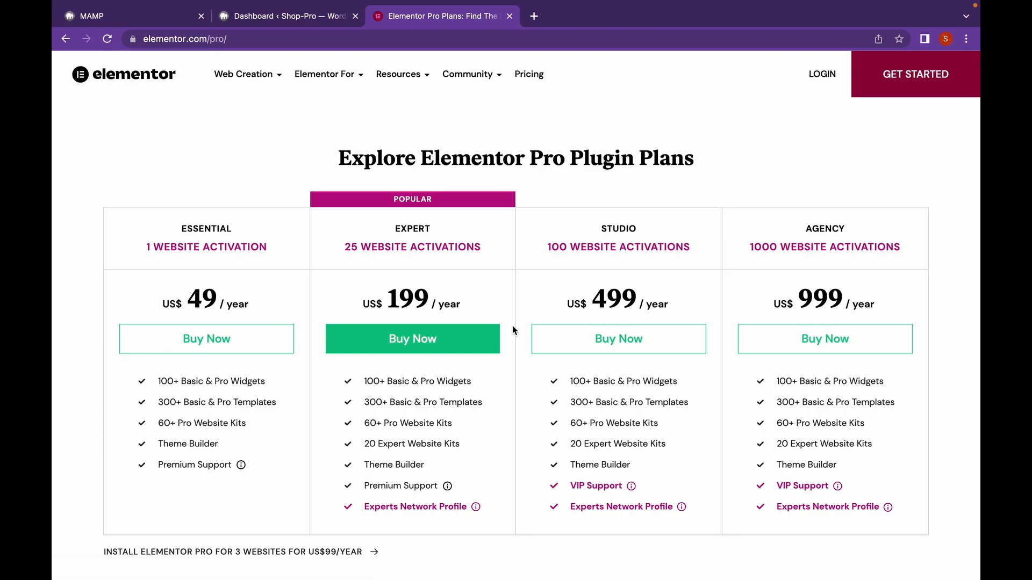
{"action": "left_click", "coordinate": [206, 338]}
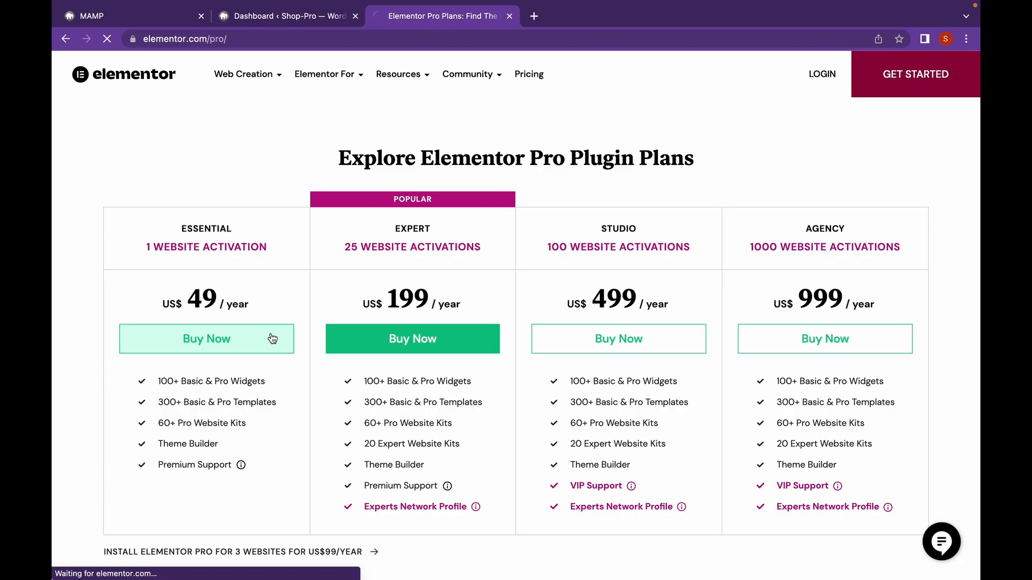
{"action": "mouse_move", "coordinate": [523, 336]}
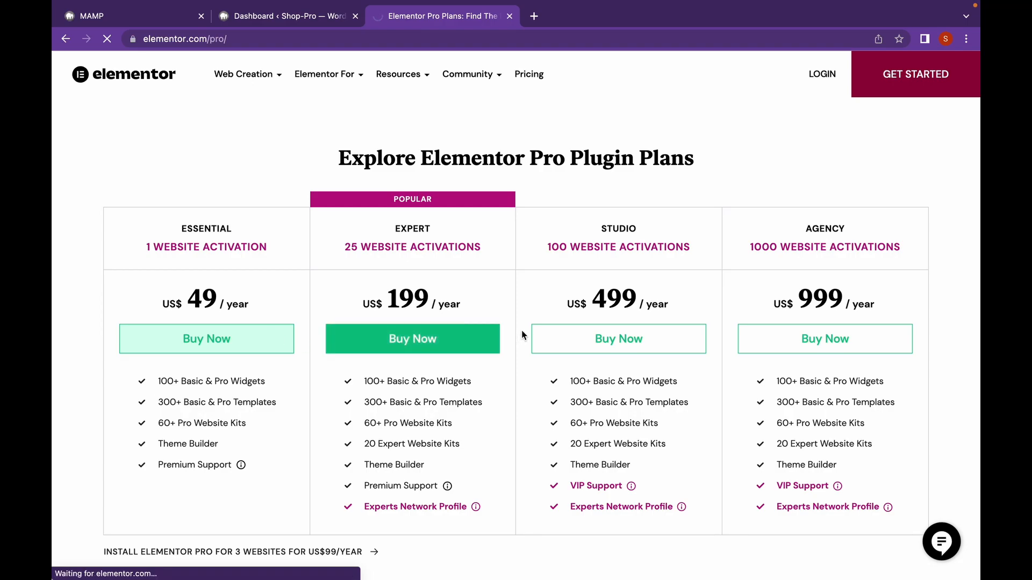
{"action": "left_click", "coordinate": [206, 338]}
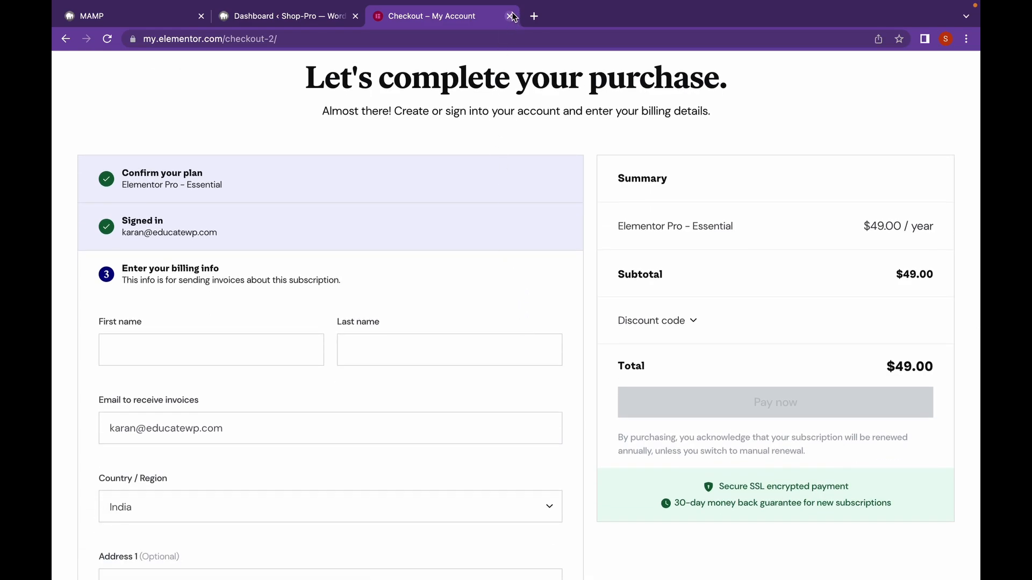
Close the checkout and reach the plugin zip upload form under Plugins > Add New.
{"action": "left_click", "coordinate": [511, 16]}
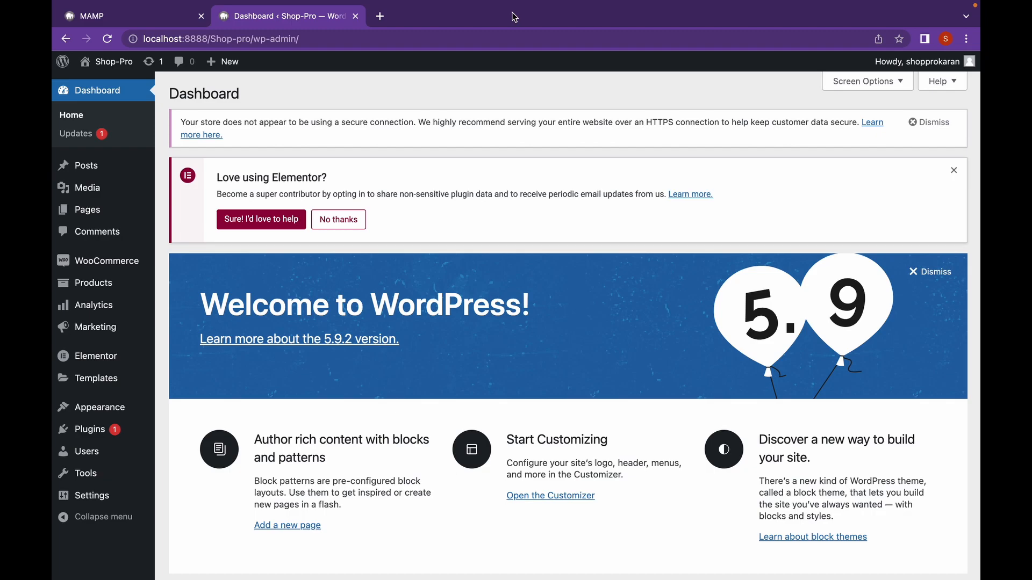
{"action": "mouse_move", "coordinate": [478, 39]}
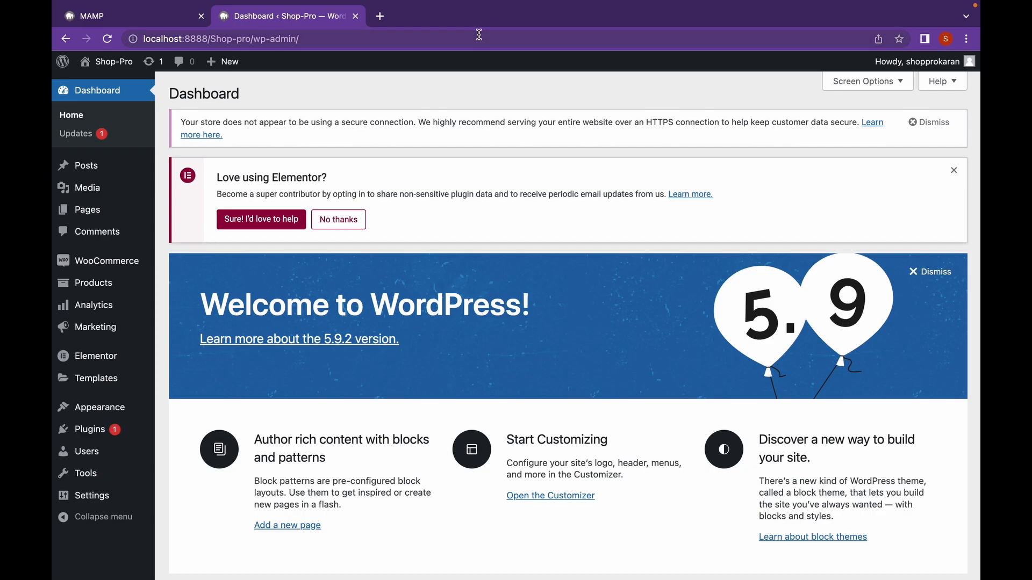
{"action": "mouse_move", "coordinate": [90, 429]}
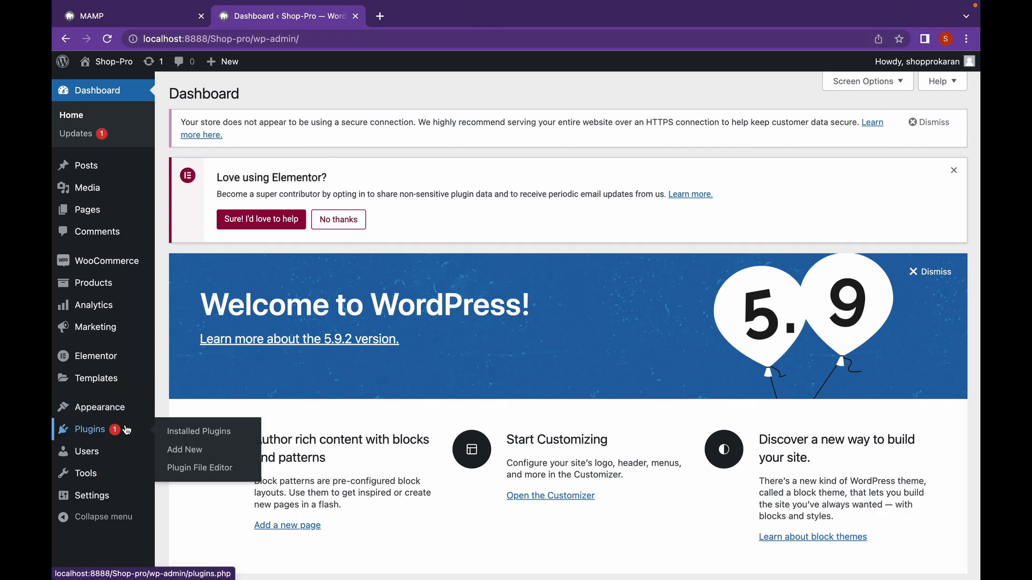
{"action": "left_click", "coordinate": [185, 449]}
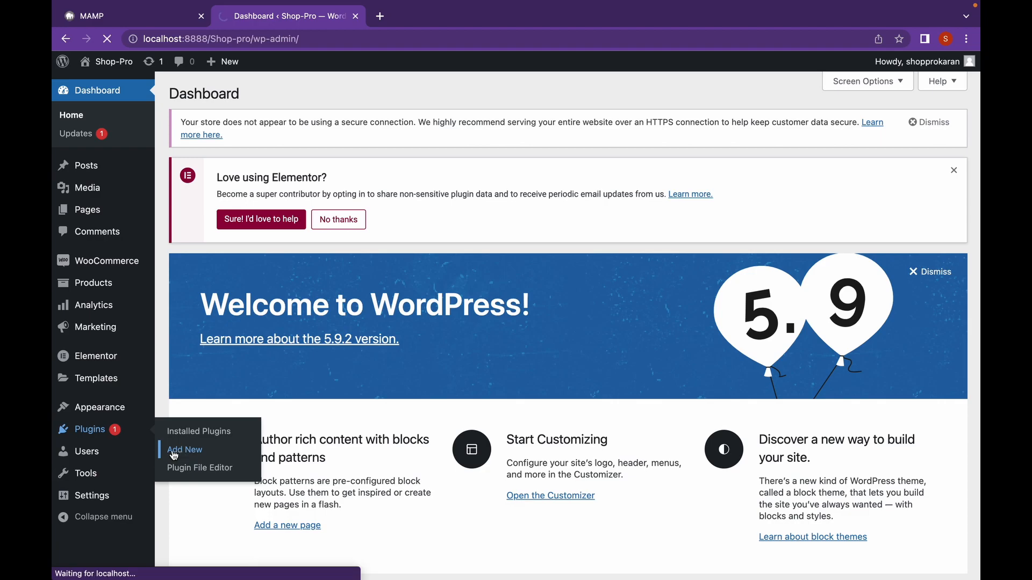
{"action": "left_click", "coordinate": [185, 449]}
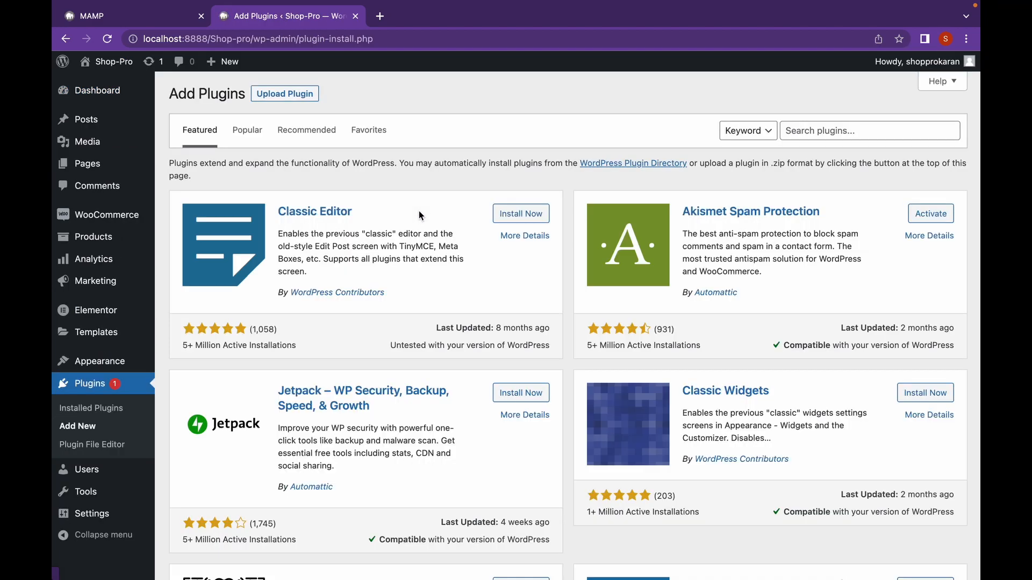
{"action": "left_click", "coordinate": [284, 93]}
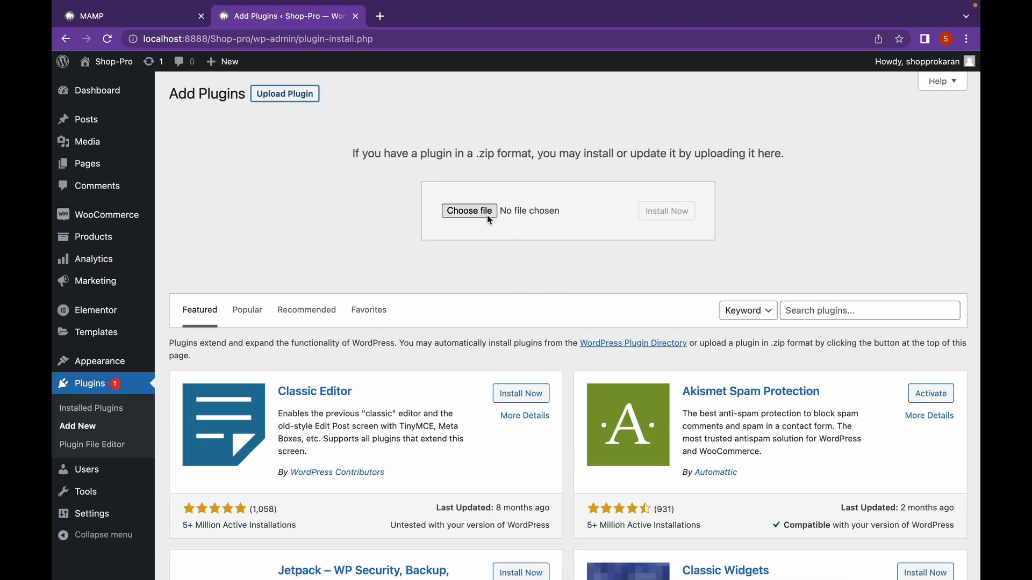
{"action": "left_click", "coordinate": [469, 211]}
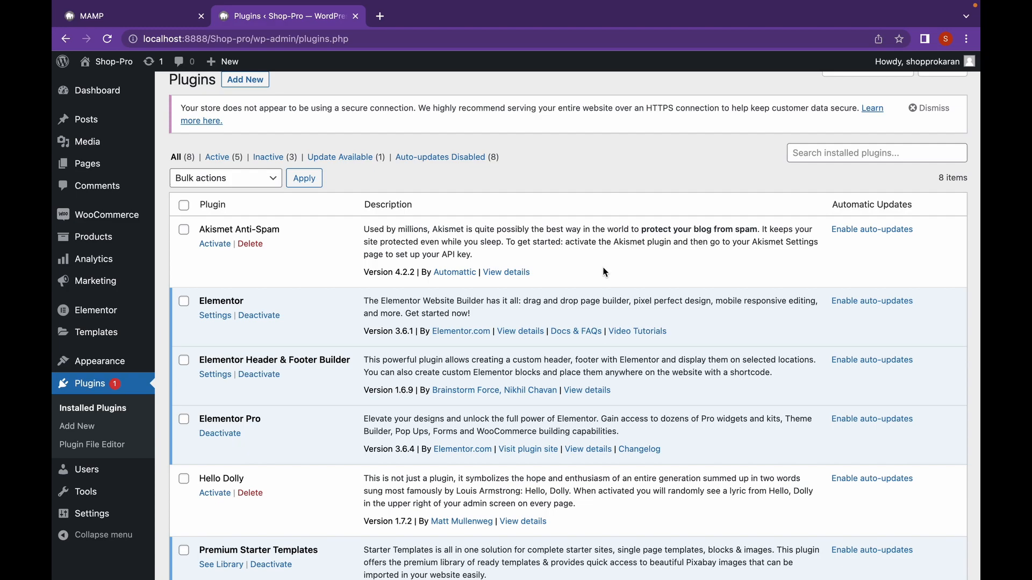
{"action": "mouse_move", "coordinate": [292, 449]}
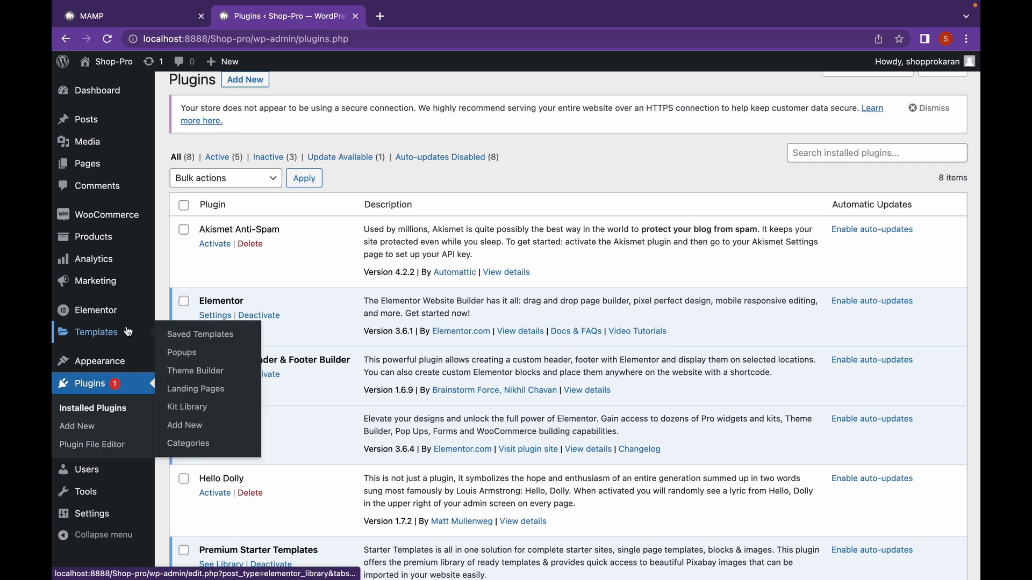
{"action": "mouse_move", "coordinate": [182, 353]}
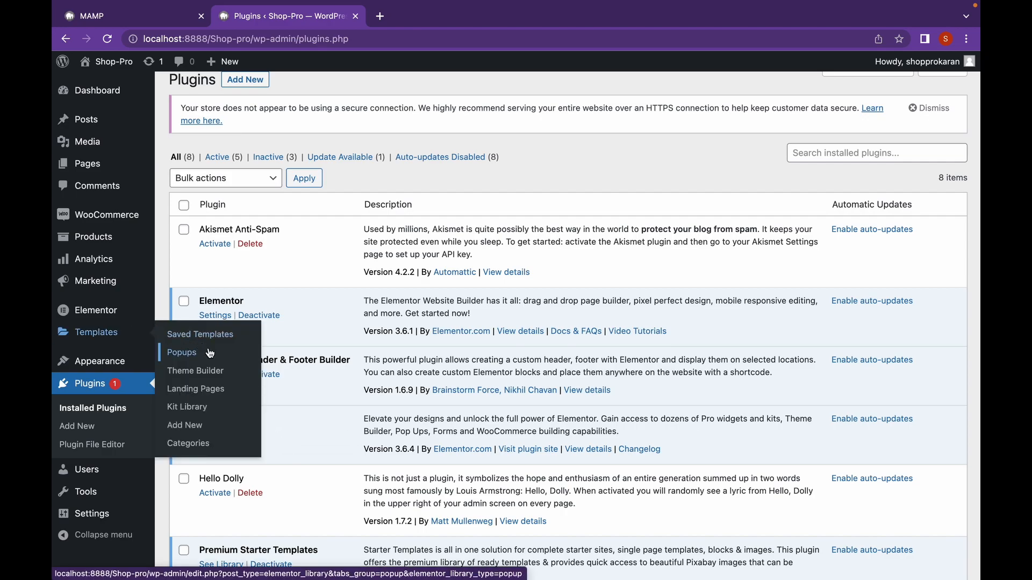
Go to Templates > Popups and start a new popup template.
{"action": "left_click", "coordinate": [181, 353]}
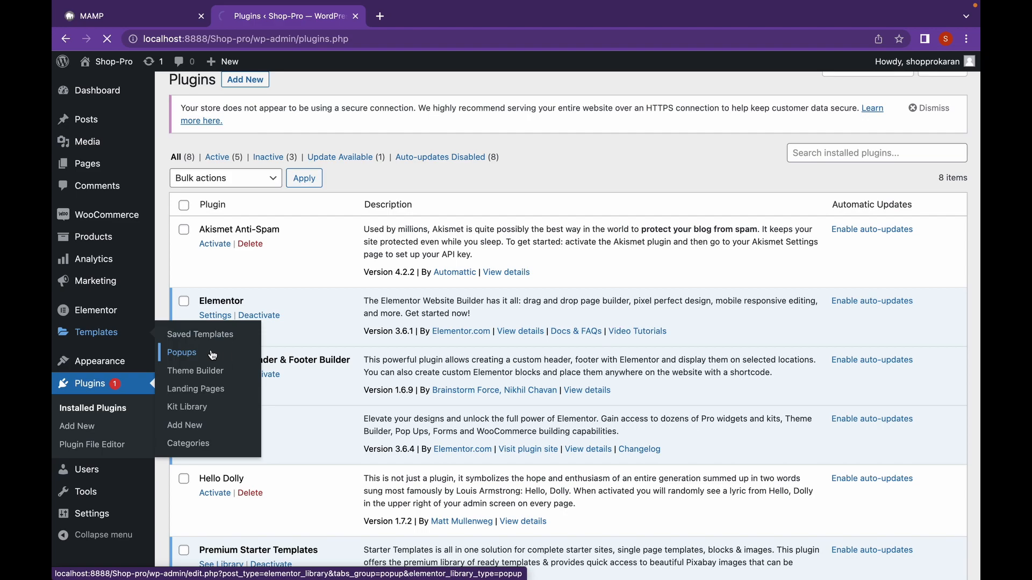
{"action": "left_click", "coordinate": [181, 352]}
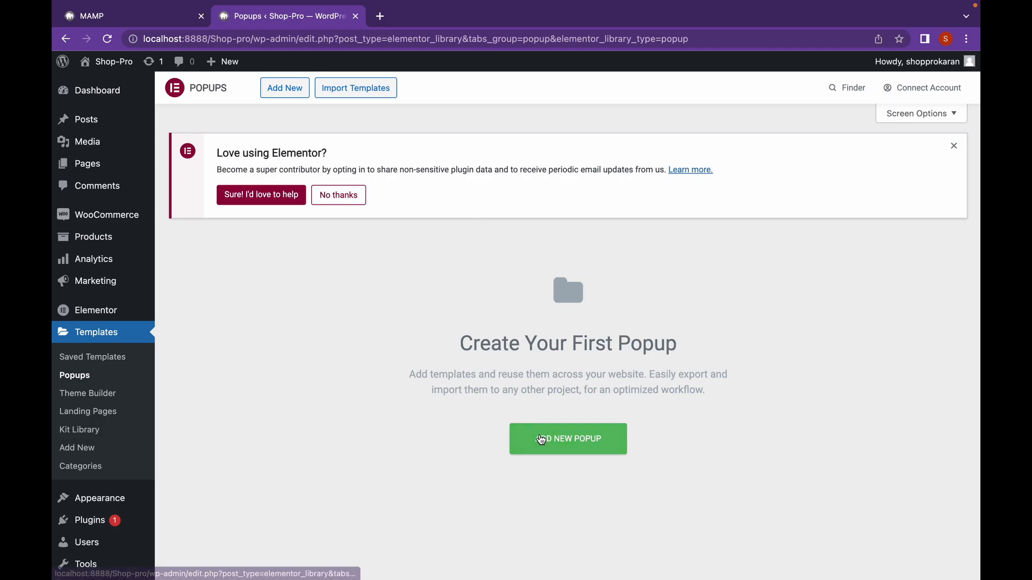
{"action": "left_click", "coordinate": [567, 439]}
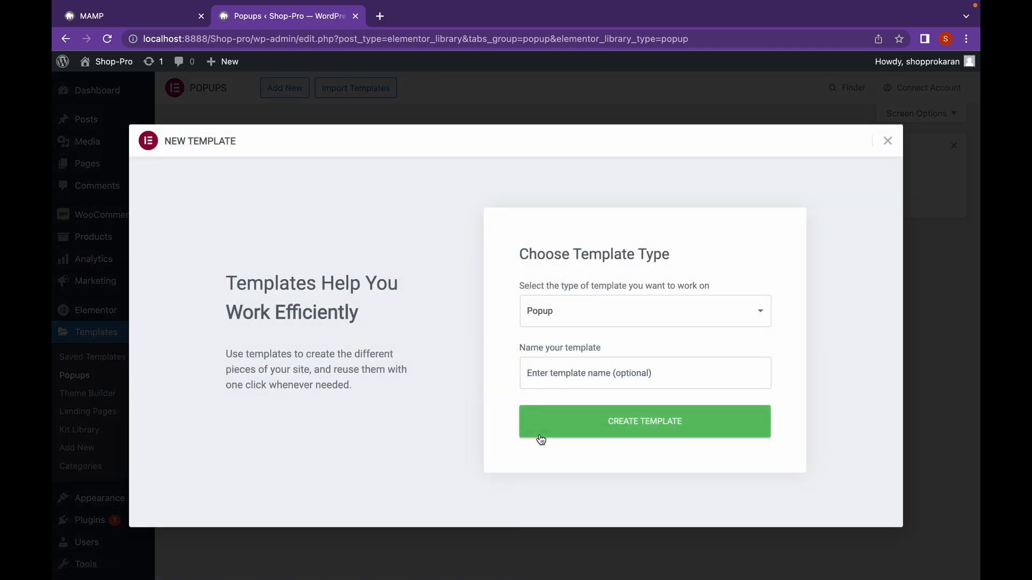
Name the template 'sign-up popup' and create it, opening the Elementor editor.
{"action": "left_click", "coordinate": [643, 373]}
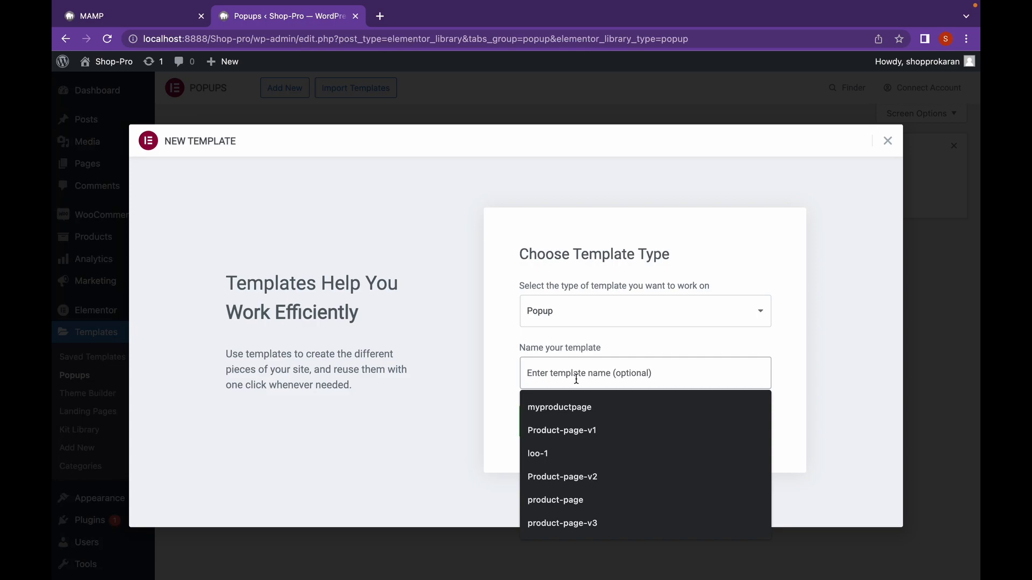
{"action": "type", "text": "sign-up popup"}
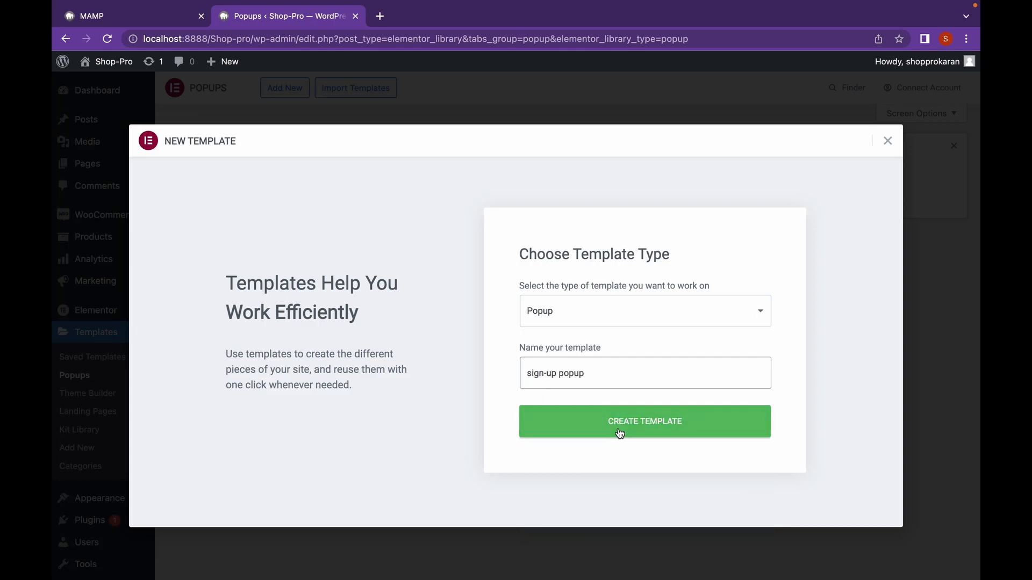
{"action": "left_click", "coordinate": [643, 421]}
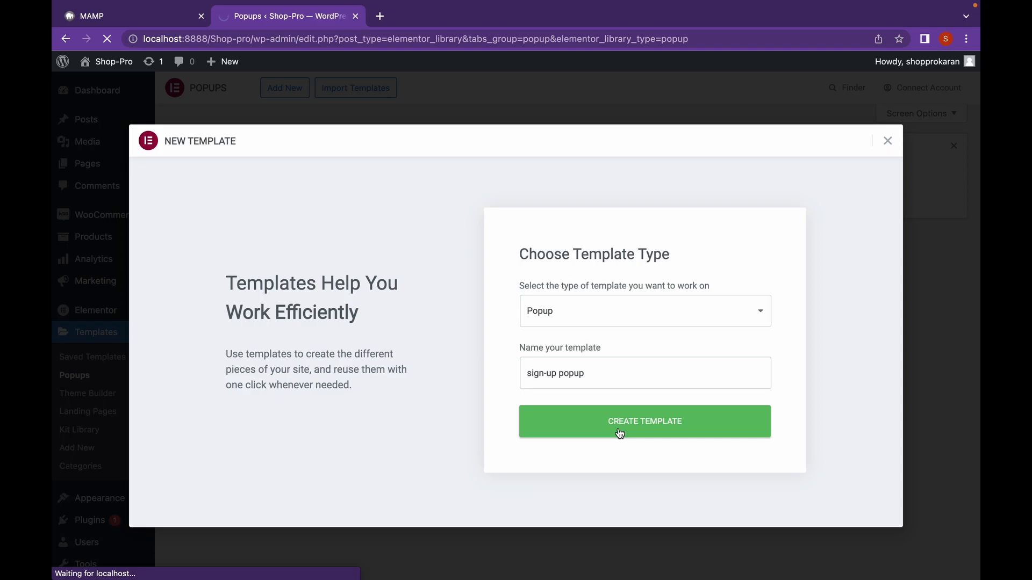
{"action": "left_click", "coordinate": [643, 421]}
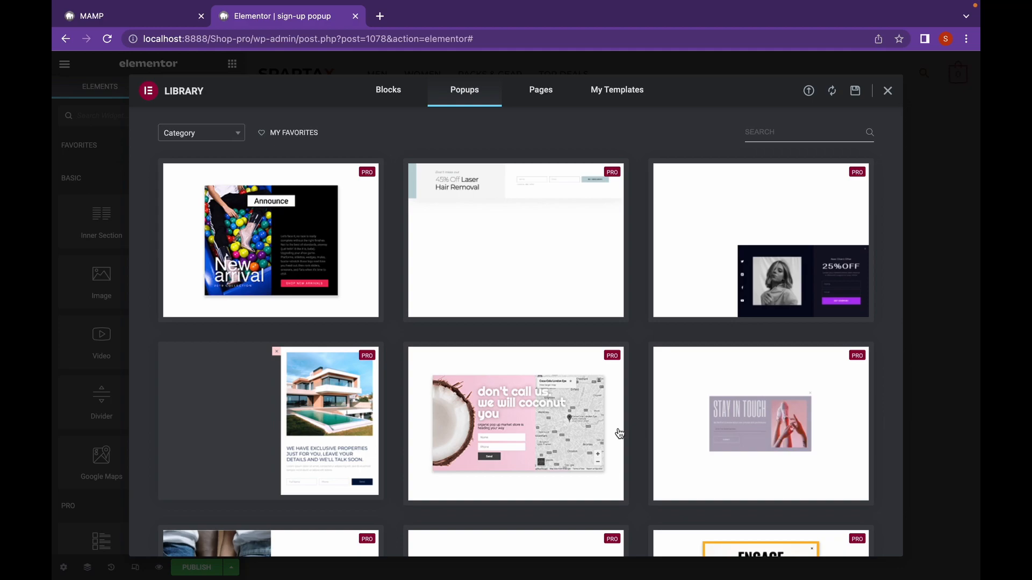
Browse the ready-made popup designs, then close the library keeping the empty popup.
{"action": "scroll", "scroll_direction": "down", "scroll_amount": 3}
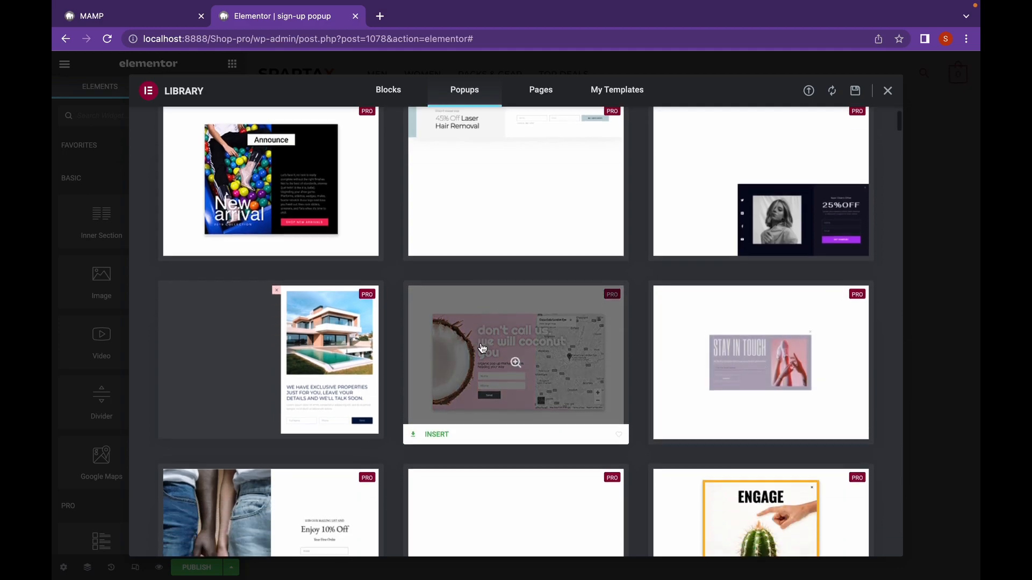
{"action": "scroll", "scroll_direction": "down", "scroll_amount": 3}
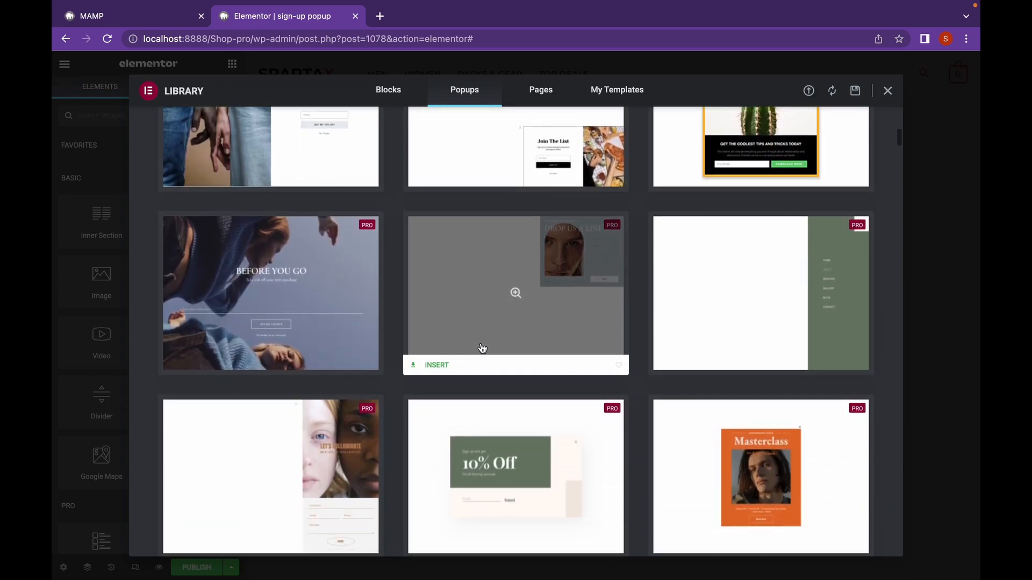
{"action": "scroll", "scroll_direction": "down", "scroll_amount": 3}
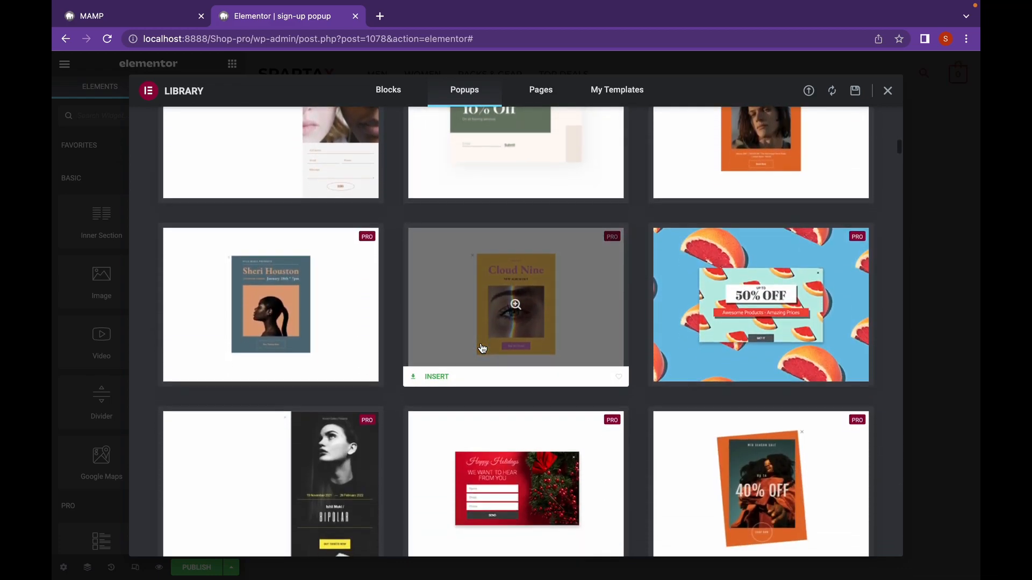
{"action": "scroll", "scroll_direction": "down", "scroll_amount": 3}
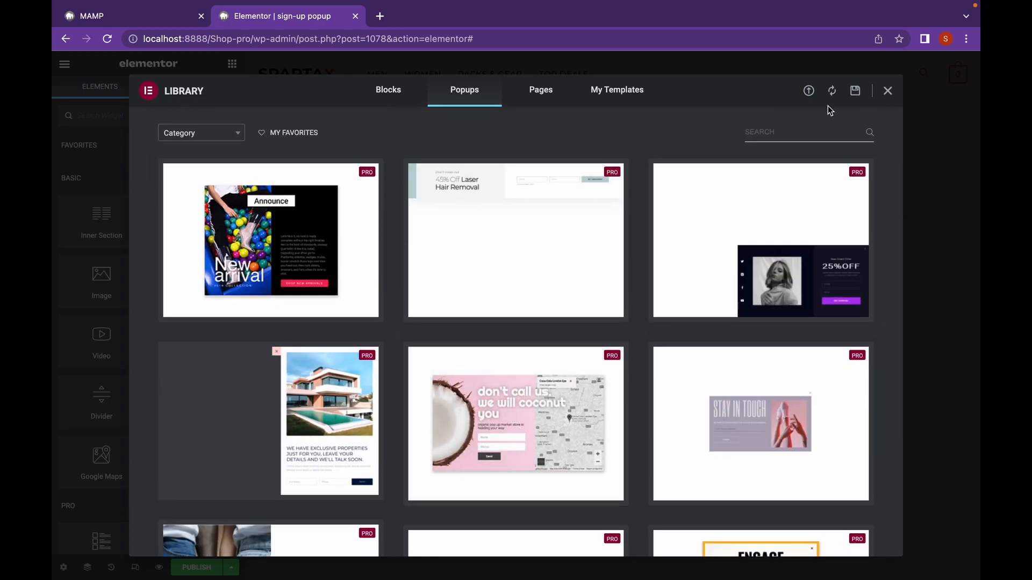
{"action": "left_click", "coordinate": [888, 90]}
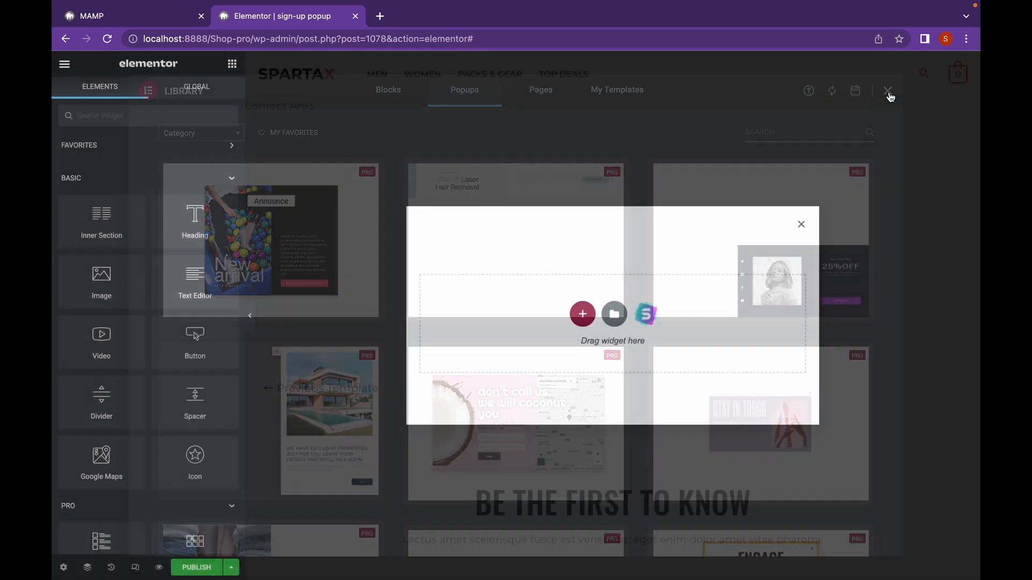
In Popup Settings, set the popup width to 90 vw.
{"action": "left_click", "coordinate": [888, 90]}
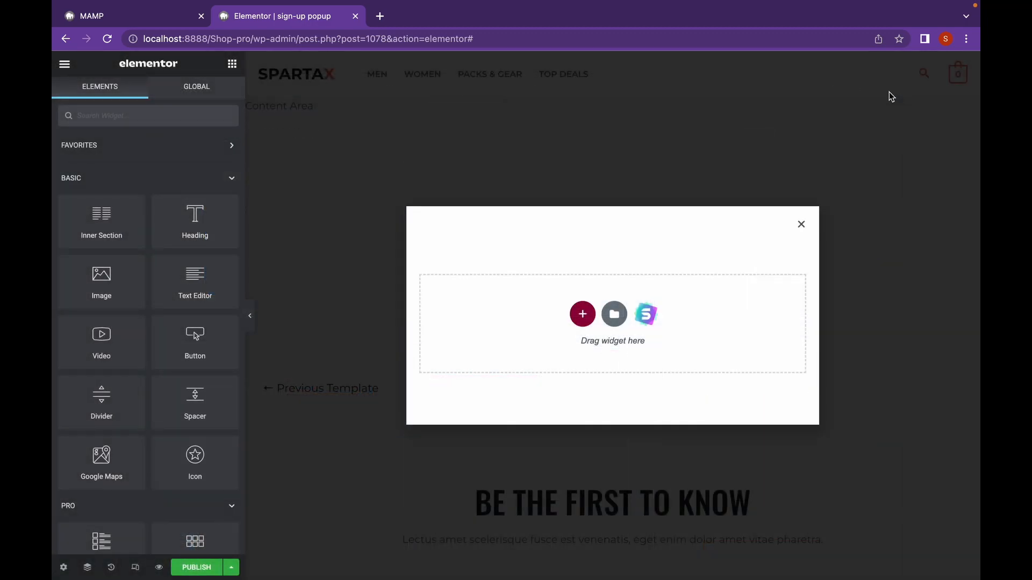
{"action": "mouse_move", "coordinate": [490, 214]}
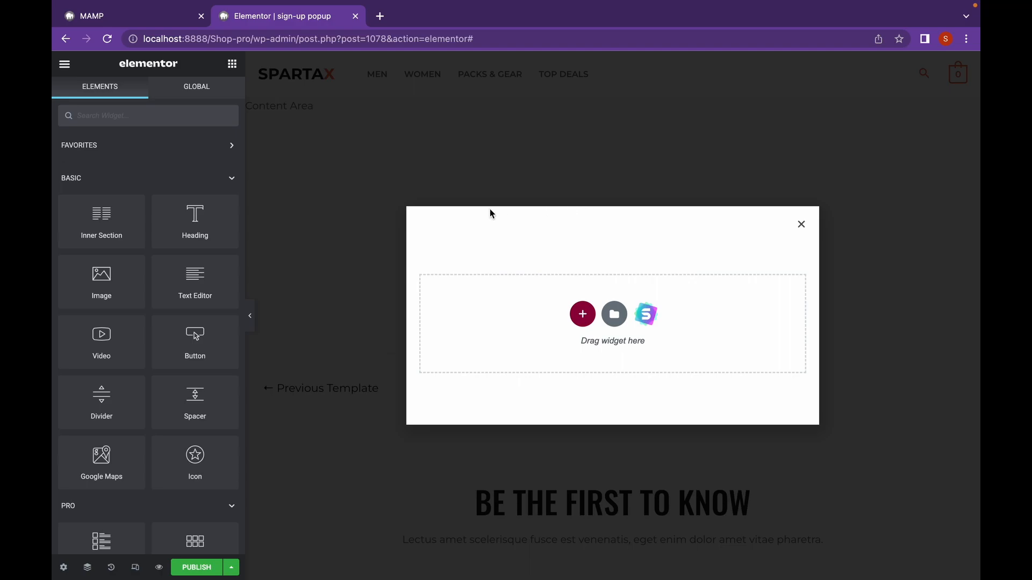
{"action": "mouse_move", "coordinate": [398, 401]}
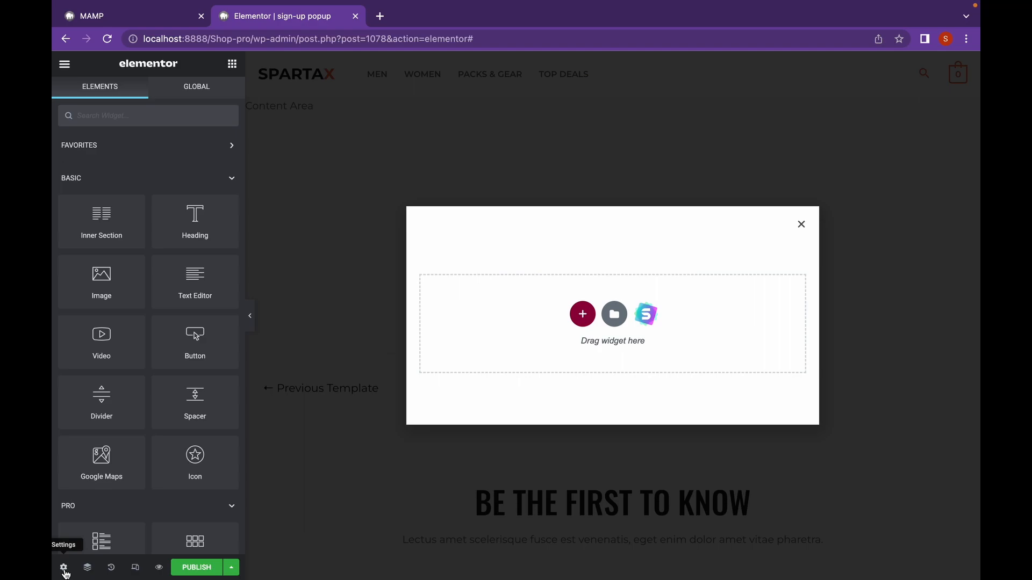
{"action": "left_click", "coordinate": [64, 568]}
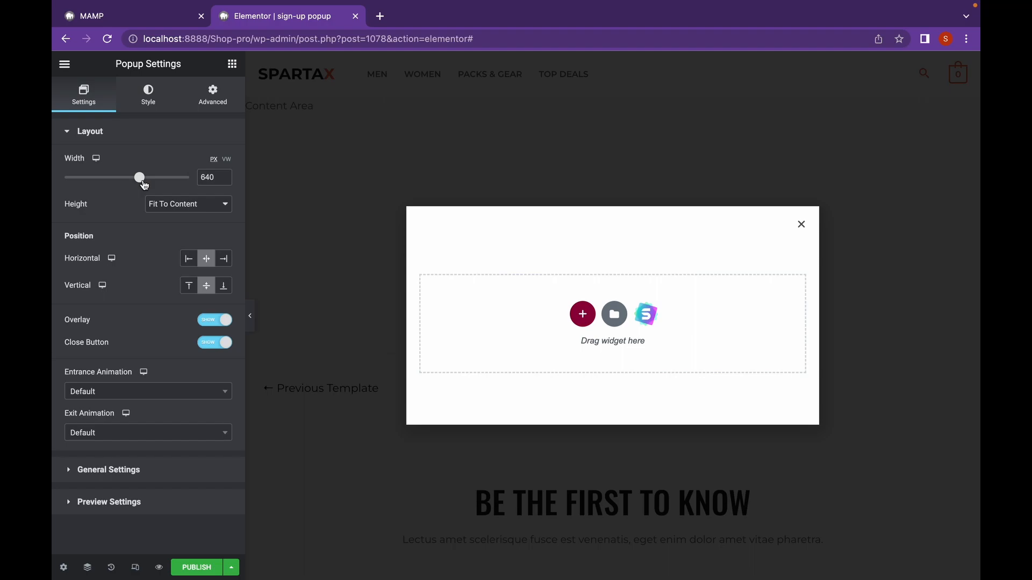
{"action": "mouse_move", "coordinate": [189, 194]}
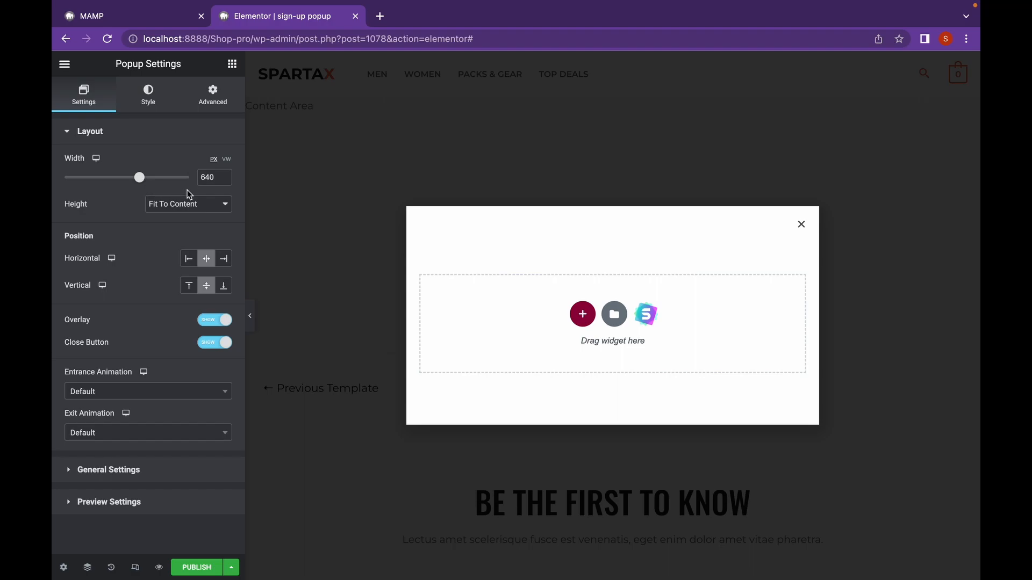
{"action": "mouse_move", "coordinate": [230, 162]}
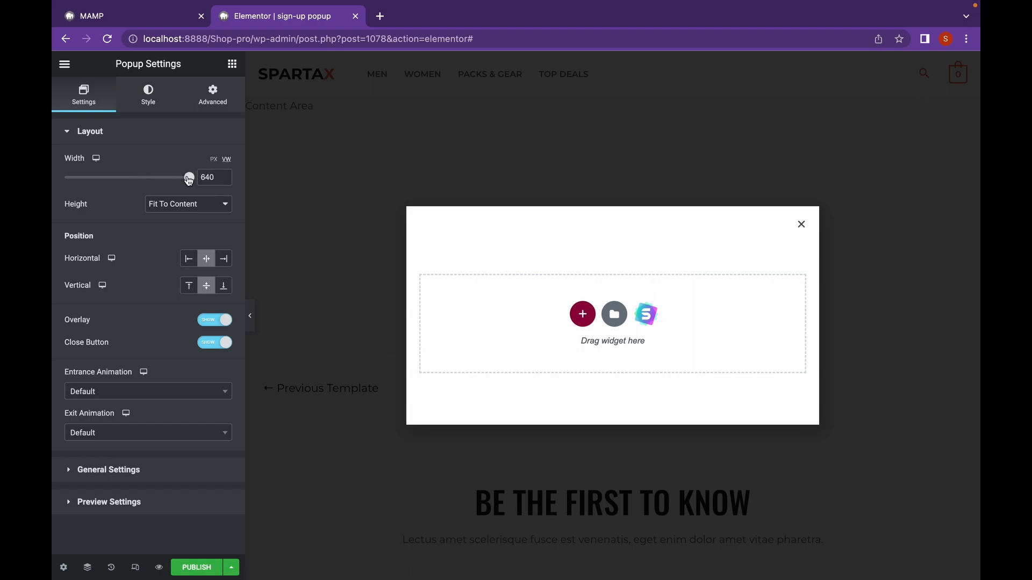
{"action": "left_click_drag", "start_coordinate": [189, 177], "coordinate": [192, 177]}
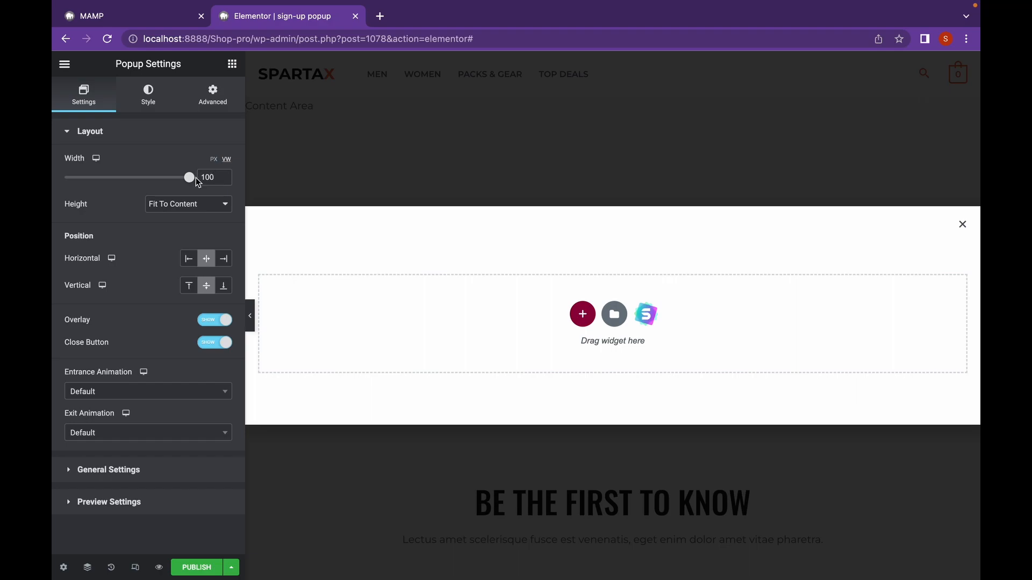
{"action": "left_click_drag", "start_coordinate": [190, 177], "coordinate": [175, 178]}
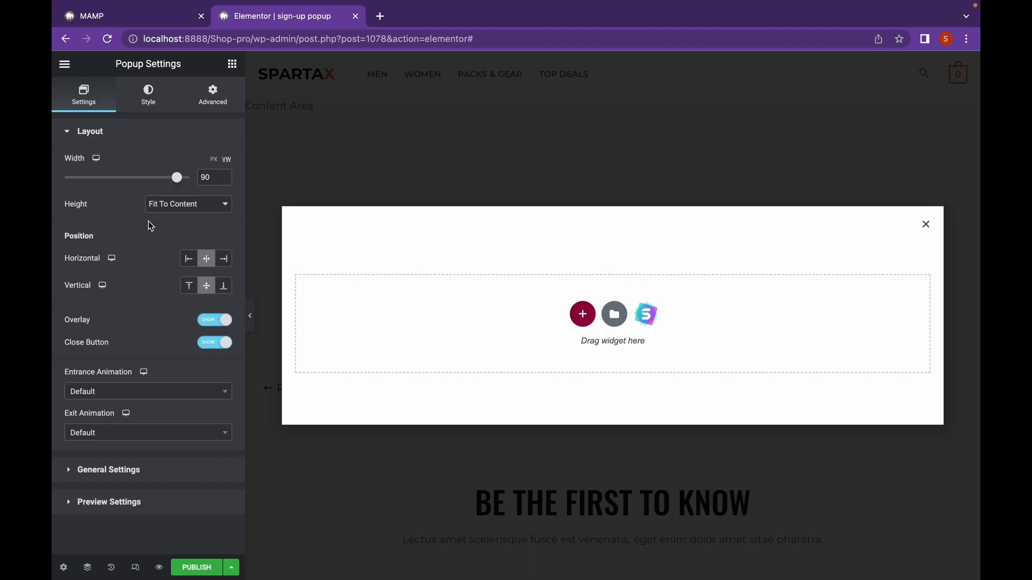
Give the popup a custom height of 436 px.
{"action": "left_click", "coordinate": [187, 205]}
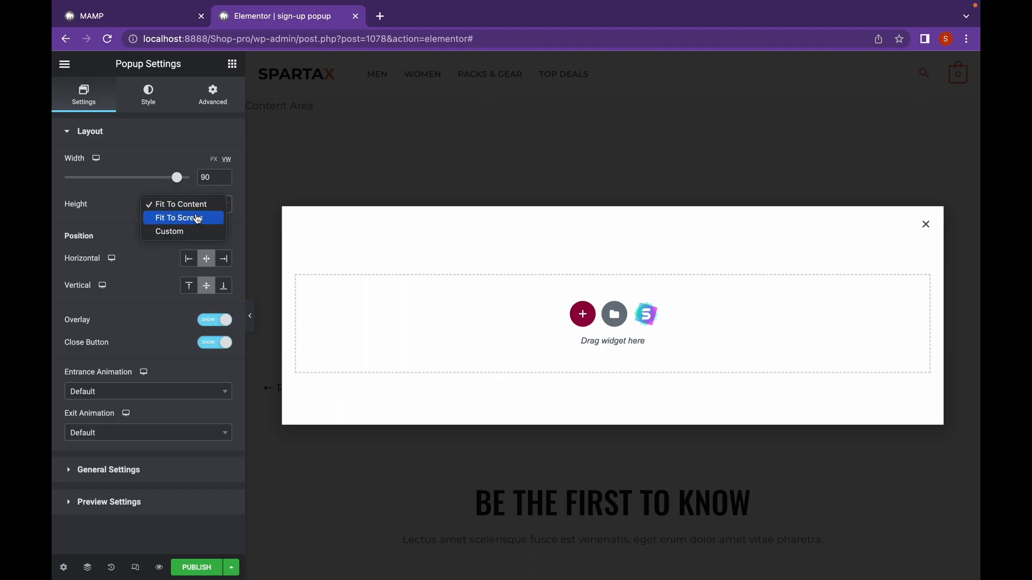
{"action": "left_click", "coordinate": [175, 218]}
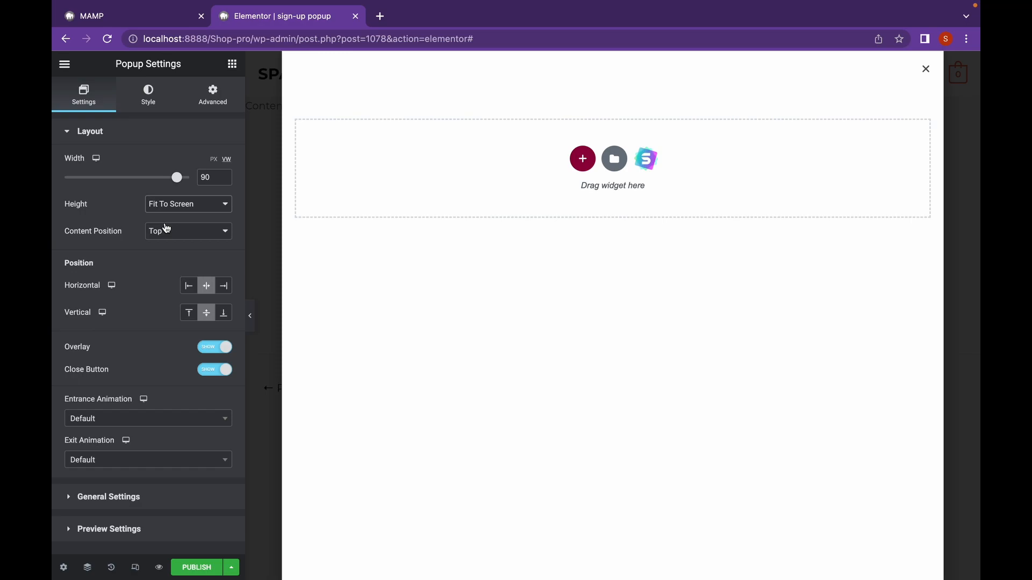
{"action": "mouse_move", "coordinate": [216, 213]}
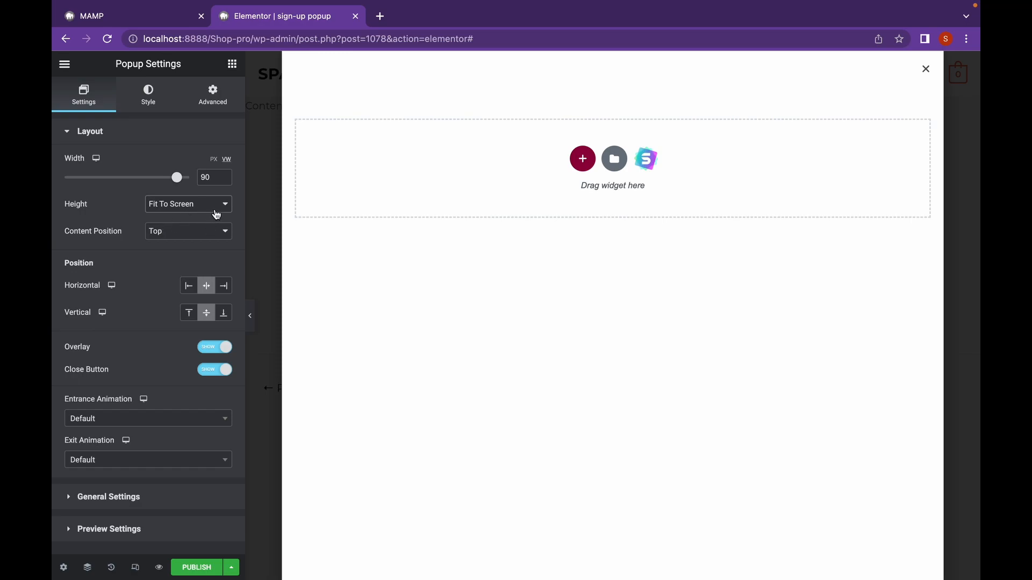
{"action": "left_click", "coordinate": [187, 203]}
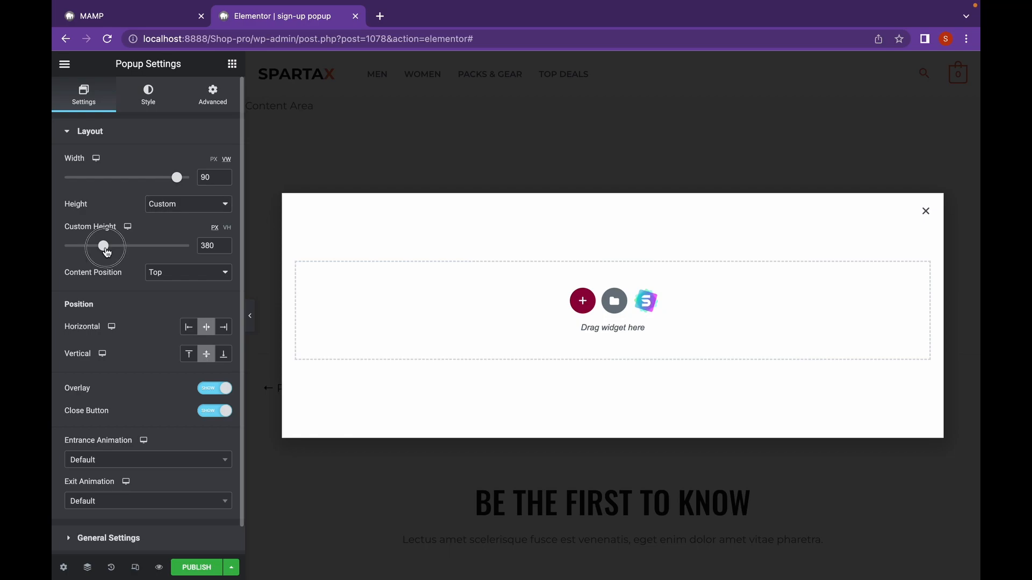
{"action": "left_click_drag", "start_coordinate": [103, 245], "coordinate": [111, 245]}
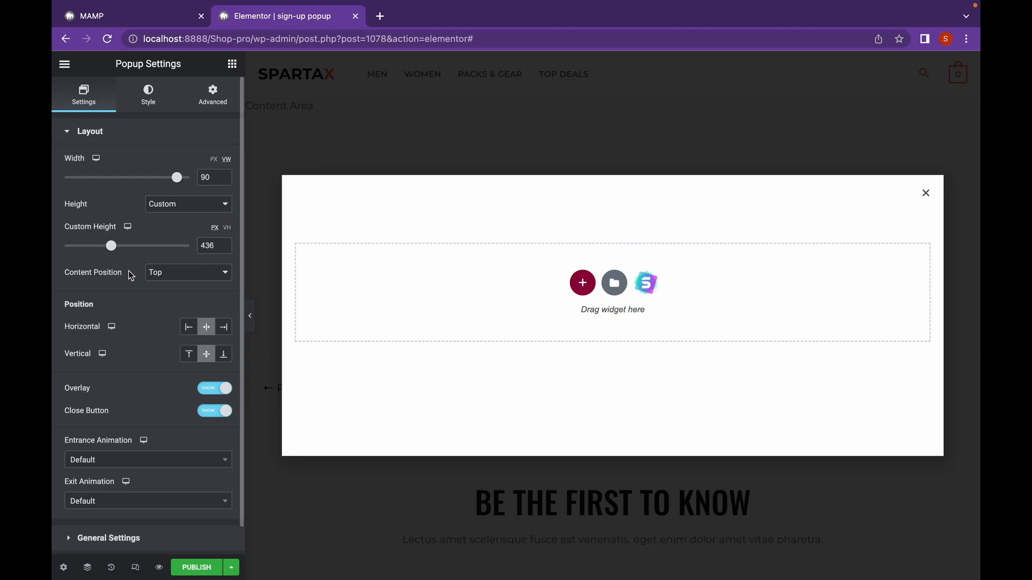
Keep the popup centred horizontally and vertically after trying a left alignment.
{"action": "left_click", "coordinate": [187, 272]}
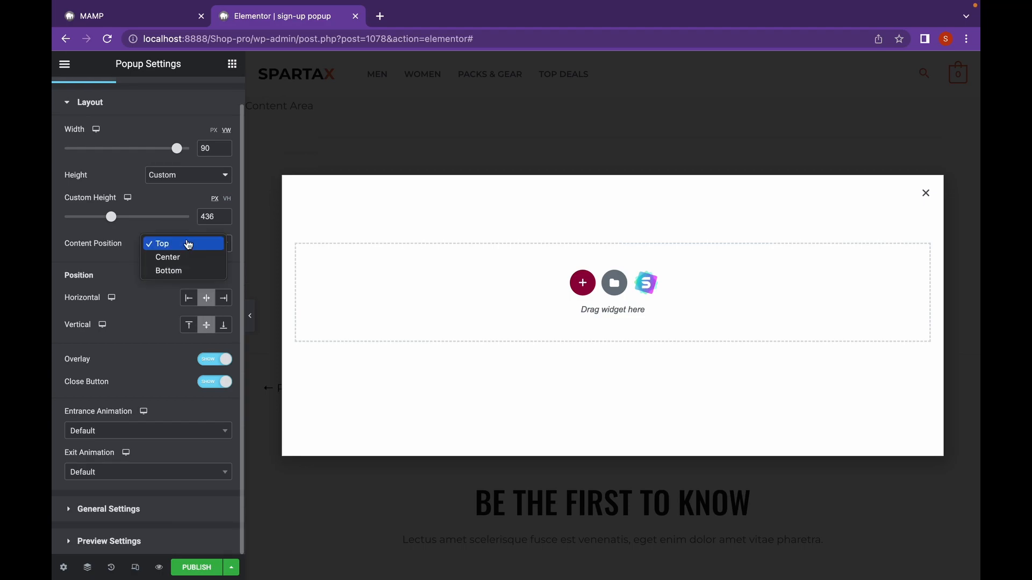
{"action": "mouse_move", "coordinate": [93, 256]}
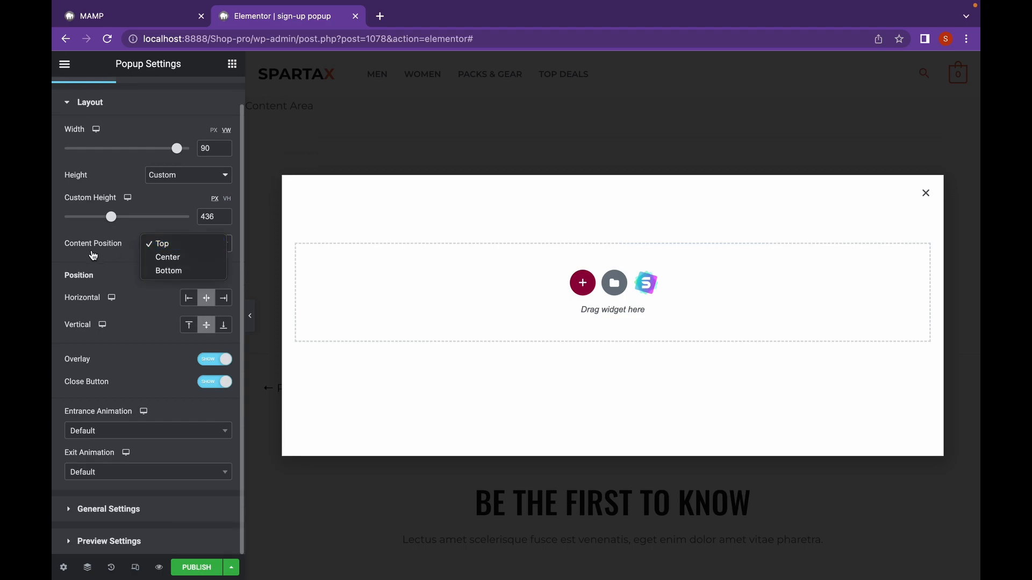
{"action": "left_click", "coordinate": [160, 244]}
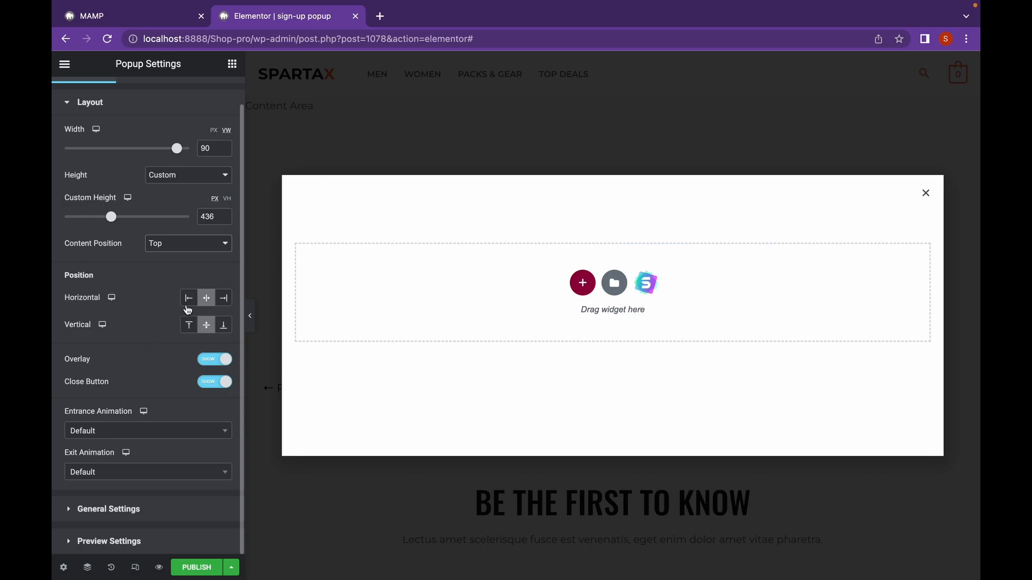
{"action": "left_click", "coordinate": [188, 297]}
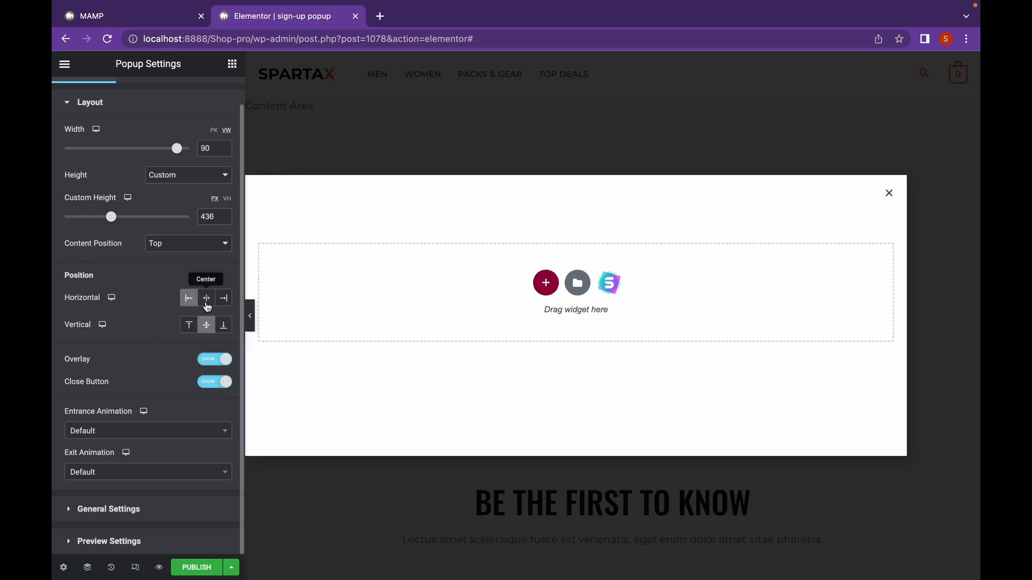
{"action": "left_click", "coordinate": [189, 325]}
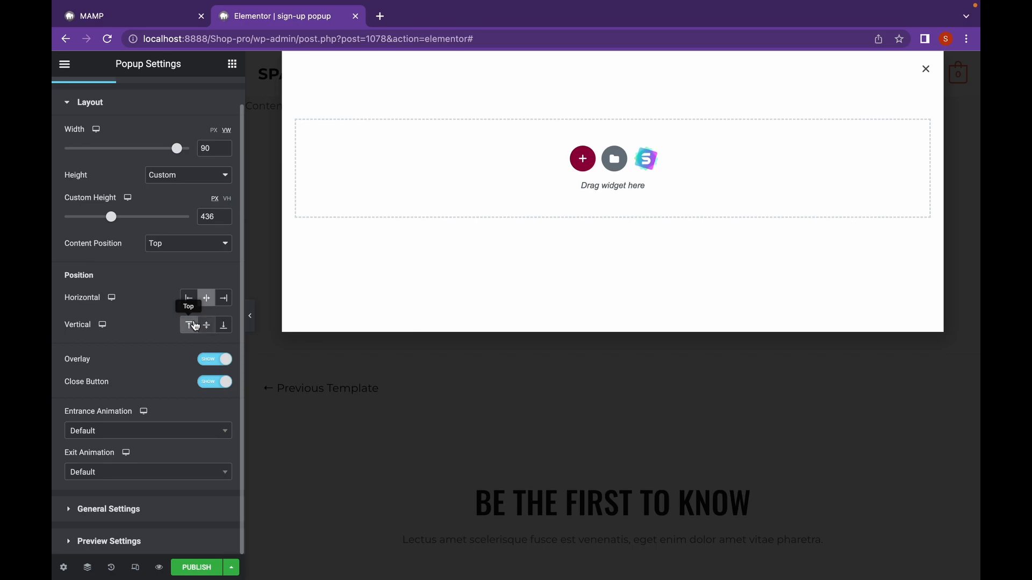
{"action": "left_click", "coordinate": [205, 325]}
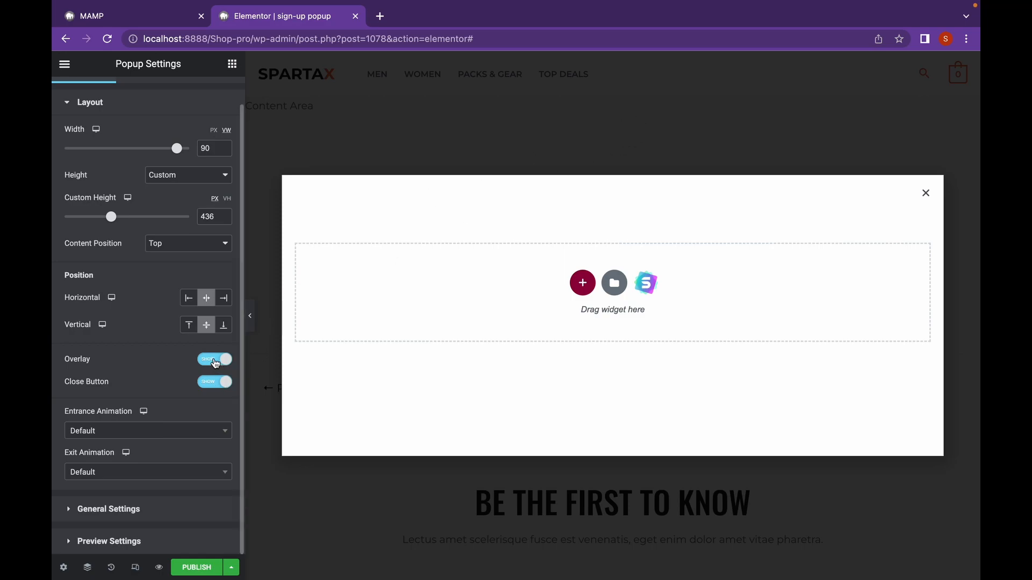
Toggle the overlay off and back on, then choose the Fade In Up entrance animation.
{"action": "left_click", "coordinate": [214, 359]}
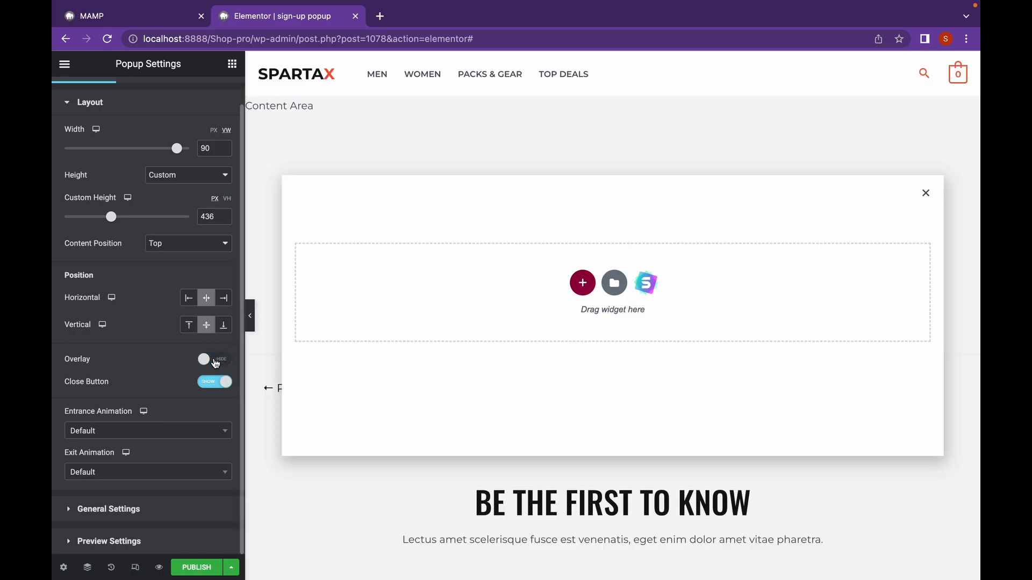
{"action": "left_click", "coordinate": [204, 359]}
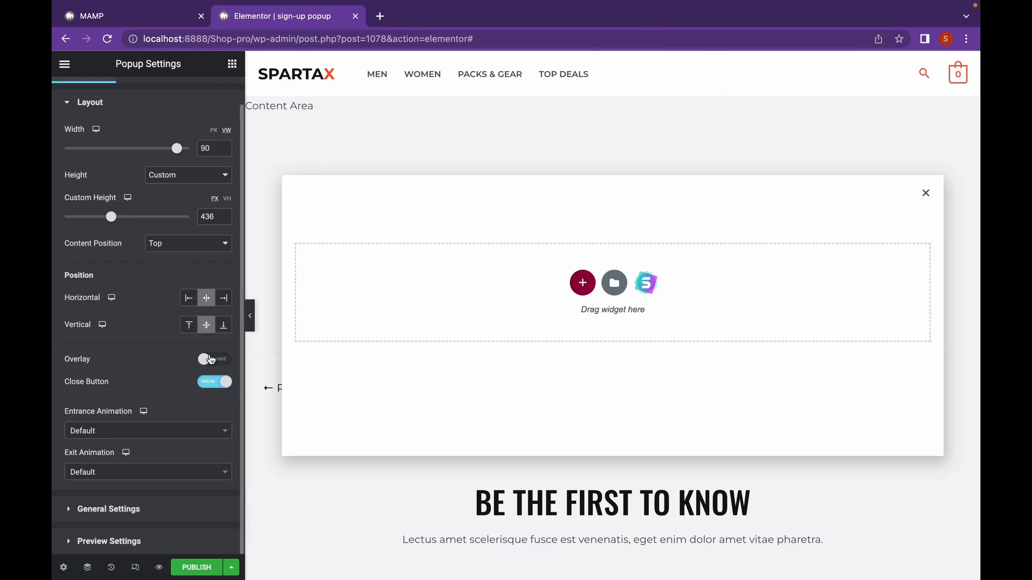
{"action": "left_click", "coordinate": [215, 359]}
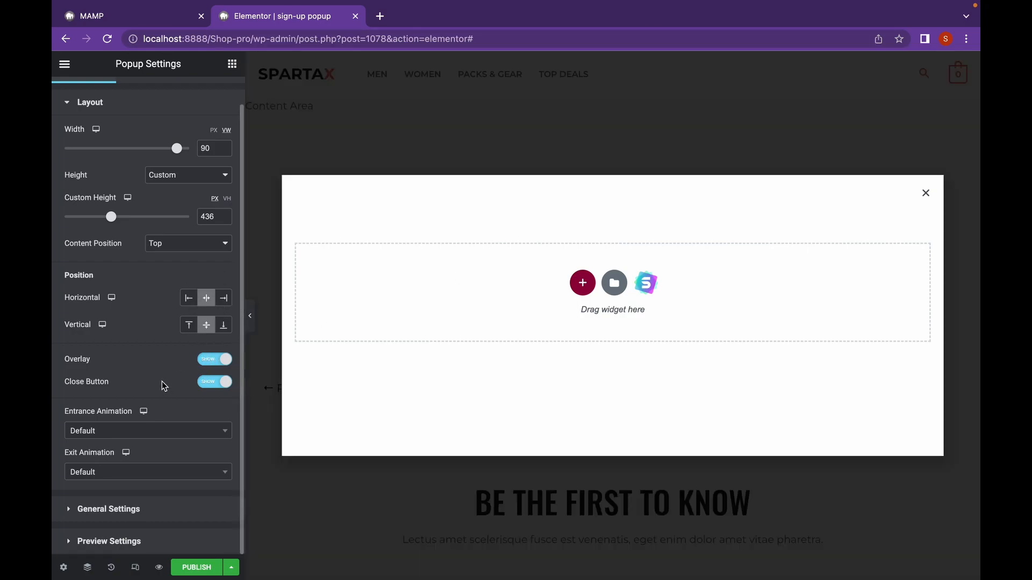
{"action": "left_click", "coordinate": [148, 430]}
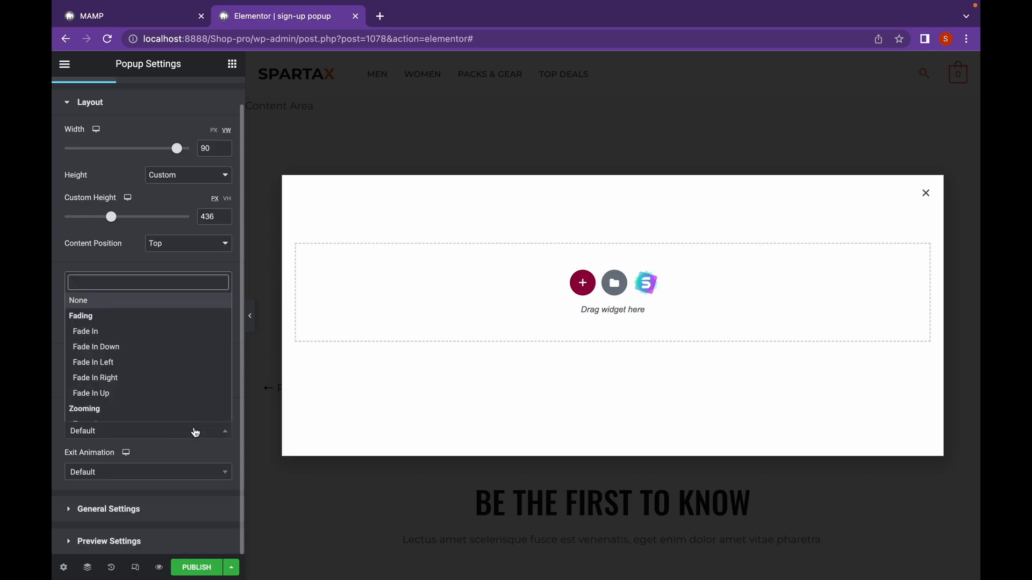
{"action": "scroll", "scroll_direction": "down", "scroll_amount": 3}
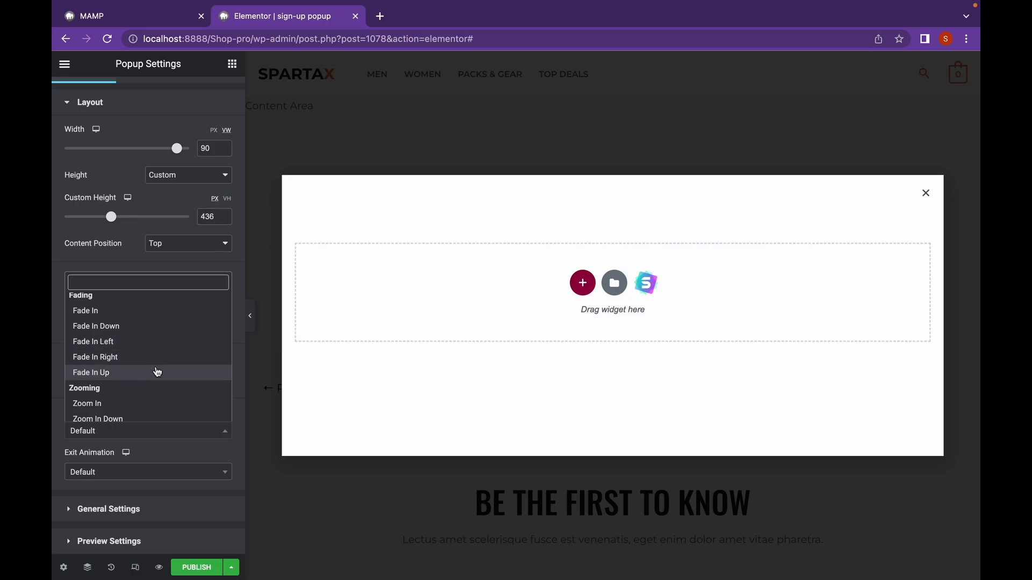
{"action": "left_click", "coordinate": [91, 373]}
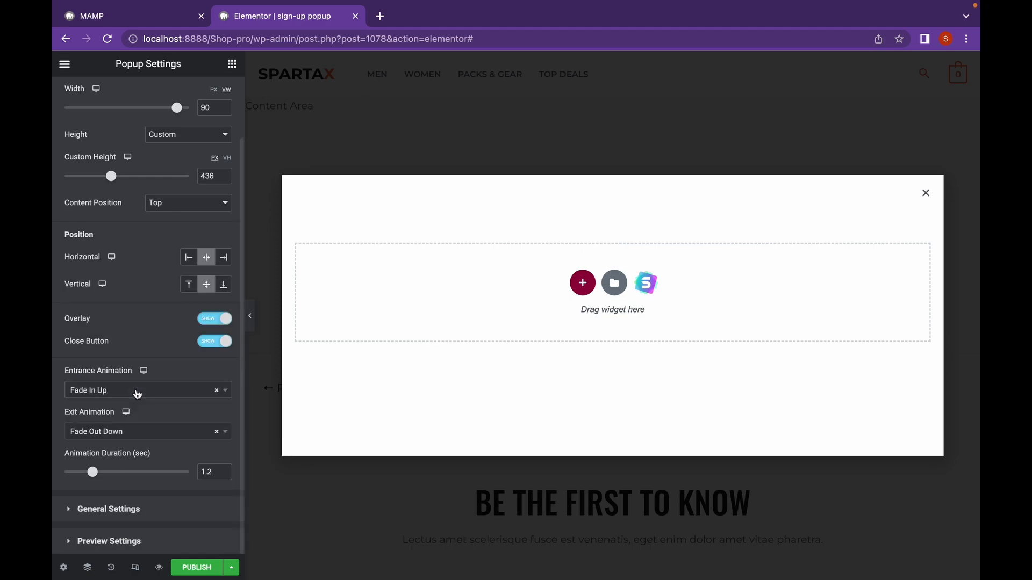
{"action": "mouse_move", "coordinate": [169, 406]}
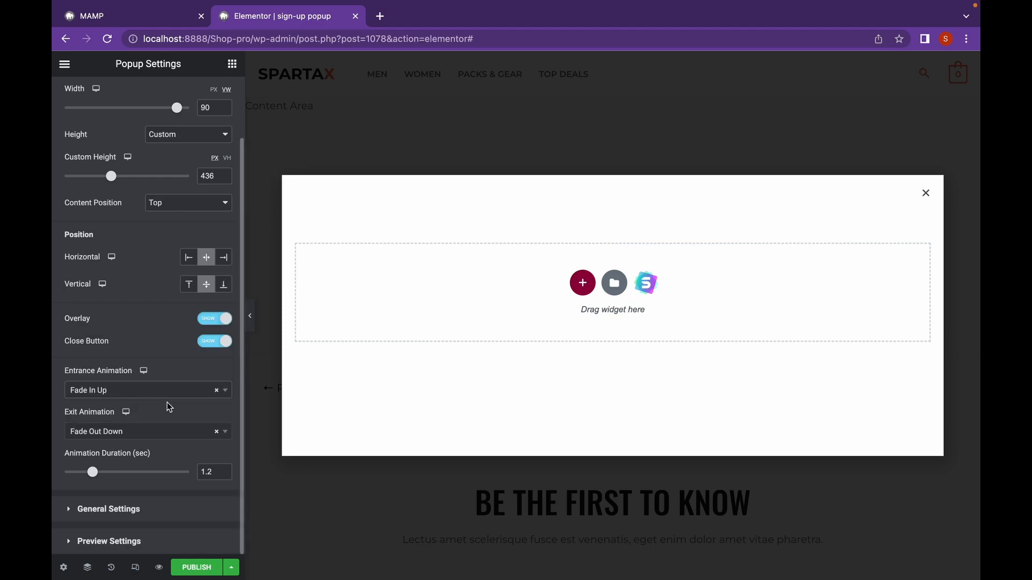
{"action": "mouse_move", "coordinate": [149, 516]}
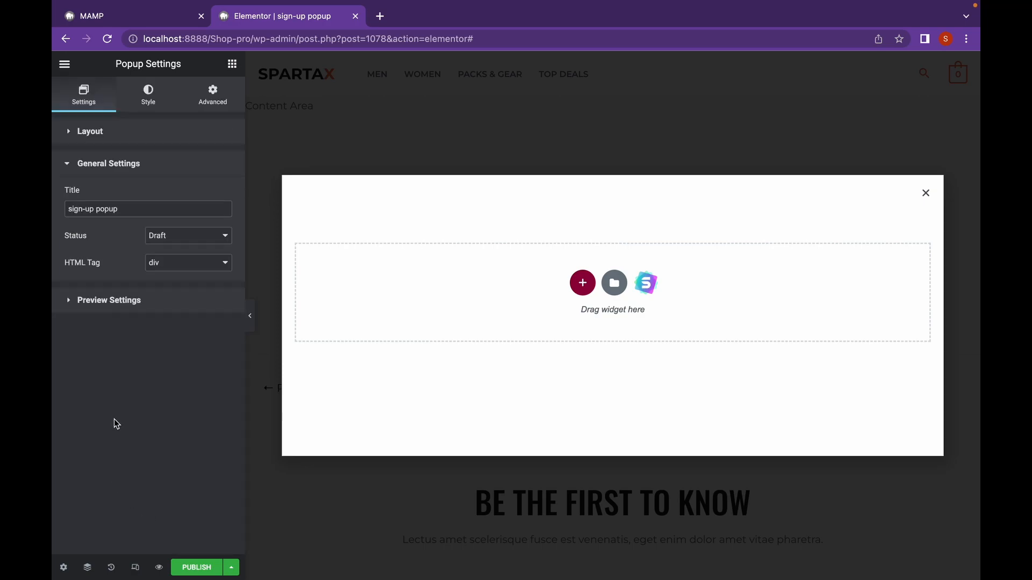
{"action": "mouse_move", "coordinate": [184, 235]}
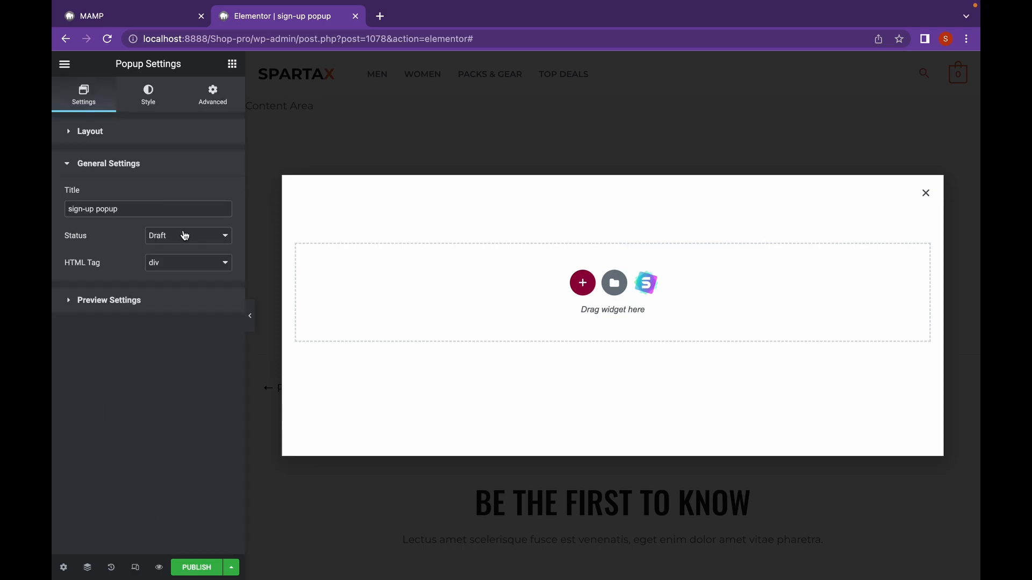
{"action": "mouse_move", "coordinate": [154, 102]}
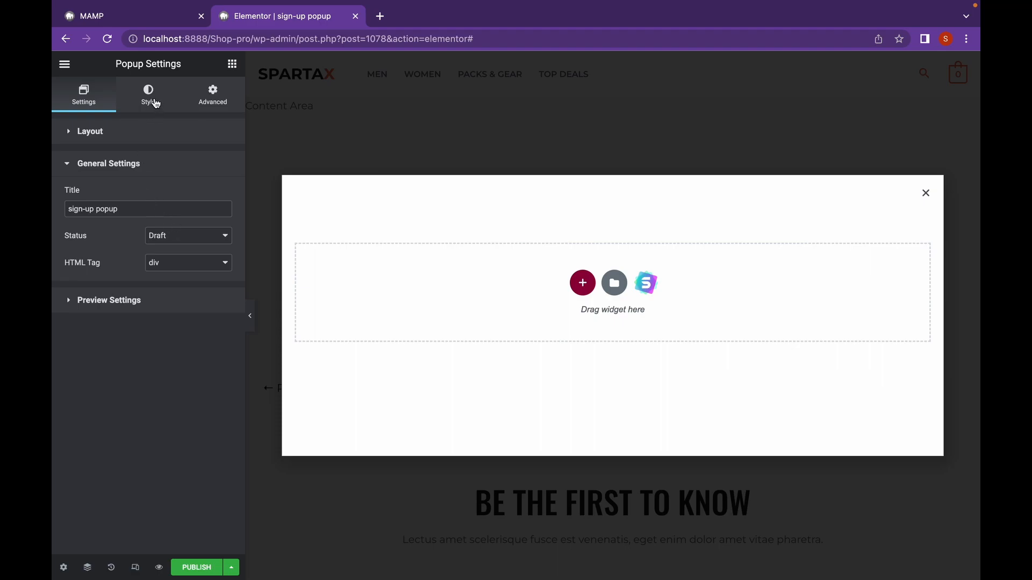
In Style, try a gradient then set a solid classic background in bright lime green.
{"action": "left_click", "coordinate": [147, 92]}
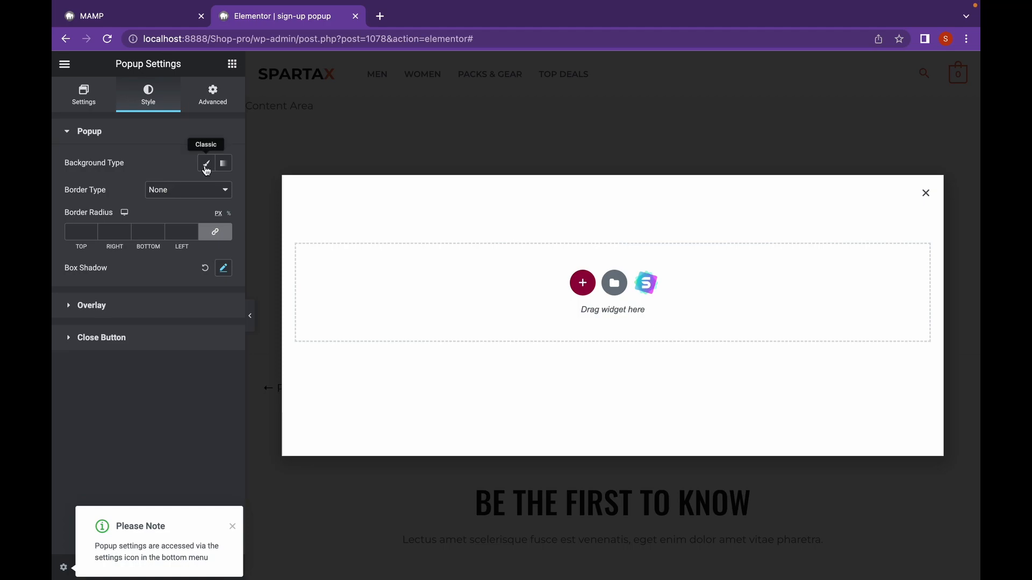
{"action": "mouse_move", "coordinate": [224, 163]}
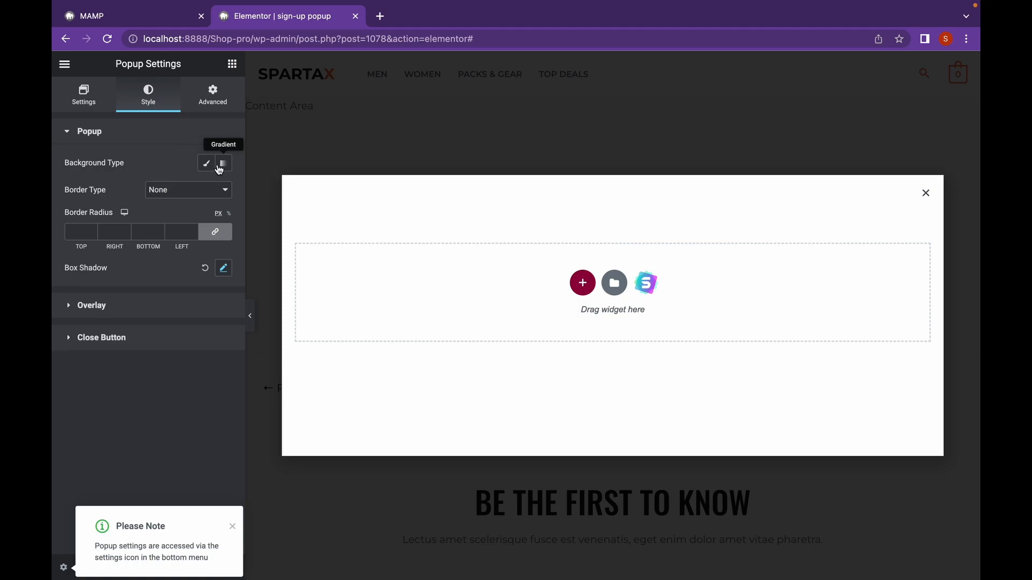
{"action": "left_click", "coordinate": [222, 163]}
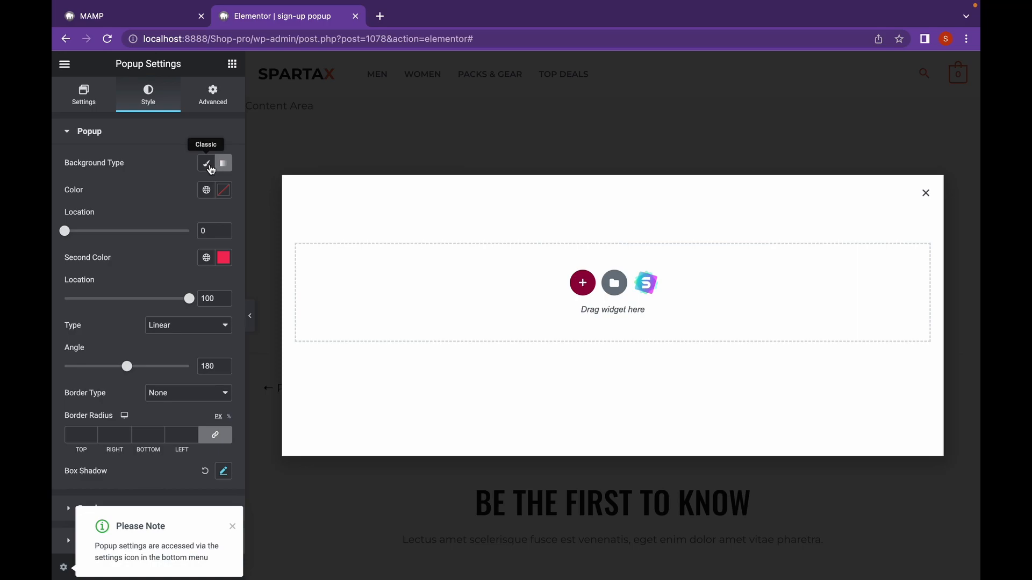
{"action": "left_click", "coordinate": [206, 162]}
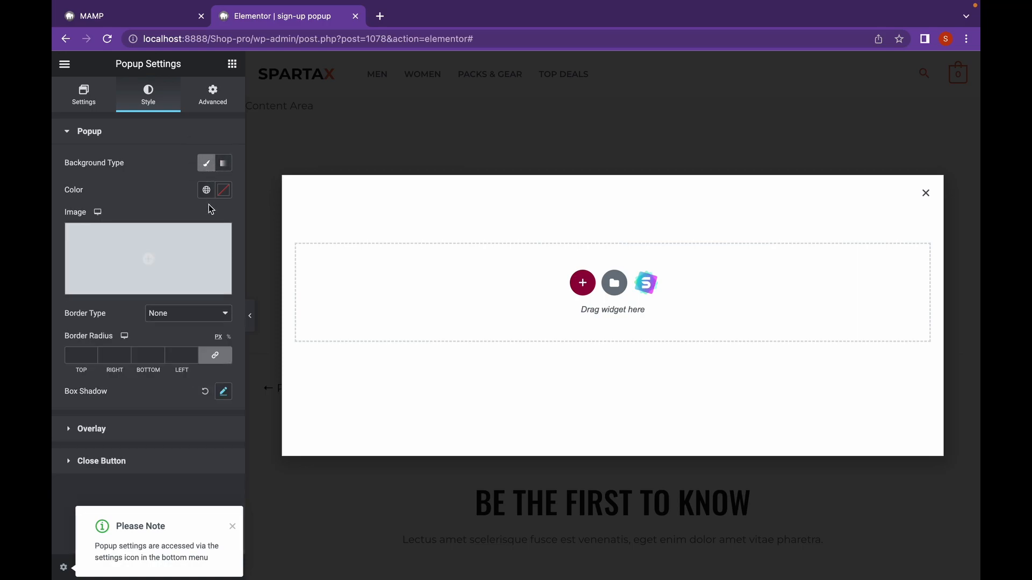
{"action": "left_click", "coordinate": [222, 189]}
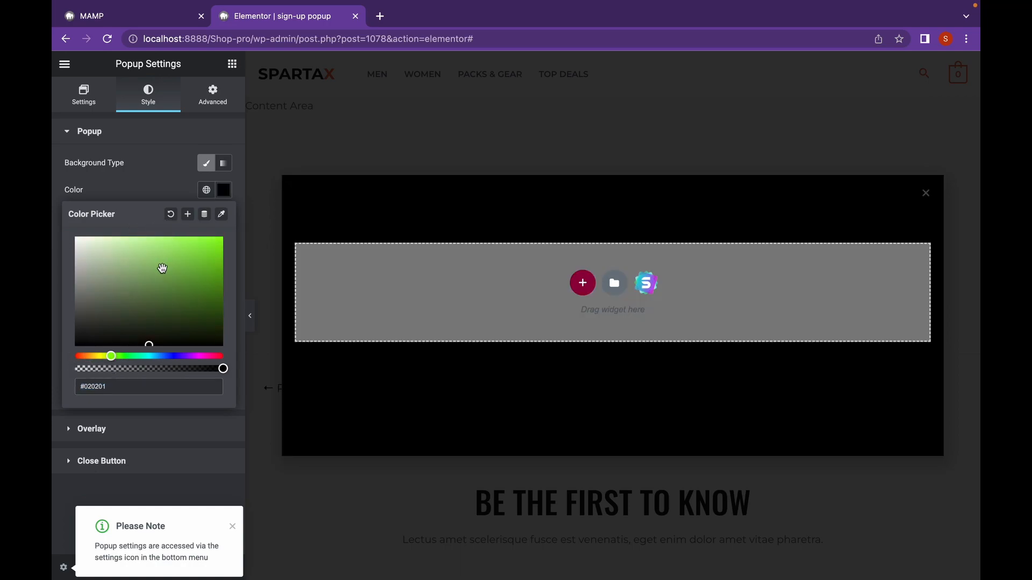
{"action": "left_click", "coordinate": [143, 239]}
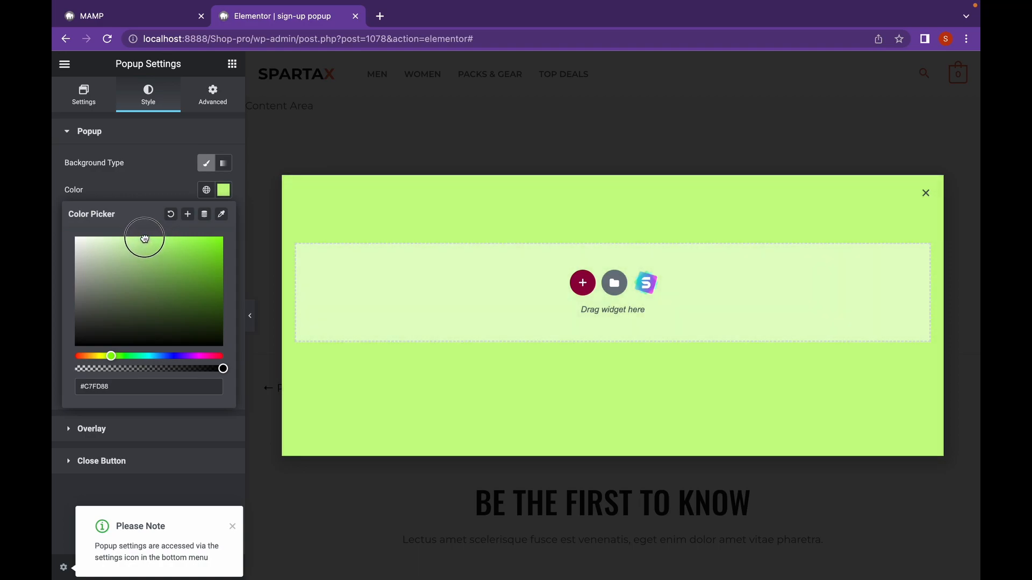
{"action": "left_click_drag", "start_coordinate": [143, 239], "coordinate": [175, 239]}
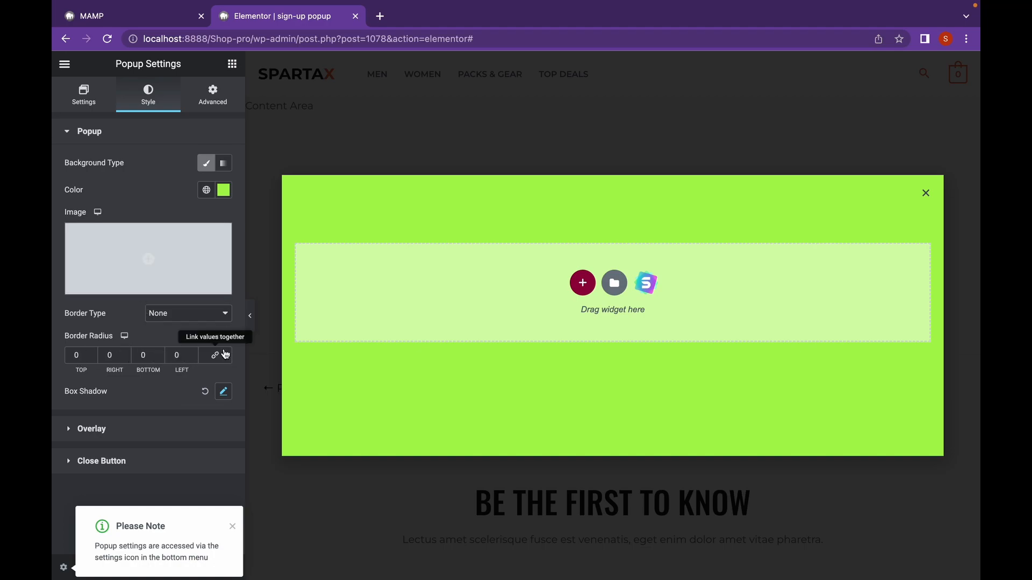
Unlink the border radius and give the top and bottom corners an 80 px radius.
{"action": "left_click", "coordinate": [75, 356]}
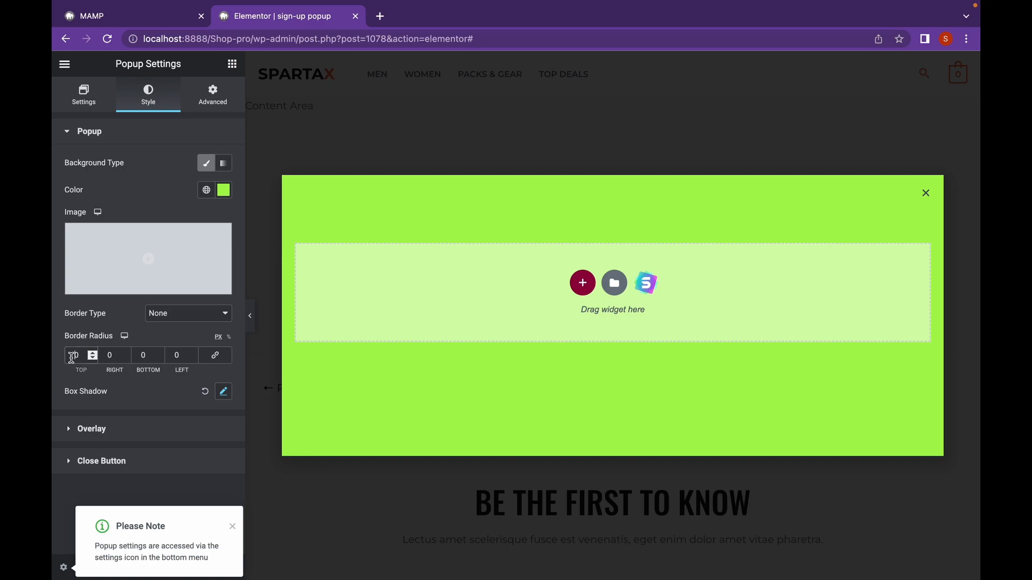
{"action": "type", "text": "50"}
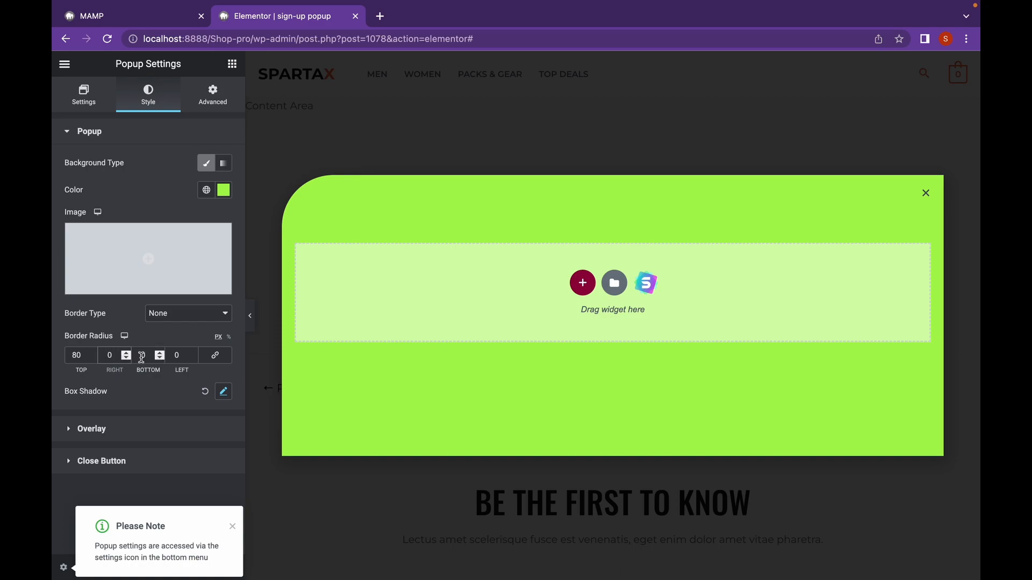
{"action": "type", "text": "80"}
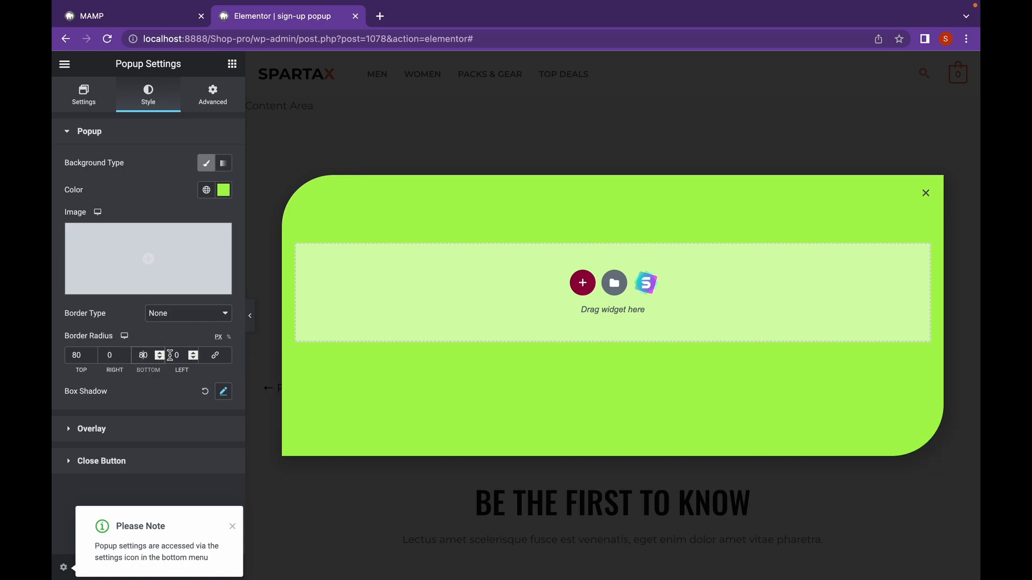
{"action": "type", "text": "80"}
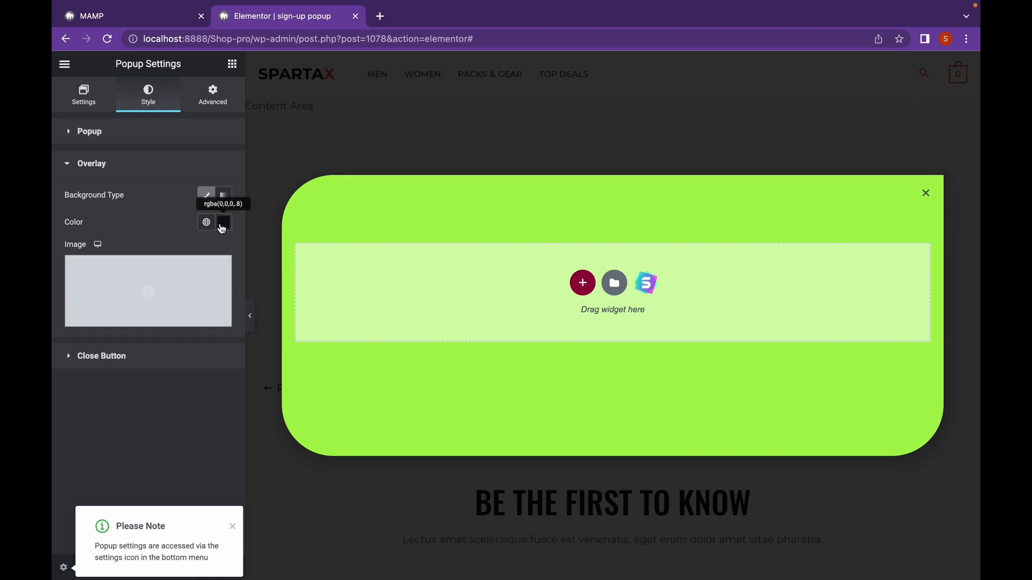
Tint the overlay a pale beige and enlarge the close cross to size 27.
{"action": "left_click", "coordinate": [223, 221]}
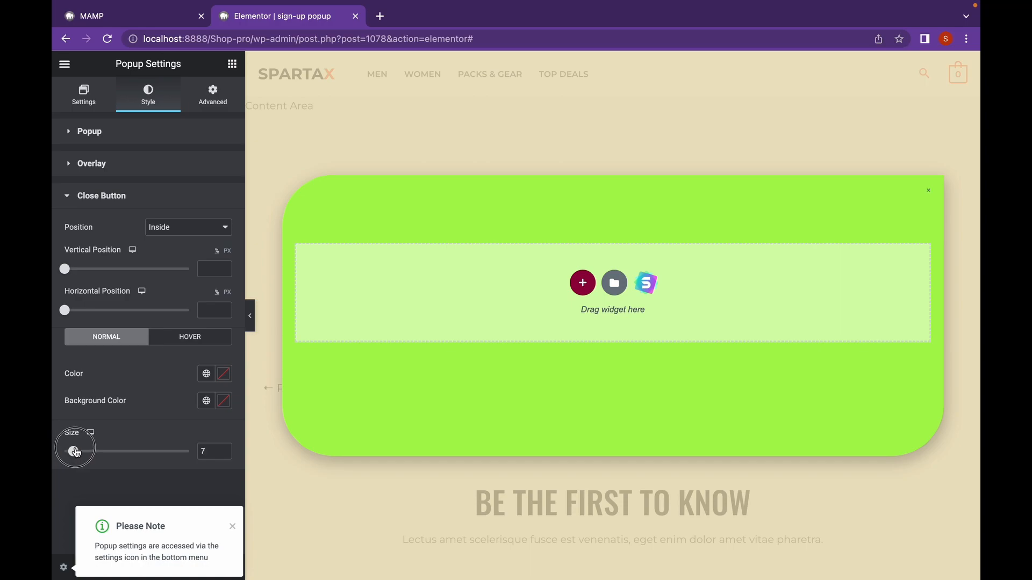
{"action": "left_click_drag", "start_coordinate": [75, 451], "coordinate": [99, 452]}
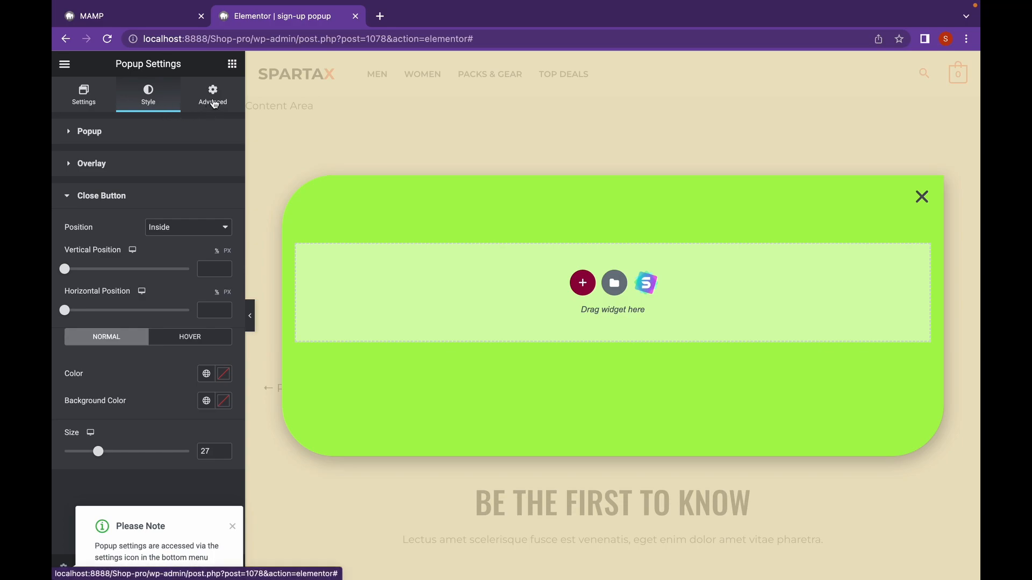
In Advanced, show the close button after 10 s, prevent closing on Esc and disable page scrolling.
{"action": "left_click", "coordinate": [212, 95]}
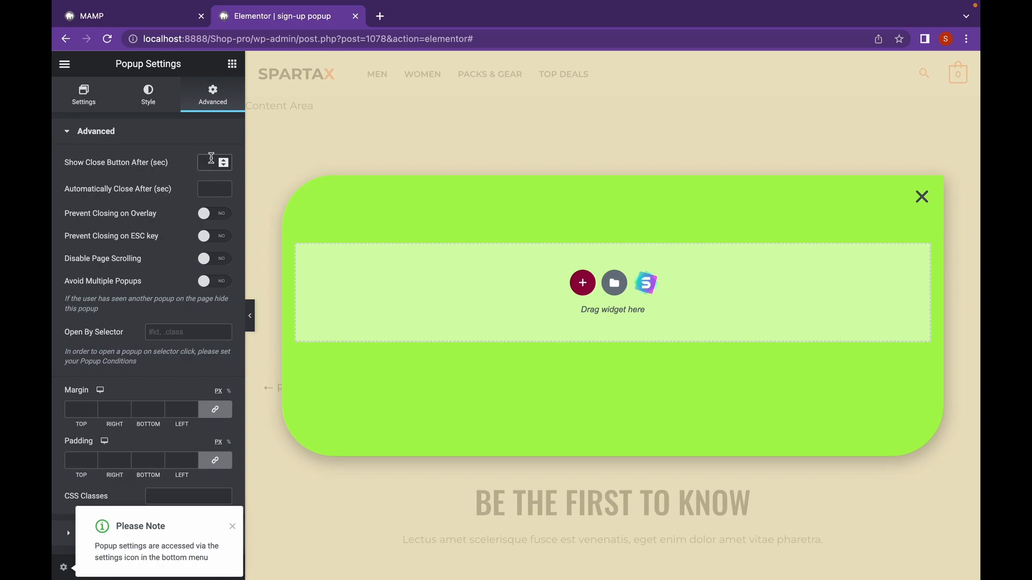
{"action": "type", "text": "10"}
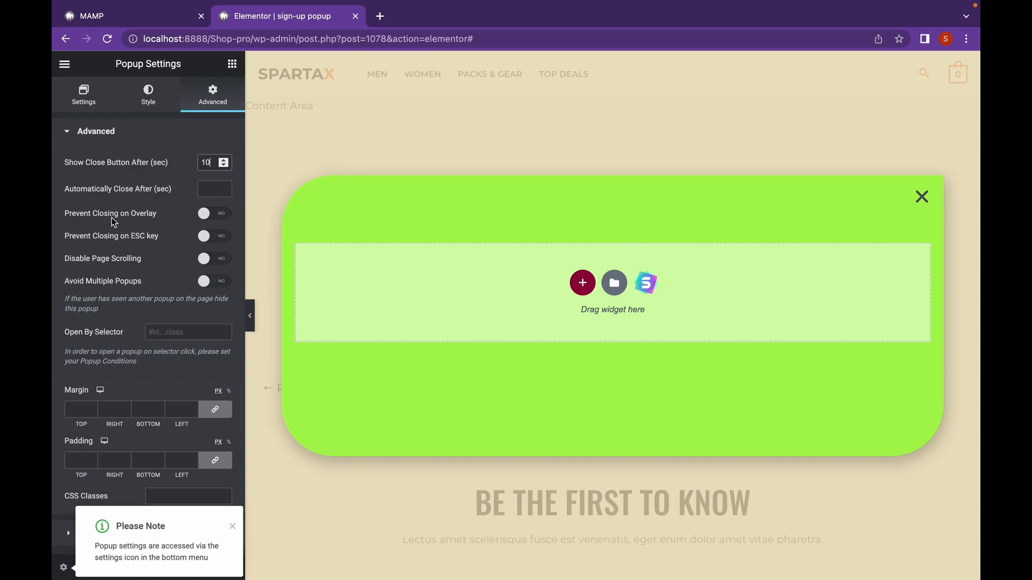
{"action": "mouse_move", "coordinate": [123, 222]}
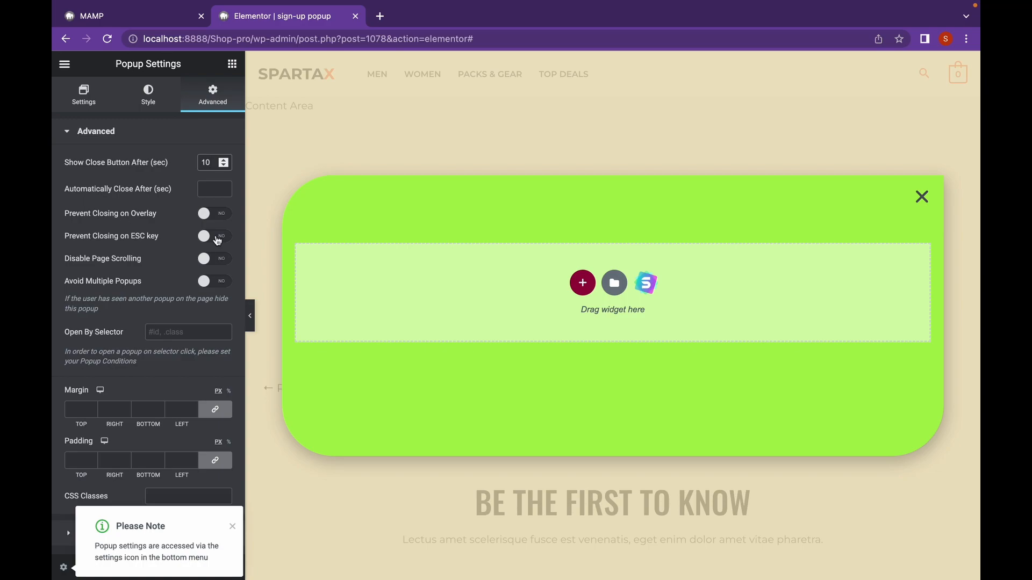
{"action": "mouse_move", "coordinate": [215, 216]}
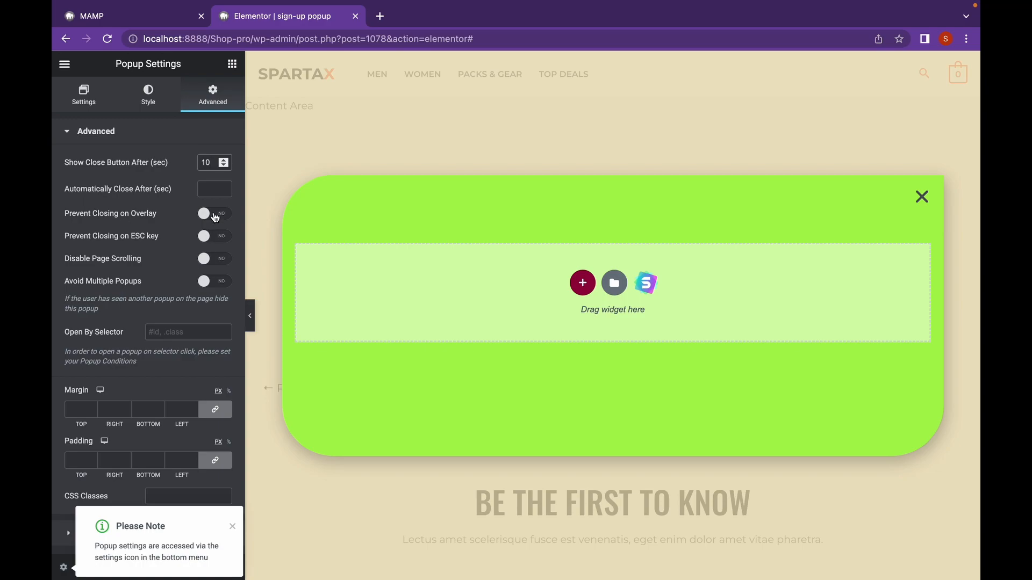
{"action": "mouse_move", "coordinate": [213, 243]}
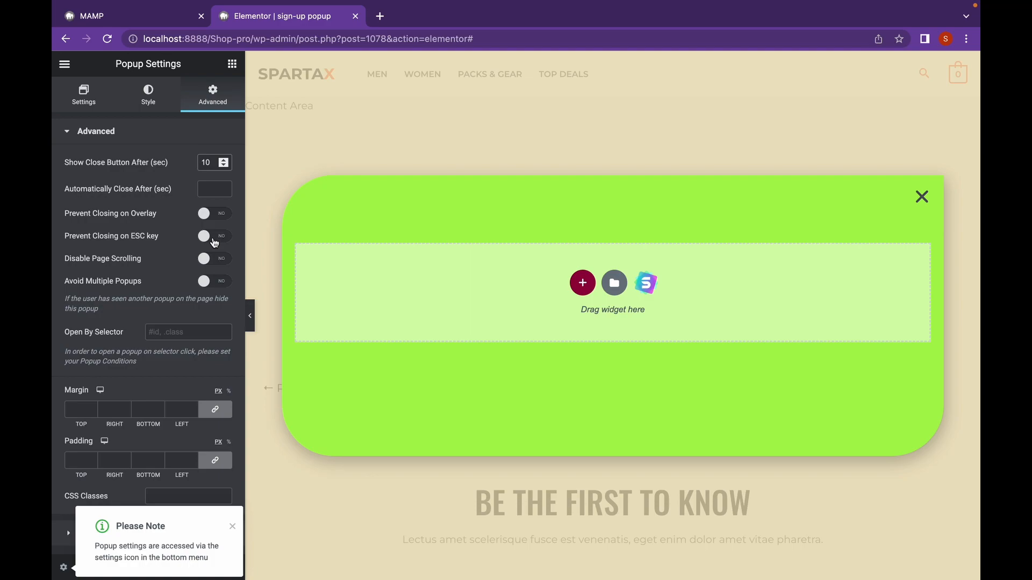
{"action": "left_click", "coordinate": [212, 235]}
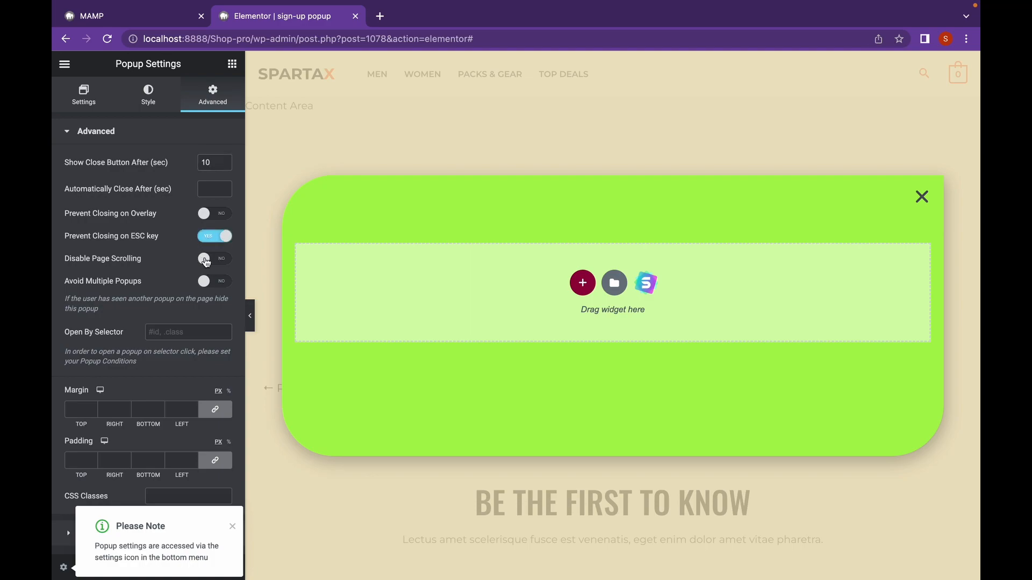
{"action": "left_click", "coordinate": [215, 258]}
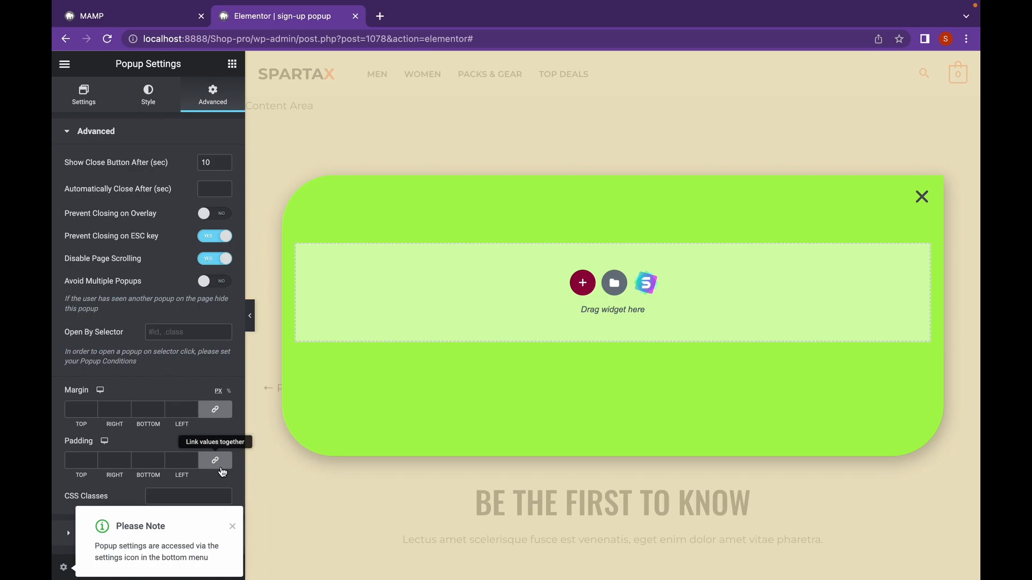
{"action": "left_click", "coordinate": [232, 527]}
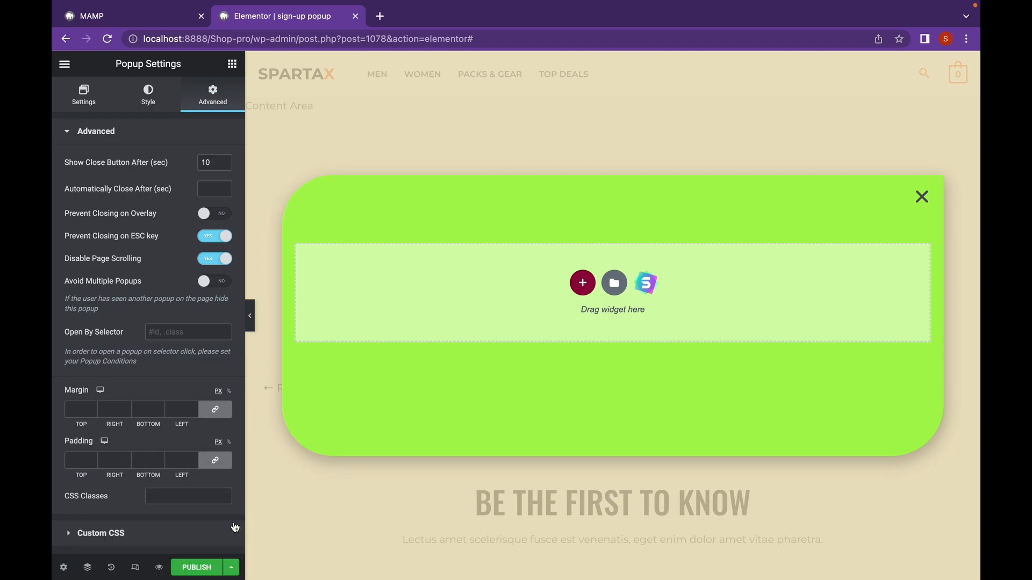
{"action": "left_click", "coordinate": [101, 533]}
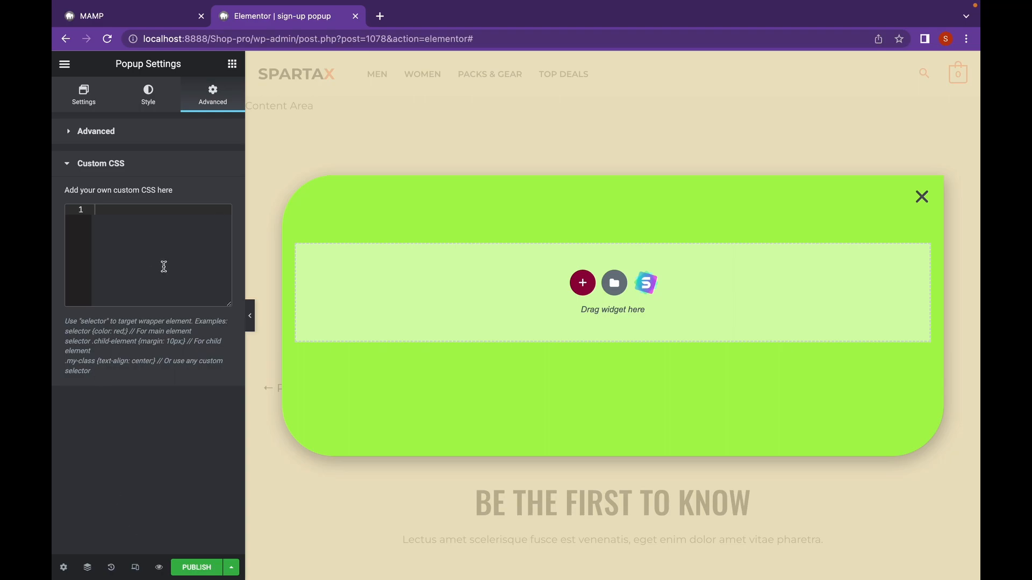
{"action": "mouse_move", "coordinate": [349, 281]}
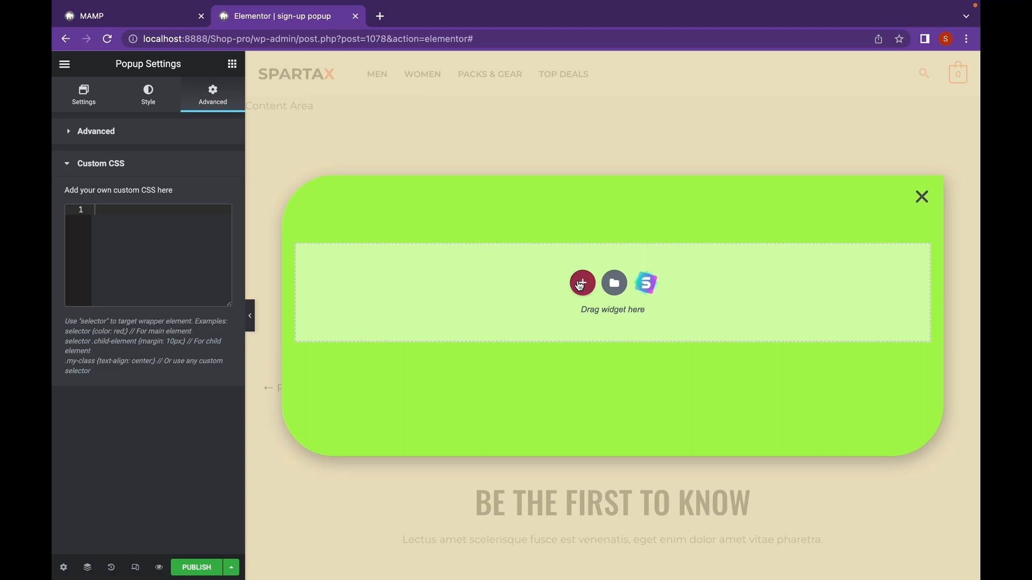
Add a single-column section with a Heading widget reading "Sign up to get the best deals".
{"action": "left_click", "coordinate": [582, 283]}
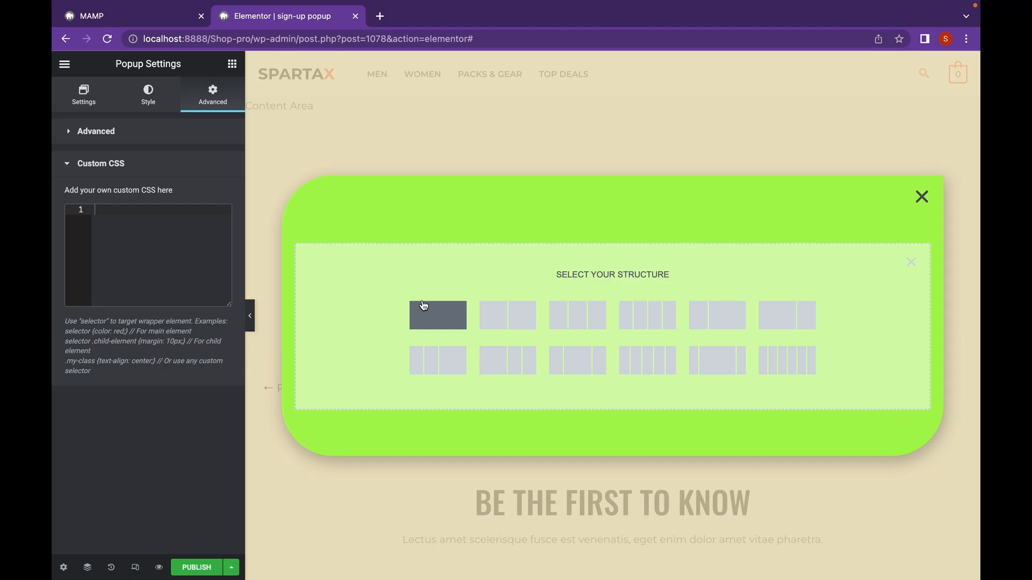
{"action": "left_click", "coordinate": [437, 315]}
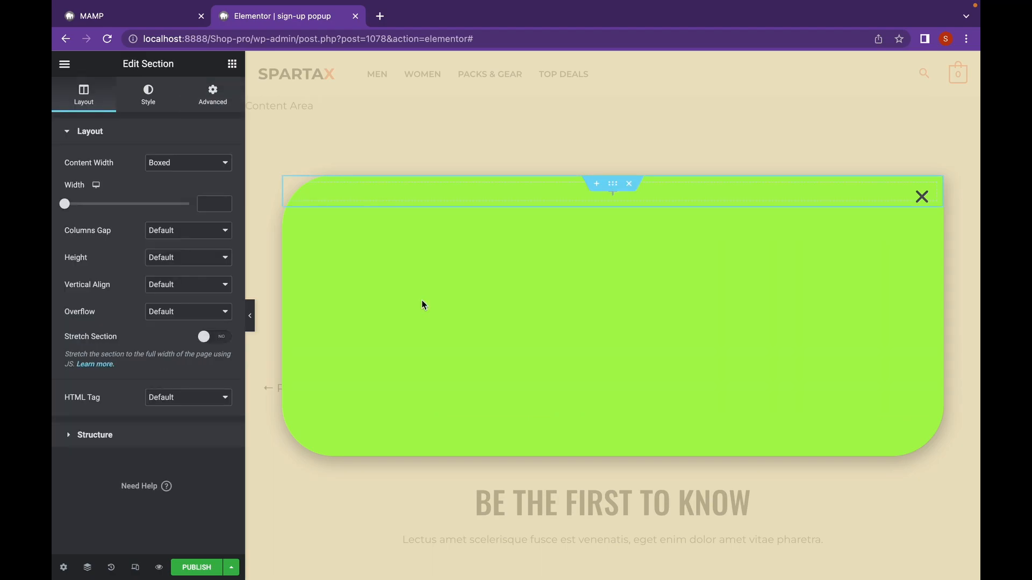
{"action": "left_click", "coordinate": [232, 64]}
{"action": "type", "text": "S"}
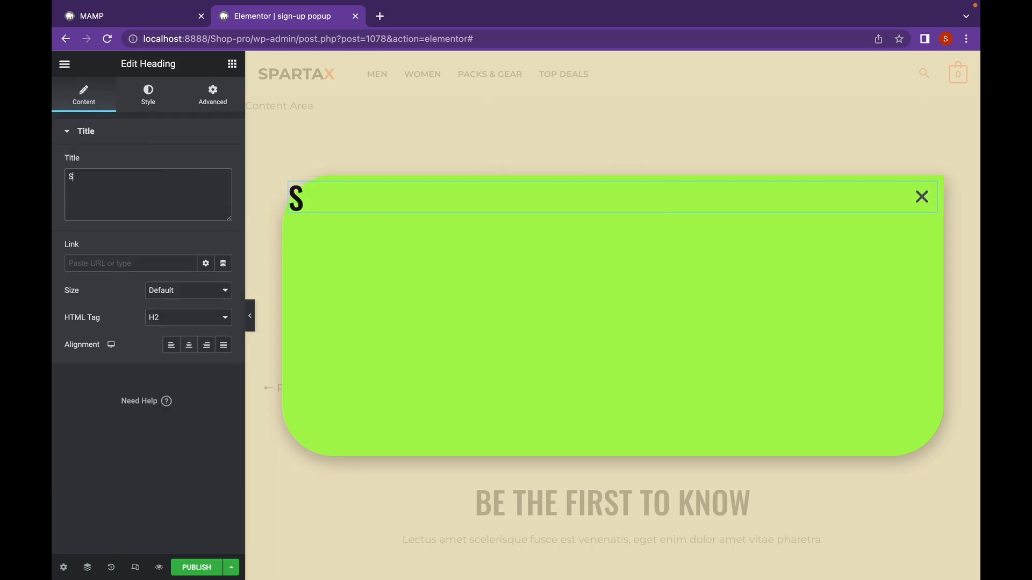
{"action": "type", "text": "ign up to"}
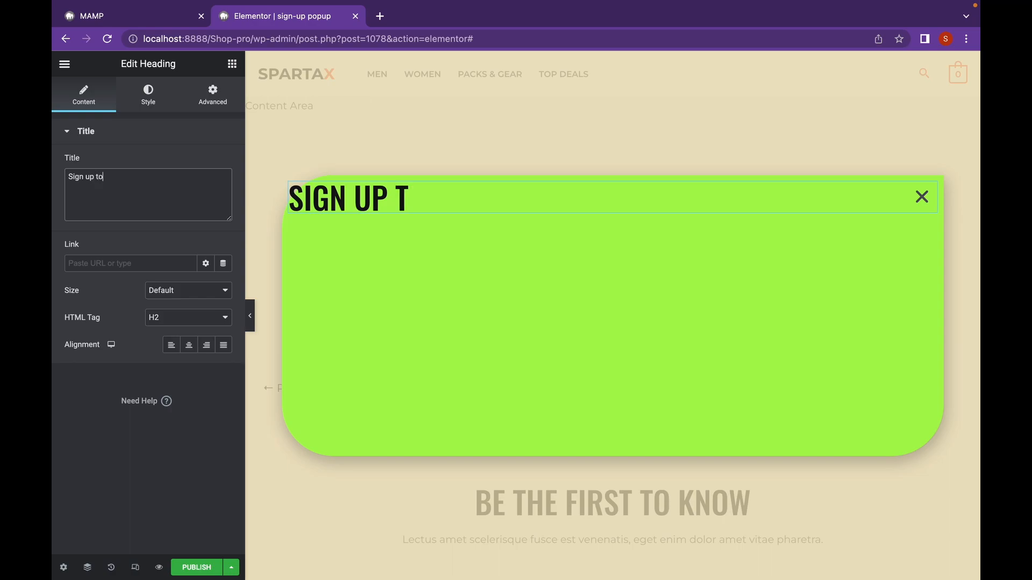
{"action": "type", "text": "get the be"}
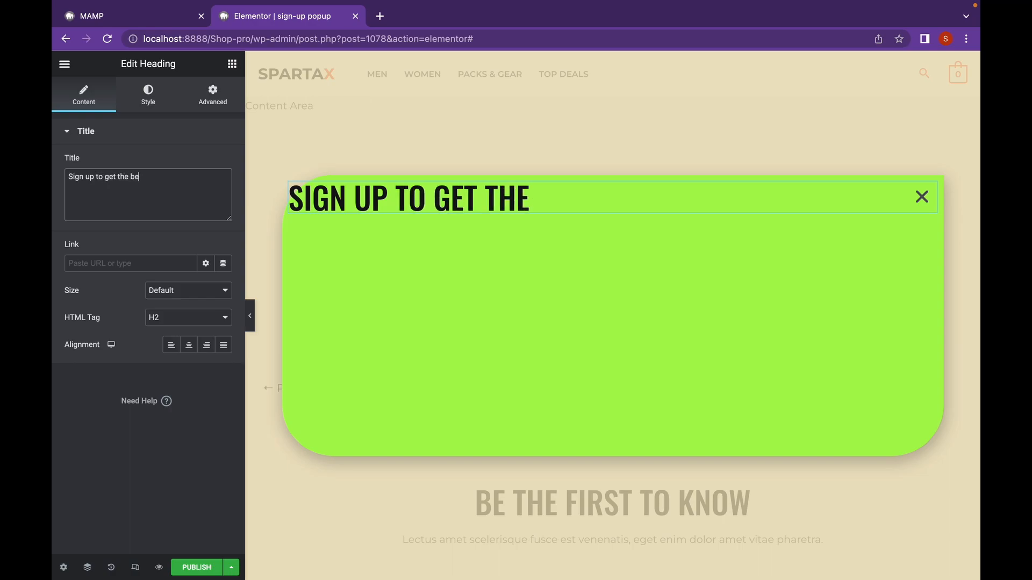
{"action": "type", "text": "st deals"}
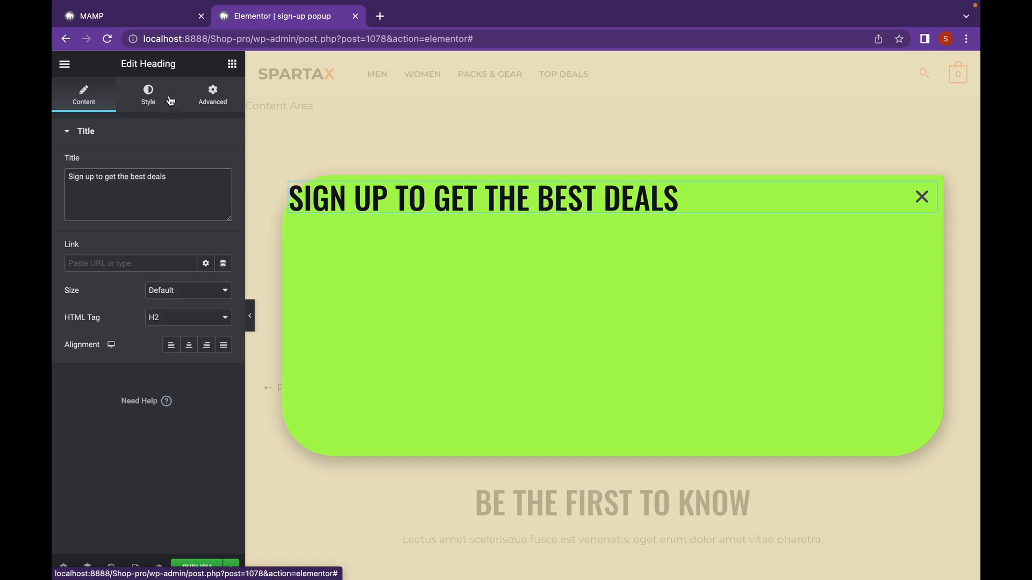
Set the heading's text colour to purple.
{"action": "left_click", "coordinate": [148, 95]}
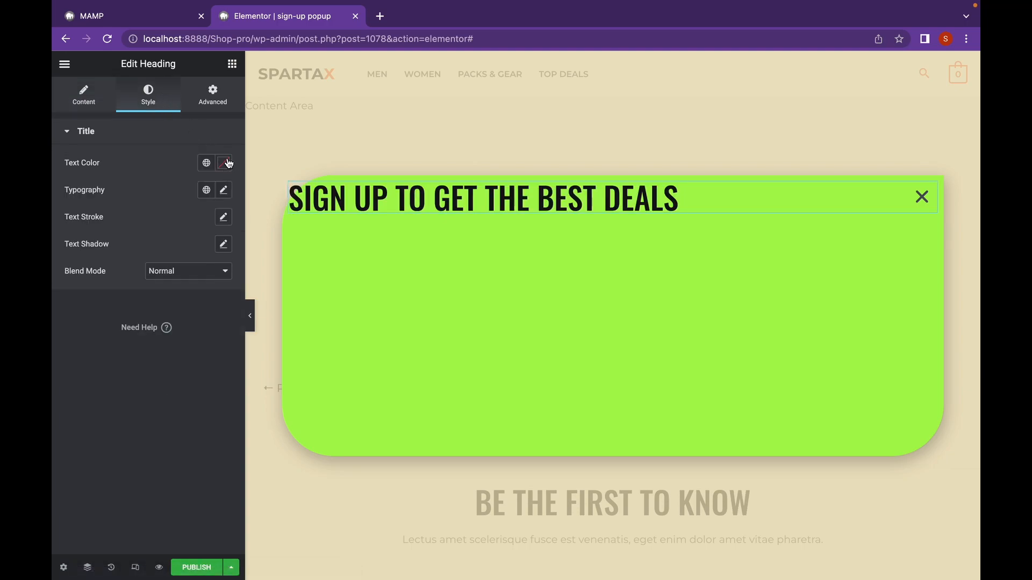
{"action": "left_click", "coordinate": [223, 163]}
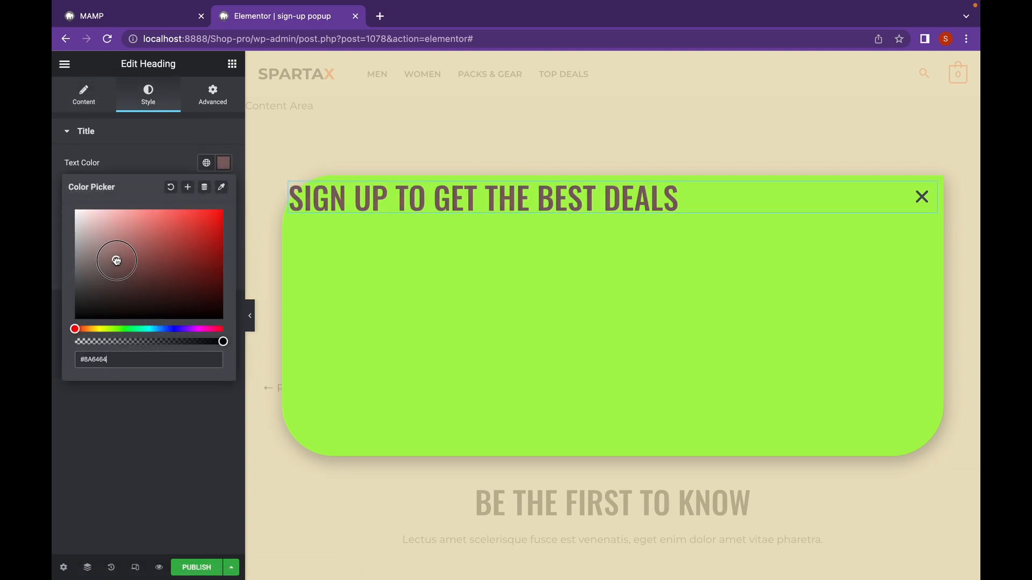
{"action": "left_click_drag", "start_coordinate": [116, 259], "coordinate": [88, 336]}
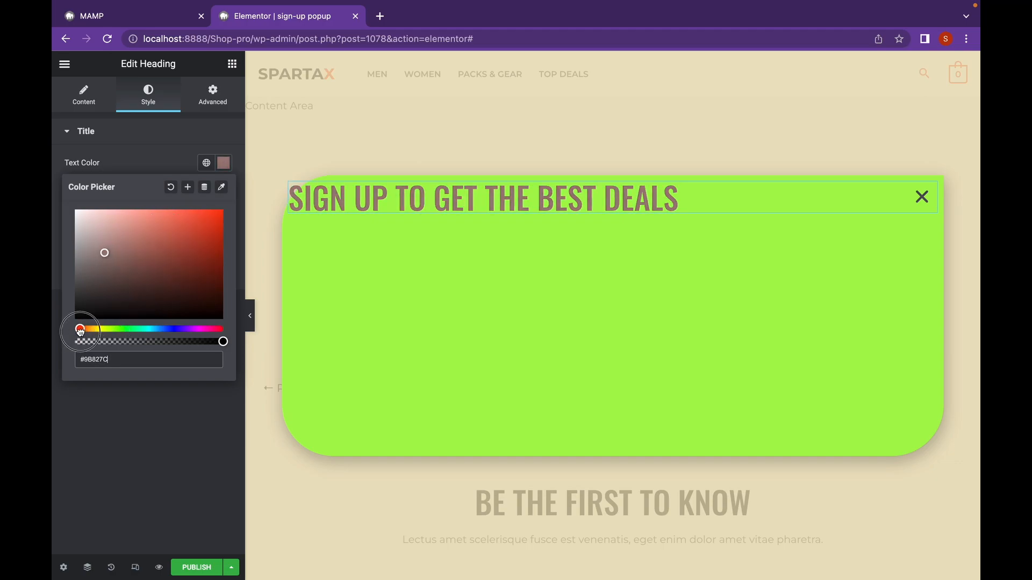
{"action": "left_click", "coordinate": [172, 228]}
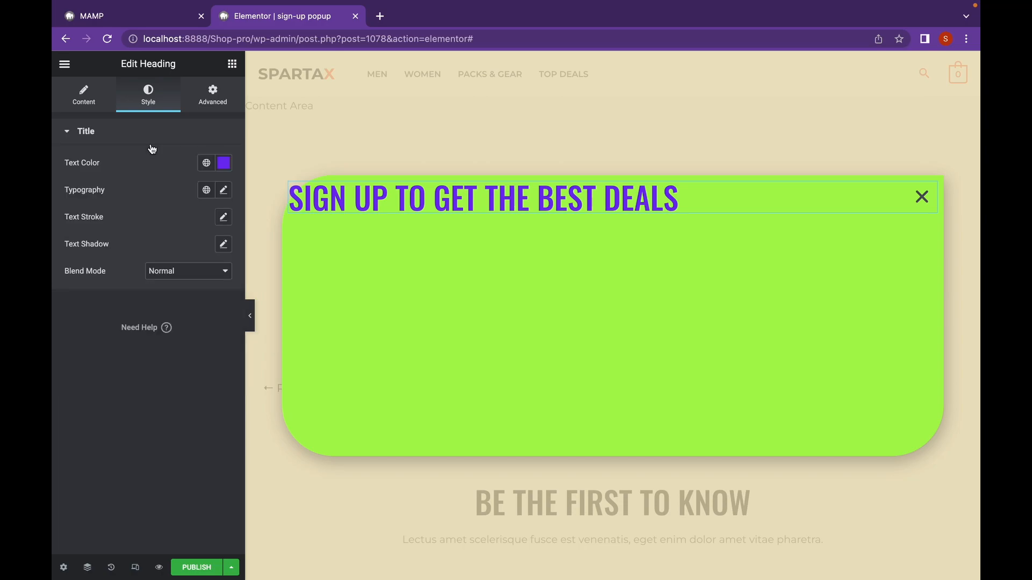
Centre the heading and raise its typography size to 60.
{"action": "left_click", "coordinate": [212, 95]}
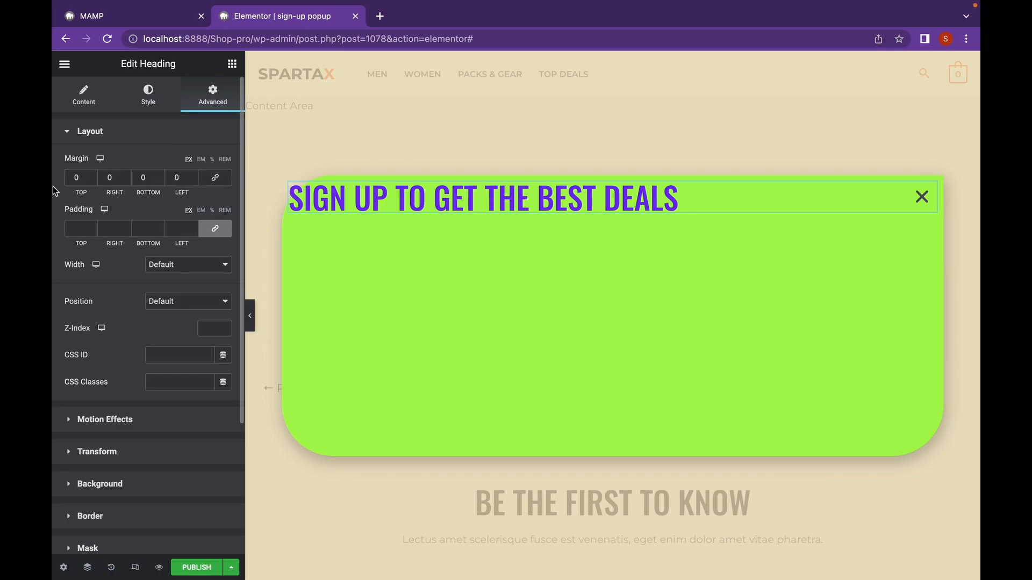
{"action": "type", "text": "80"}
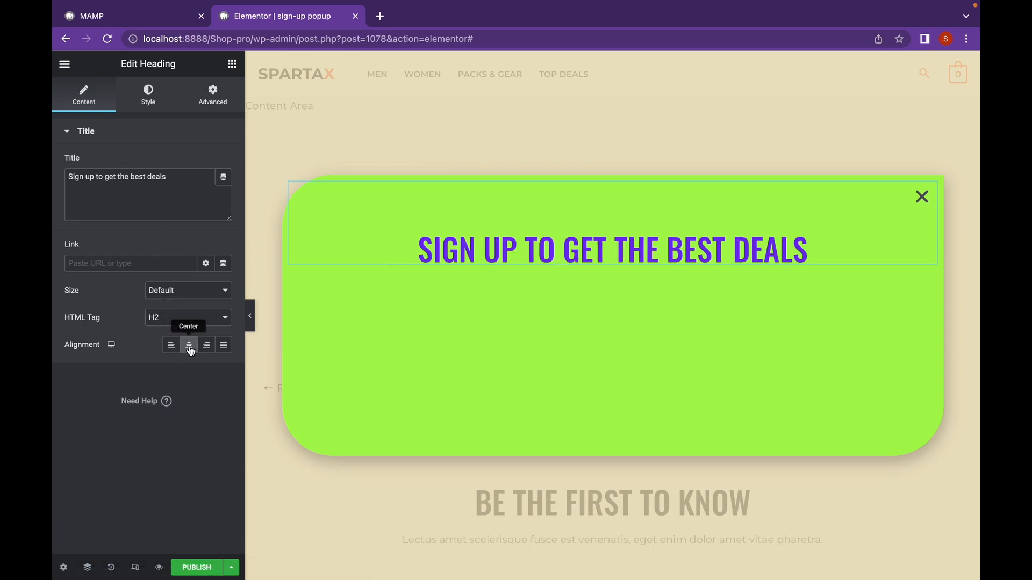
{"action": "left_click", "coordinate": [189, 345]}
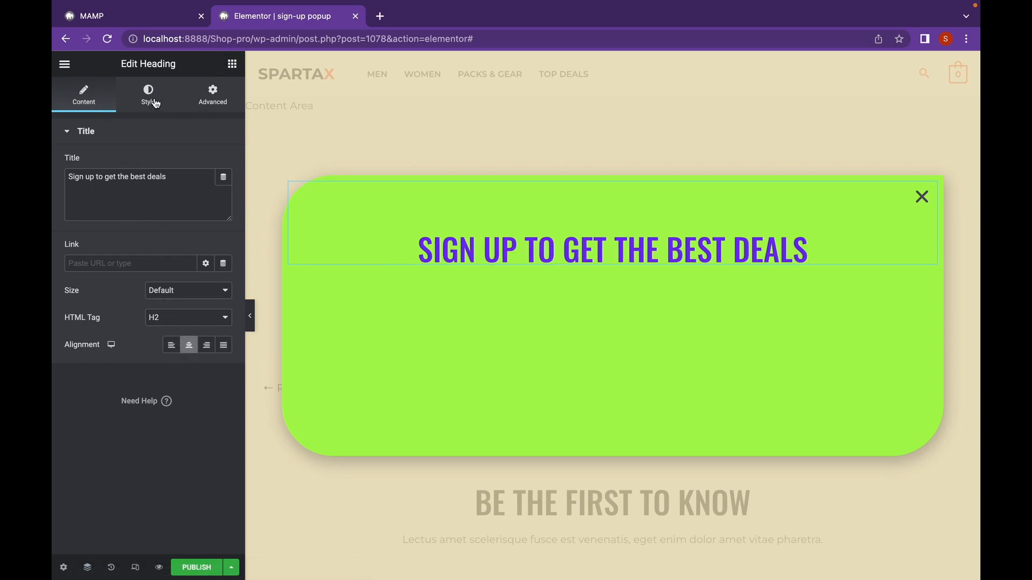
{"action": "left_click", "coordinate": [147, 94]}
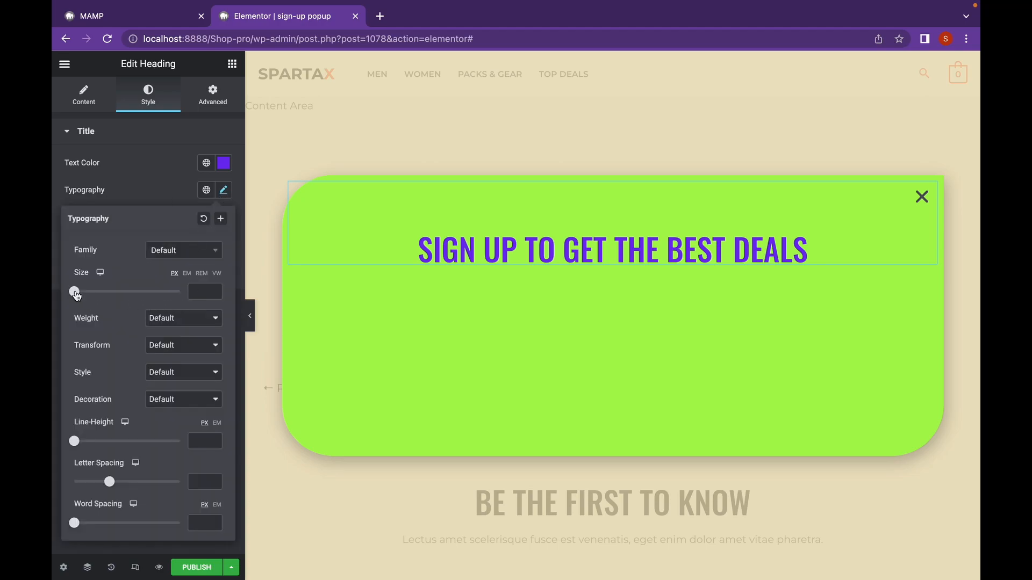
{"action": "left_click_drag", "start_coordinate": [76, 291], "coordinate": [104, 292]}
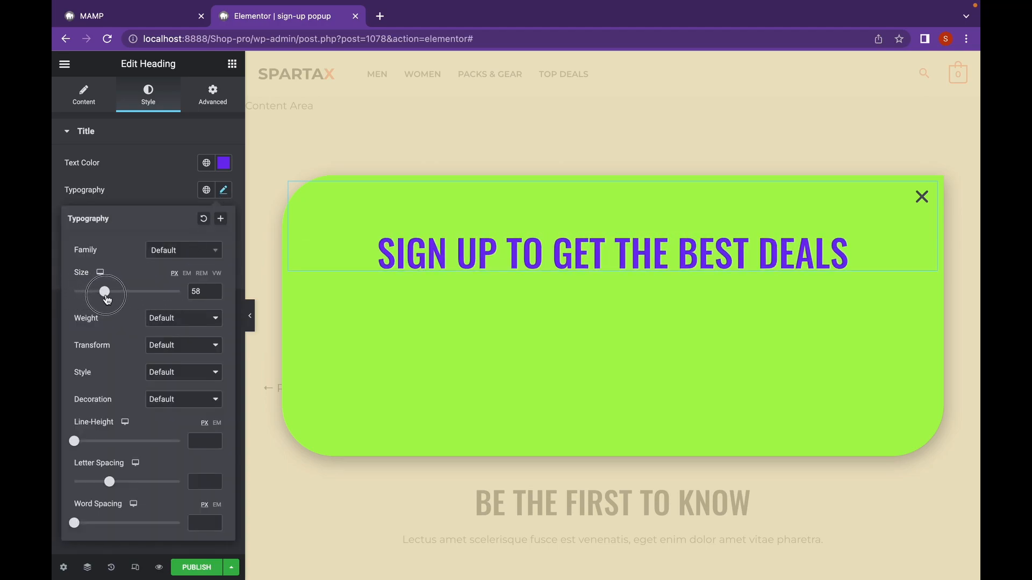
{"action": "left_click_drag", "start_coordinate": [105, 291], "coordinate": [107, 291]}
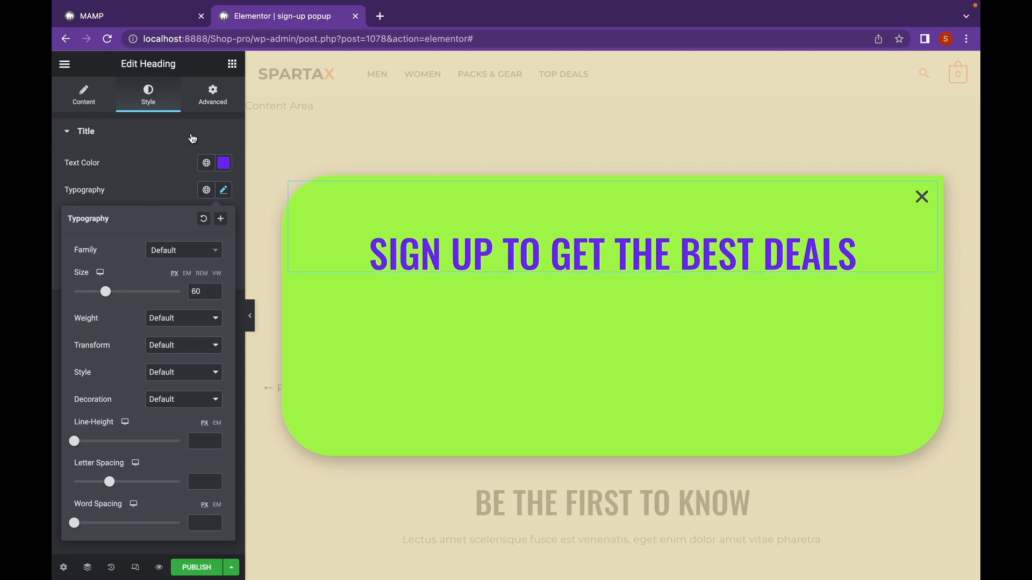
{"action": "left_click", "coordinate": [587, 256]}
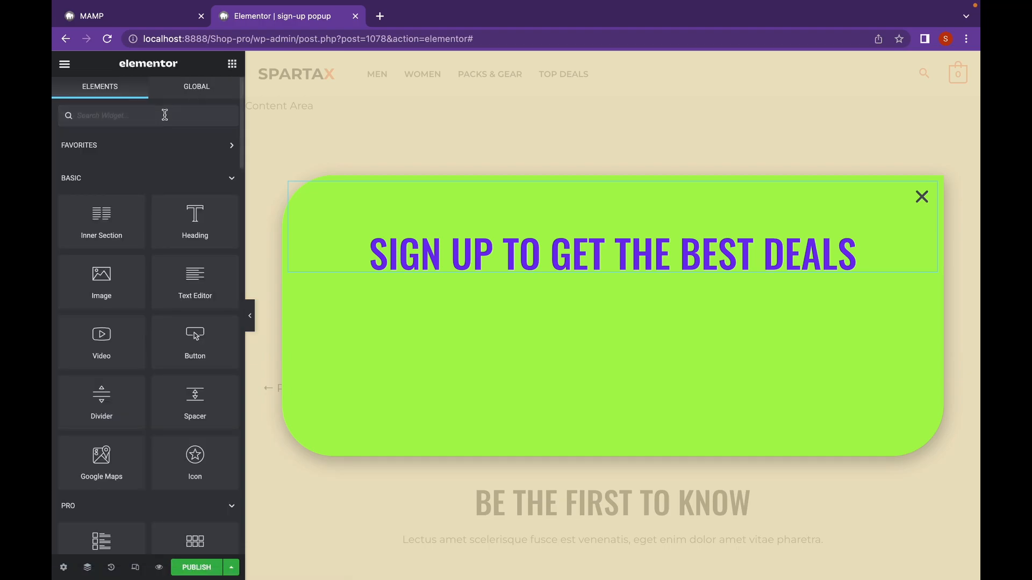
Drag a Form widget under the heading and delete its Name and Message fields.
{"action": "type", "text": "fom"}
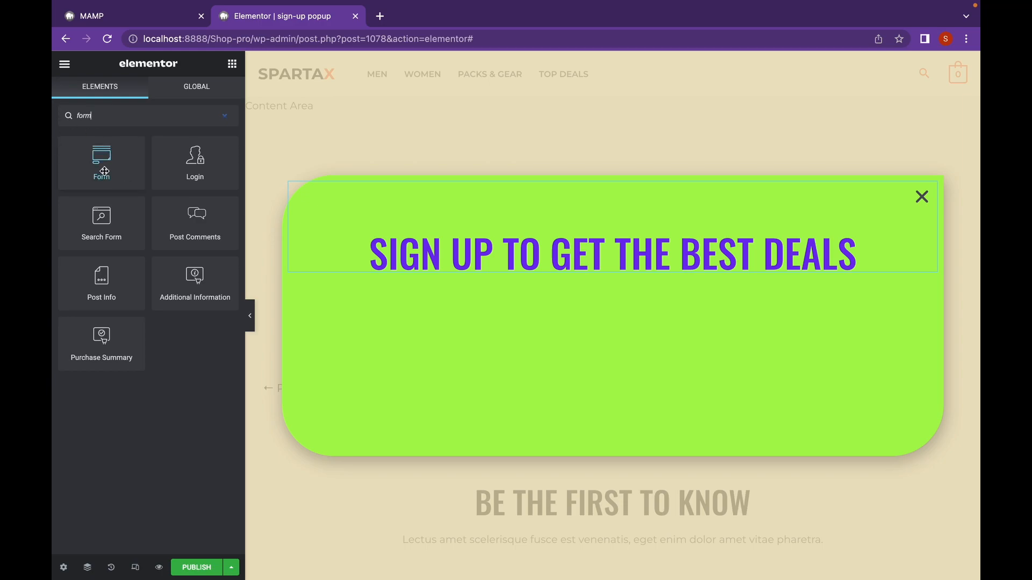
{"action": "left_click_drag", "start_coordinate": [101, 163], "coordinate": [610, 309]}
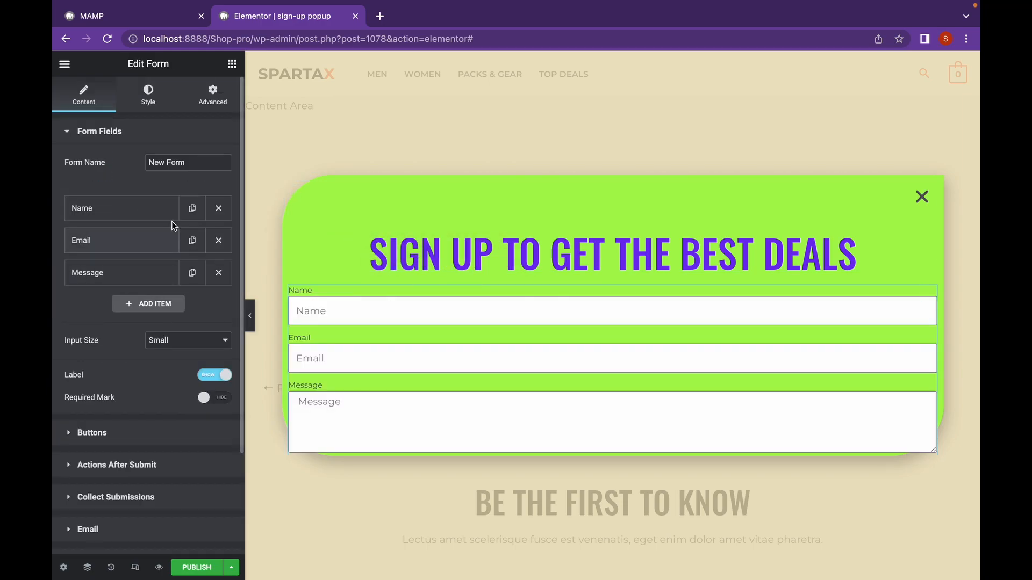
{"action": "left_click", "coordinate": [218, 207]}
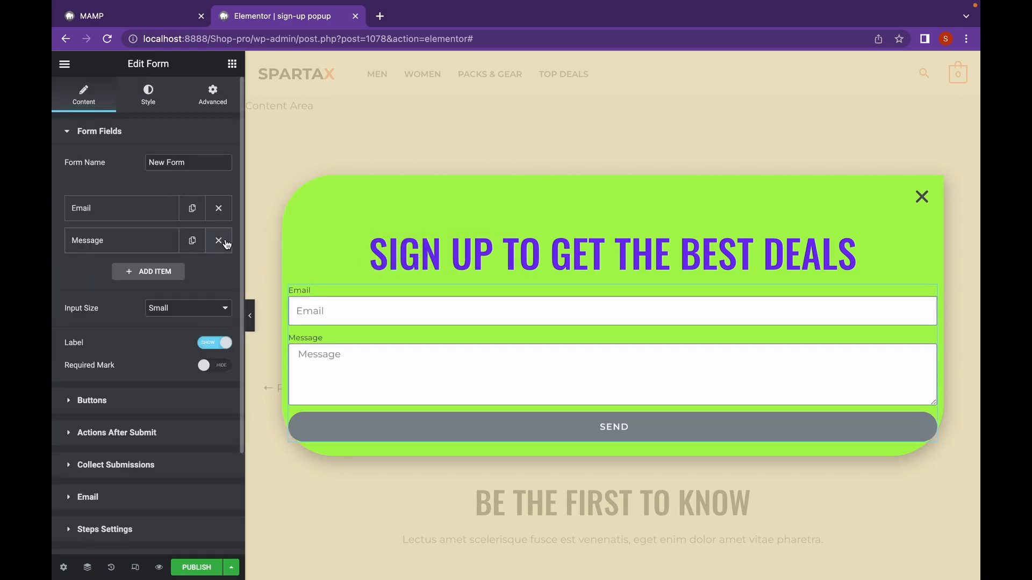
{"action": "left_click", "coordinate": [218, 239]}
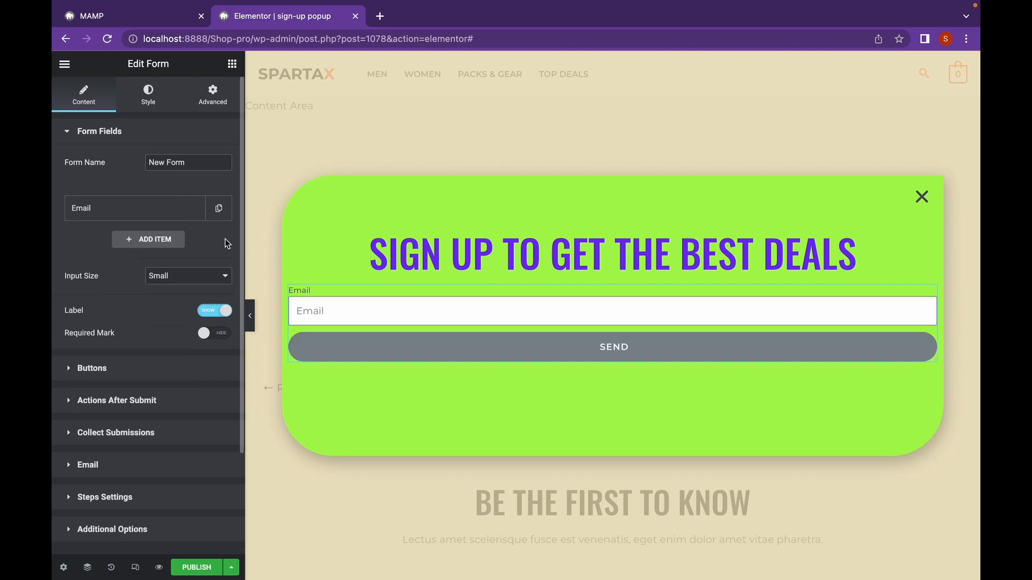
{"action": "mouse_move", "coordinate": [118, 369]}
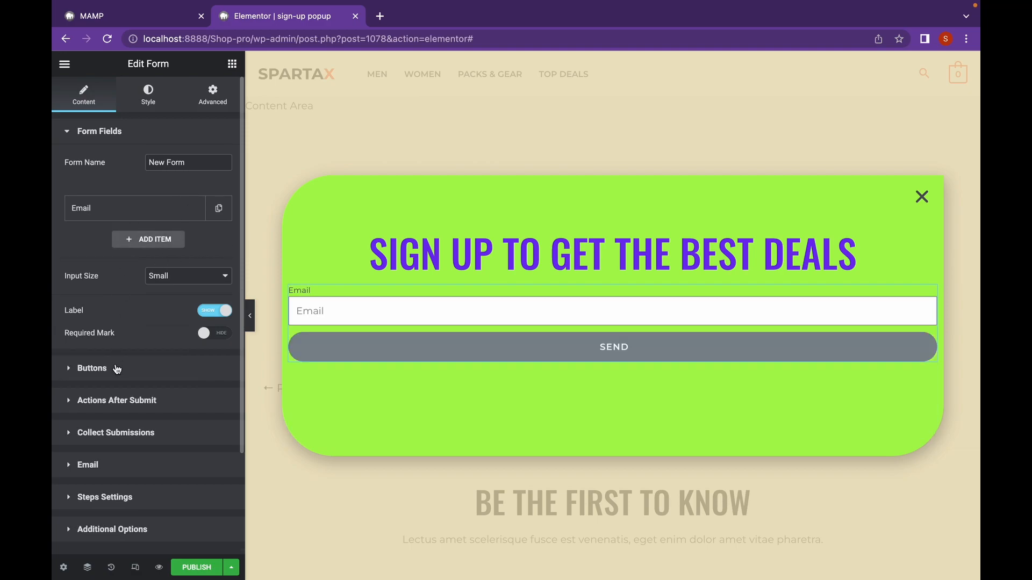
Set the form button to Extra Small, 50% column width and centred, then return to Form Fields.
{"action": "left_click", "coordinate": [91, 368]}
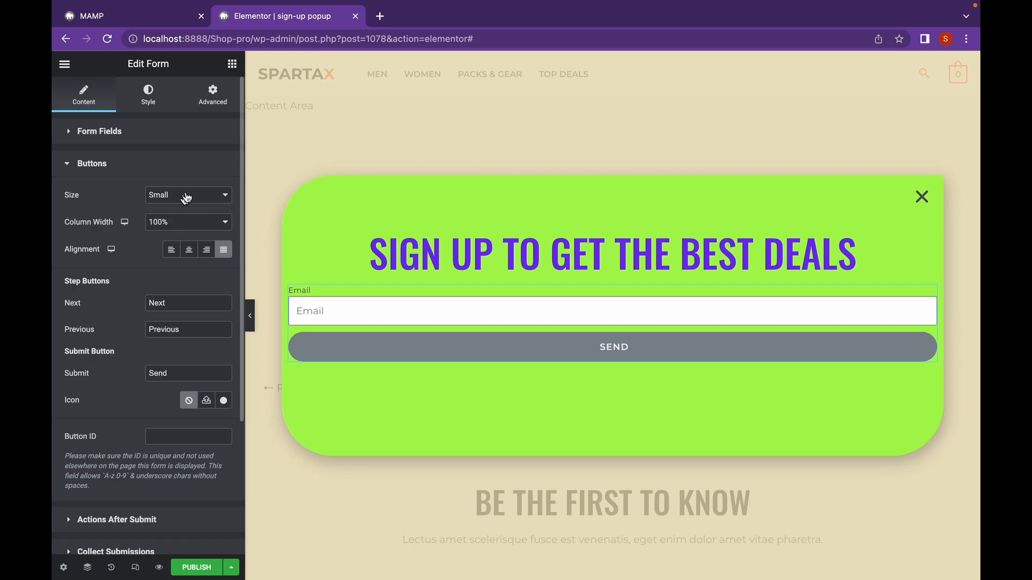
{"action": "left_click", "coordinate": [187, 194]}
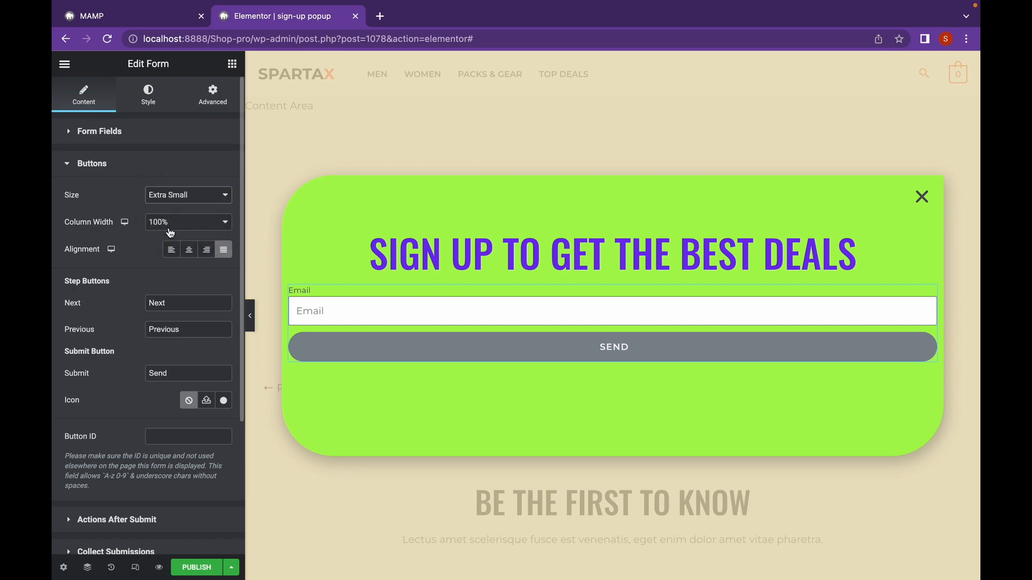
{"action": "left_click", "coordinate": [187, 221]}
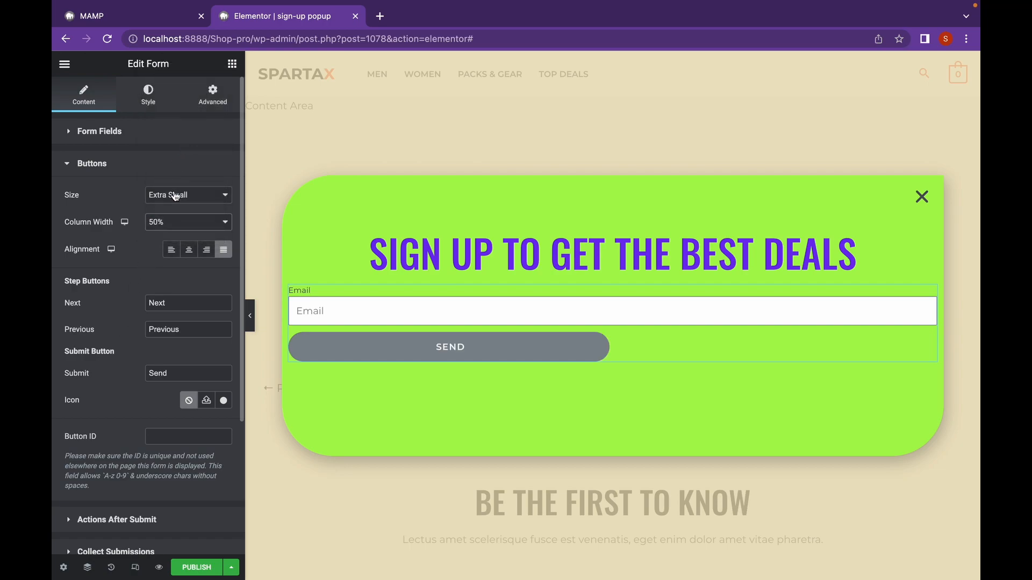
{"action": "left_click", "coordinate": [188, 250]}
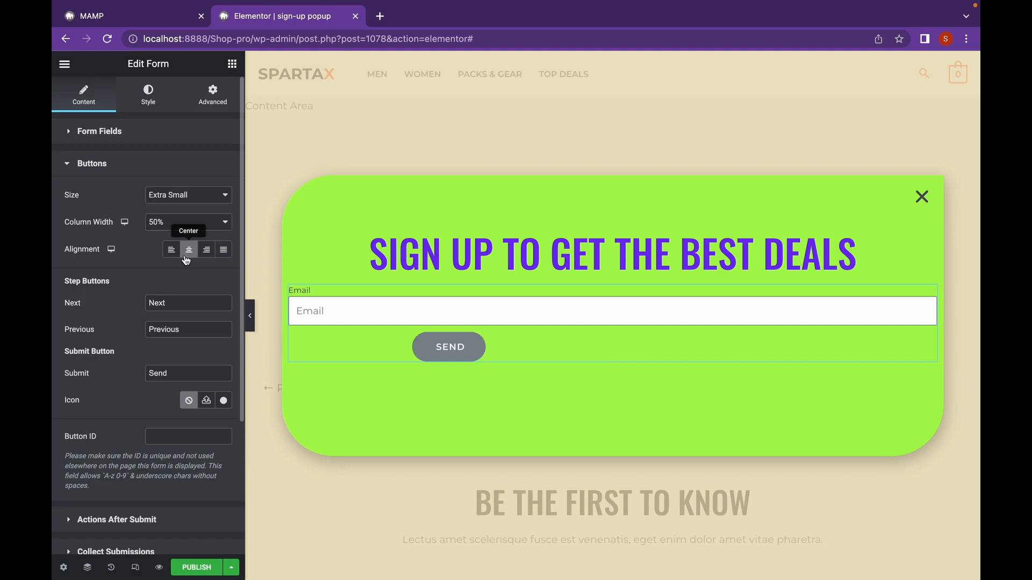
{"action": "left_click", "coordinate": [99, 131]}
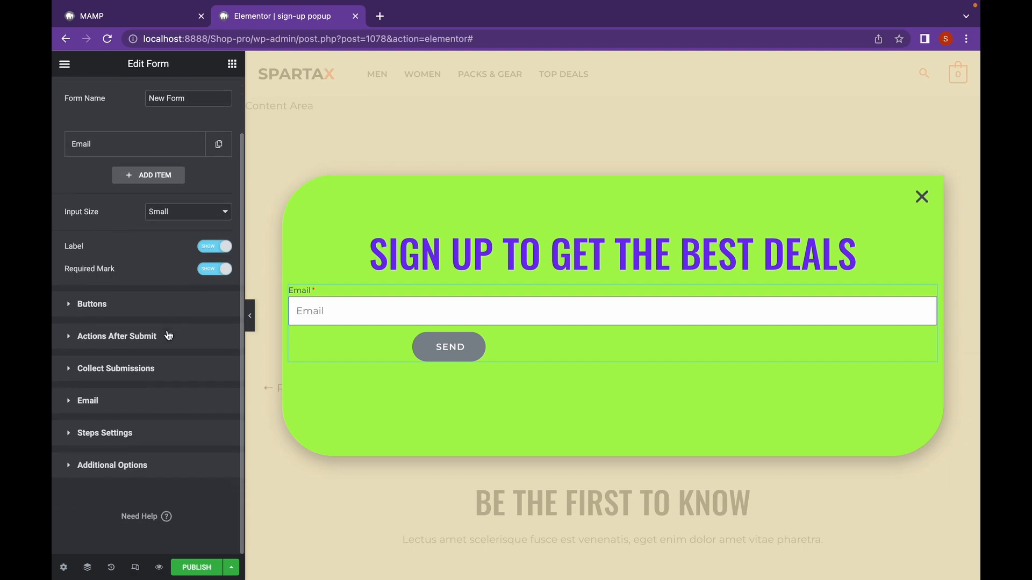
{"action": "mouse_move", "coordinate": [139, 337]}
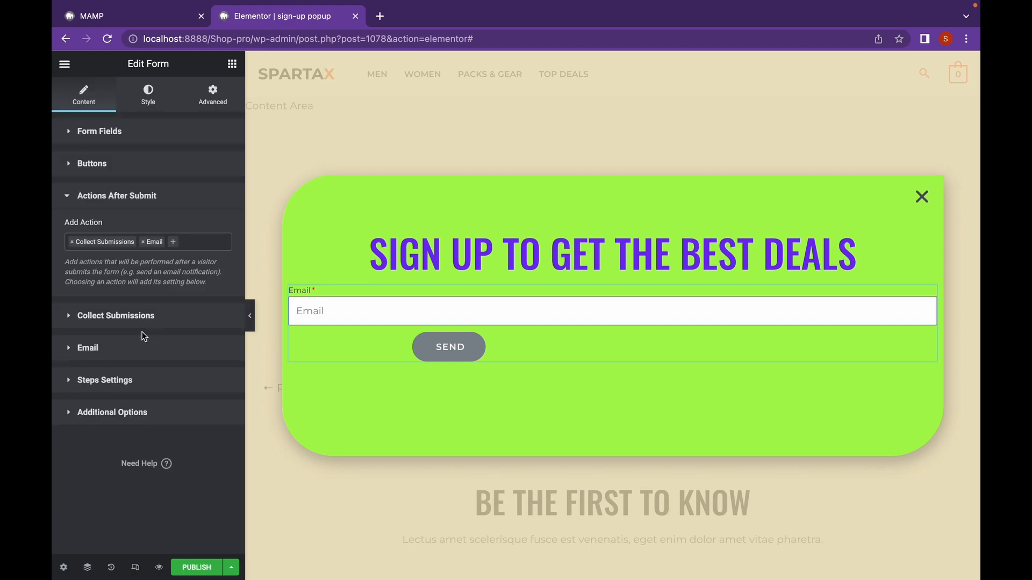
{"action": "mouse_move", "coordinate": [151, 321]}
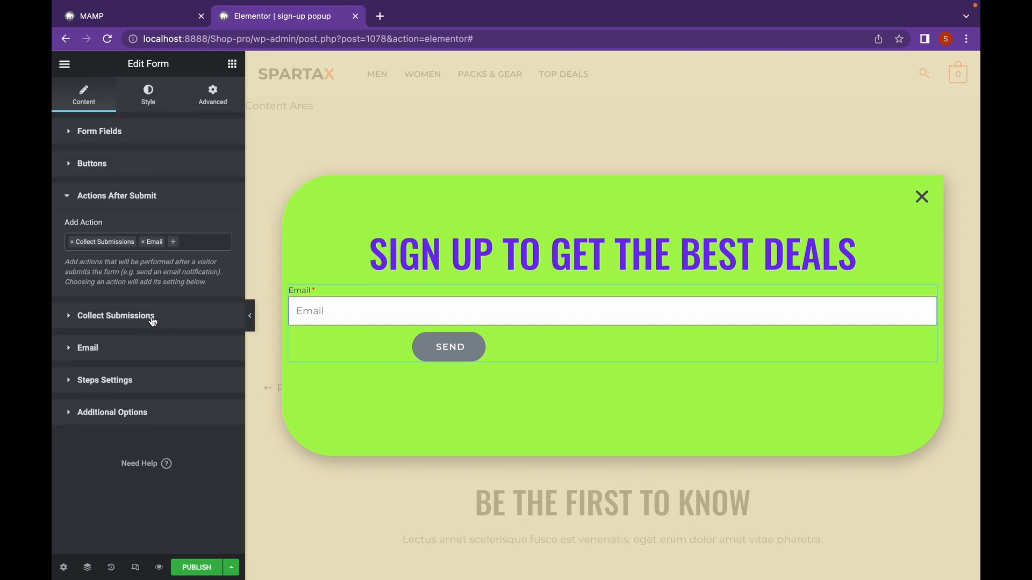
{"action": "mouse_move", "coordinate": [139, 380]}
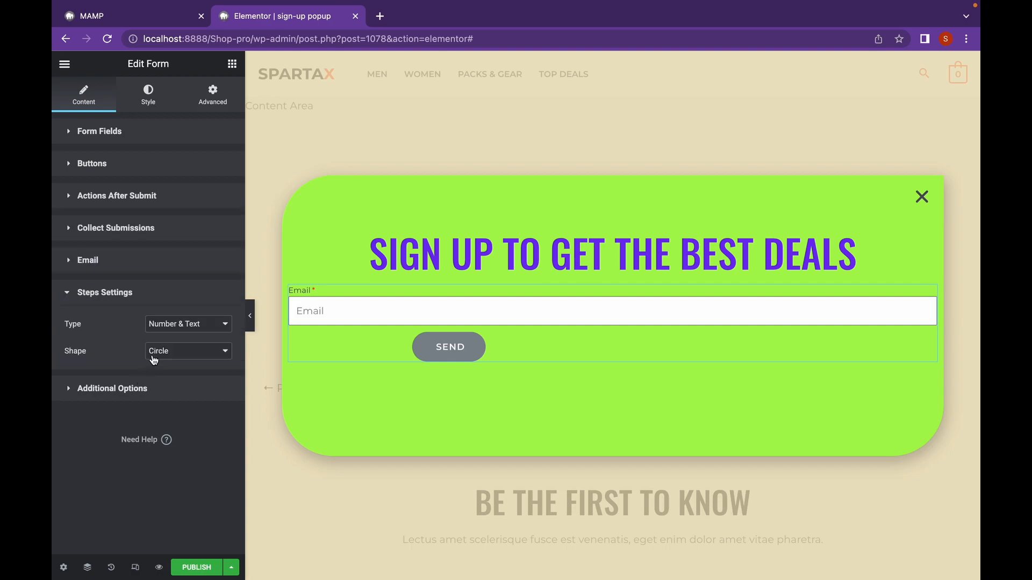
{"action": "left_click", "coordinate": [147, 92]}
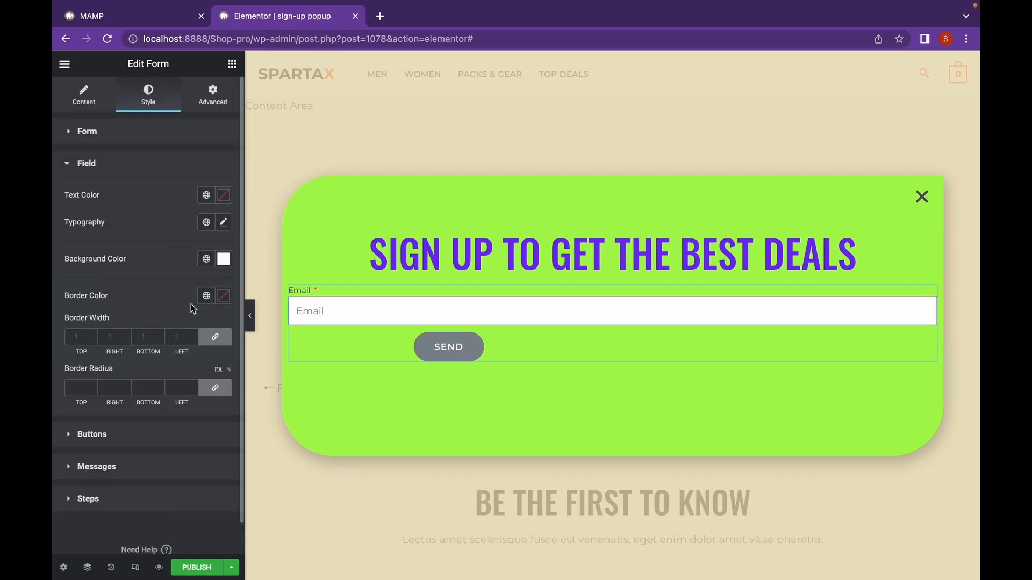
{"action": "mouse_move", "coordinate": [206, 223]}
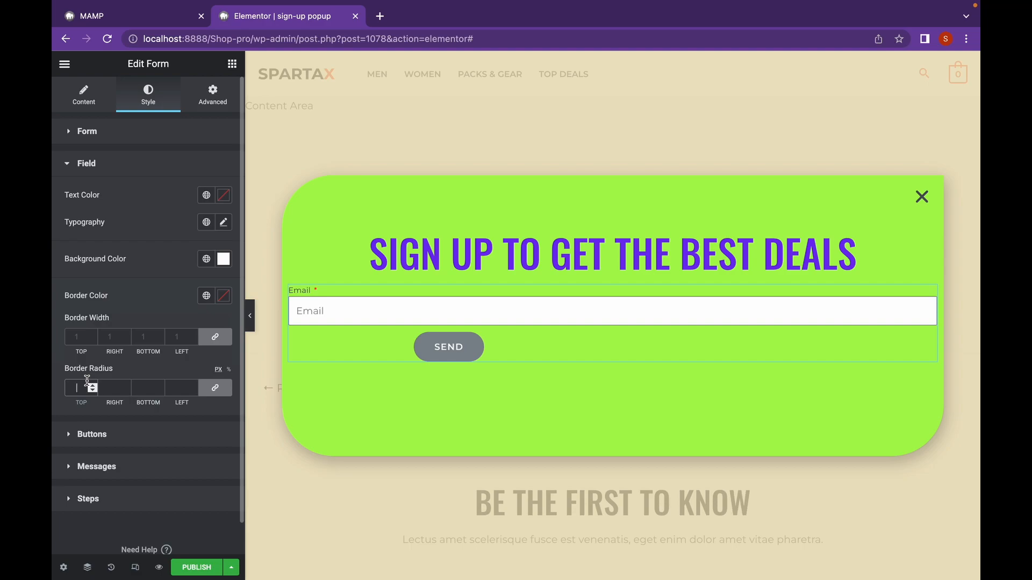
Give the field a border radius of 20 and an olive #A79A49 Send button background.
{"action": "type", "text": "20"}
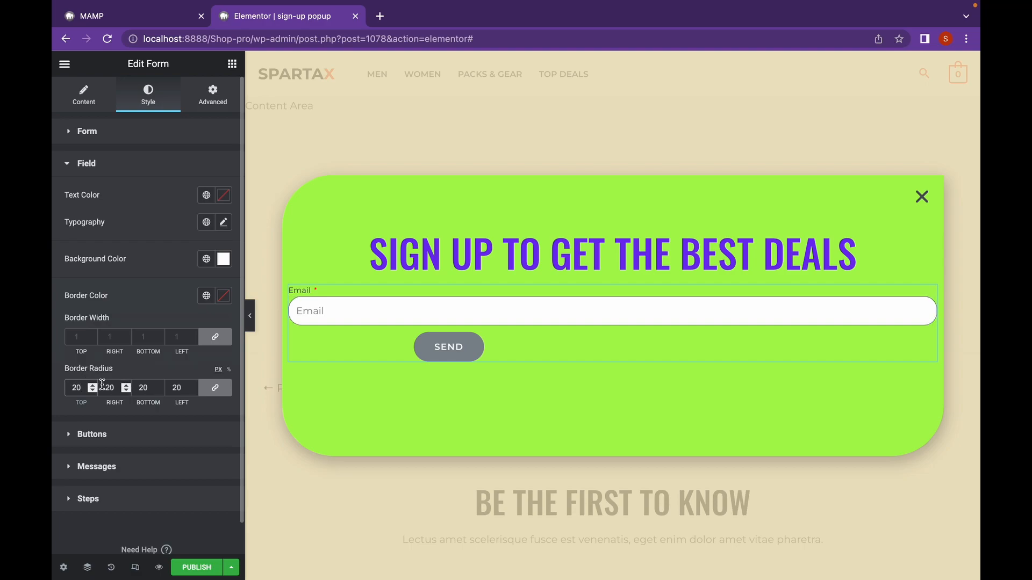
{"action": "left_click", "coordinate": [90, 433]}
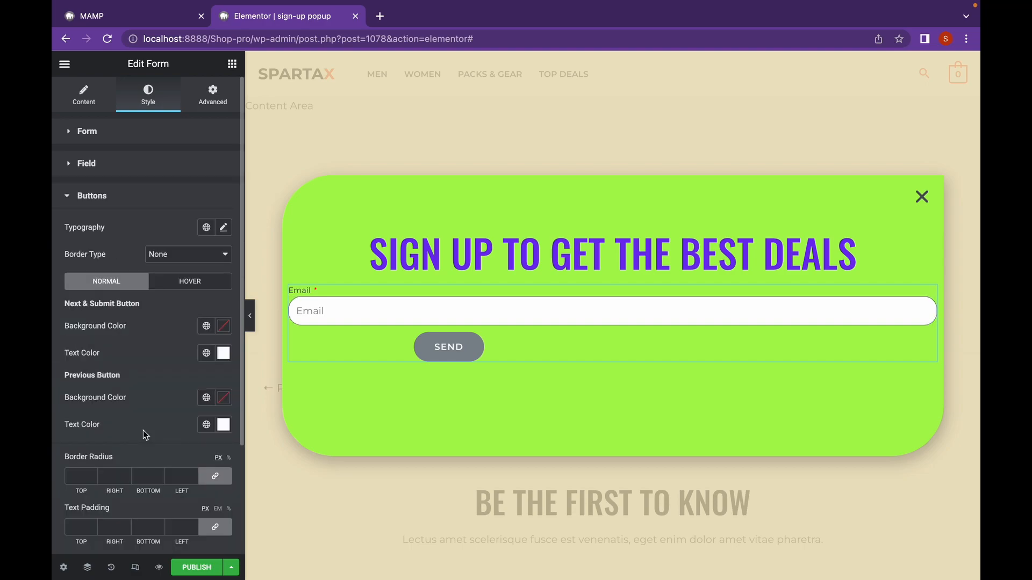
{"action": "left_click", "coordinate": [224, 326]}
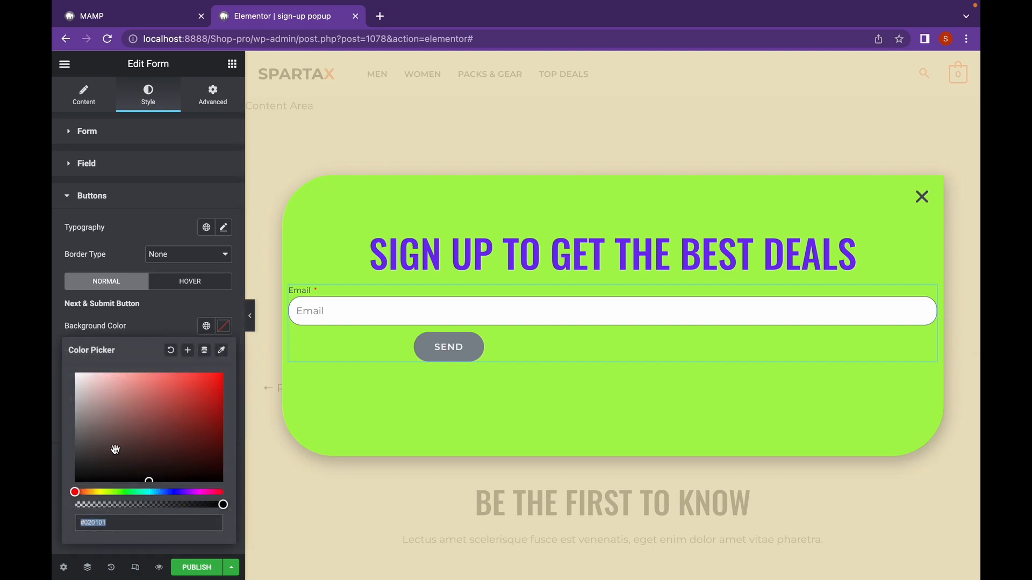
{"action": "left_click_drag", "start_coordinate": [74, 491], "coordinate": [122, 491]}
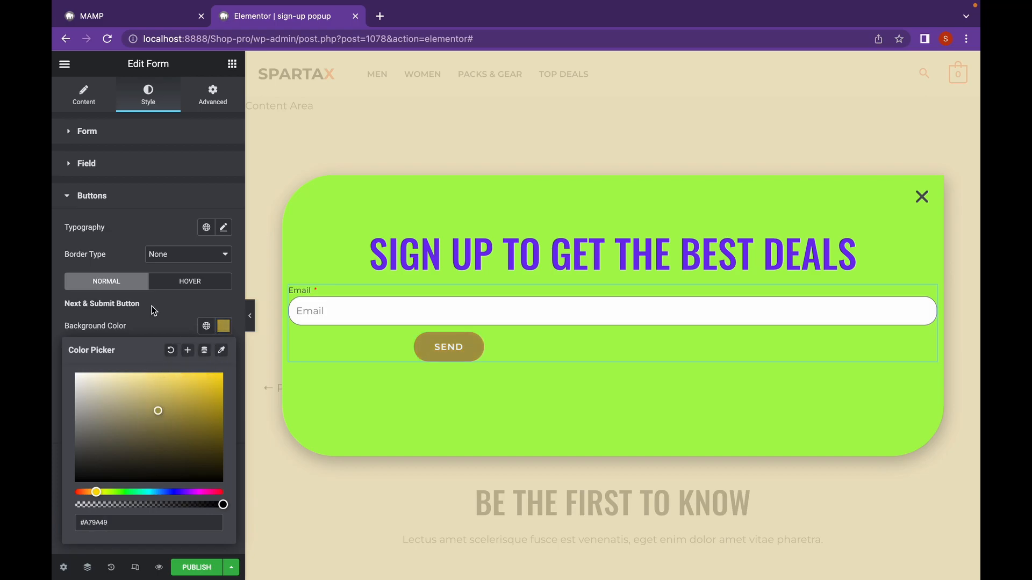
{"action": "left_click", "coordinate": [84, 94]}
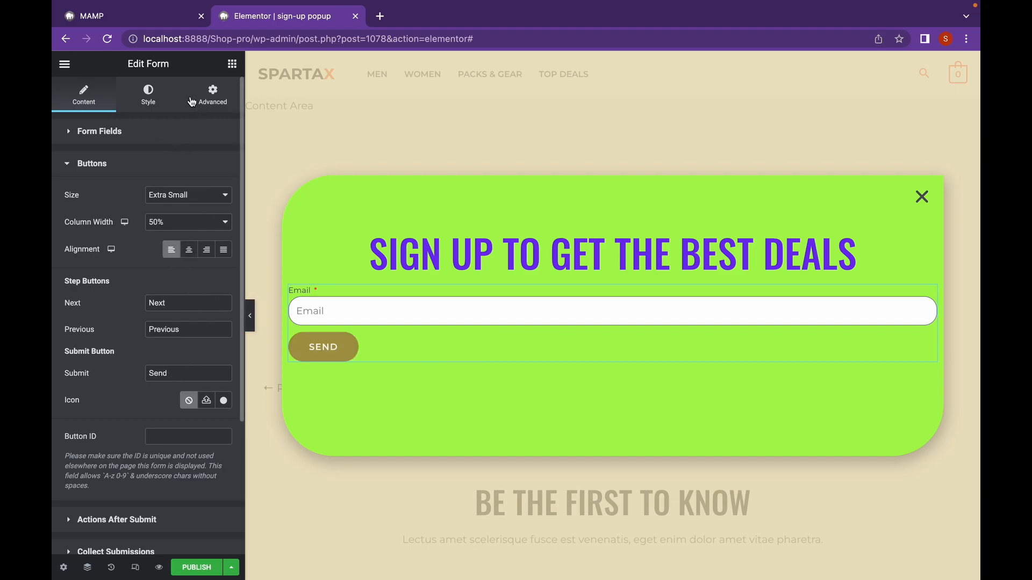
Set the form's padding to 60 on all sides and publish the popup.
{"action": "left_click", "coordinate": [212, 94]}
{"action": "type", "text": "60"}
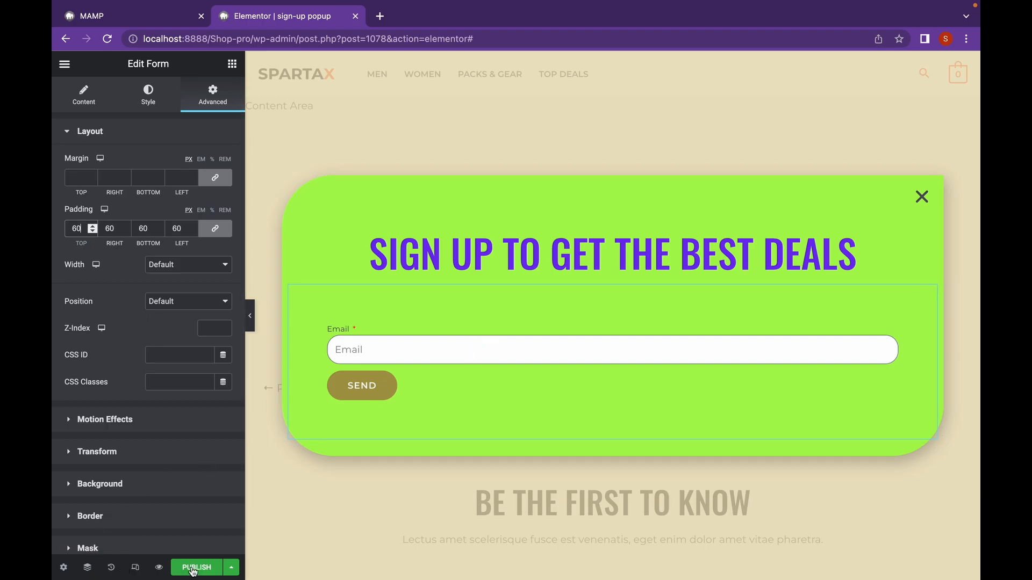
{"action": "left_click", "coordinate": [196, 568]}
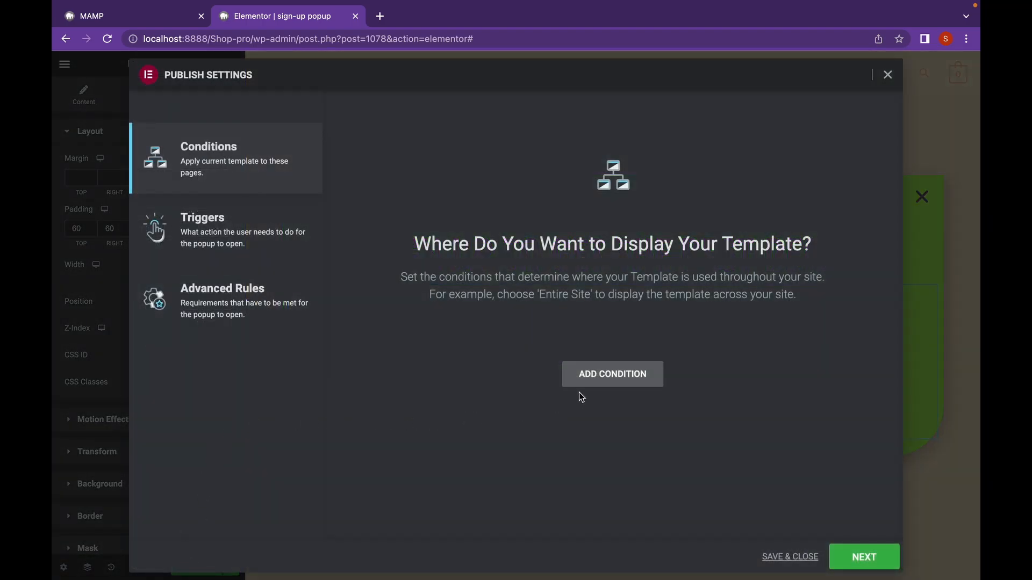
Add a display condition Include > Singular > Front Page, then move to Triggers.
{"action": "left_click", "coordinate": [611, 374]}
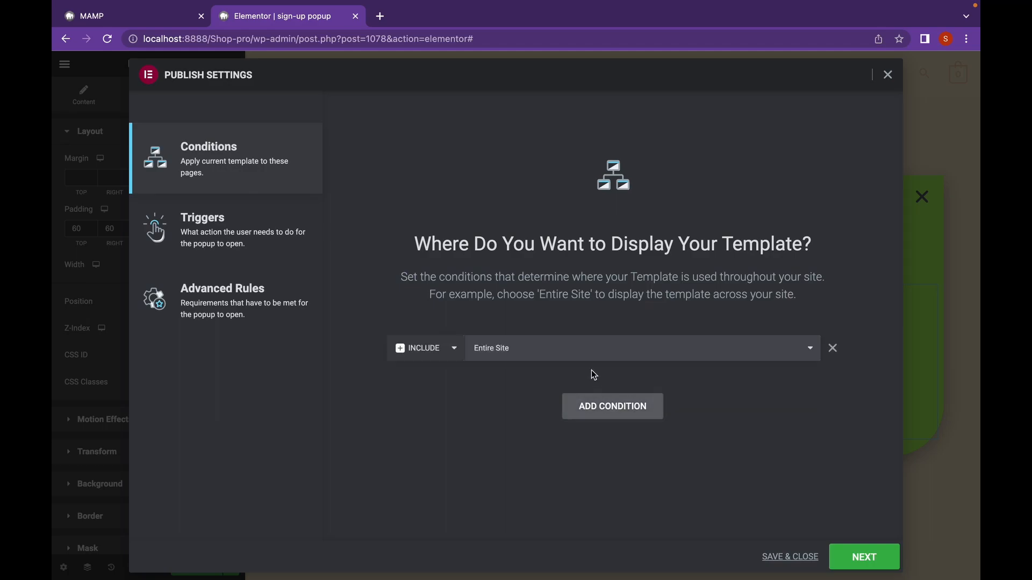
{"action": "left_click", "coordinate": [641, 347]}
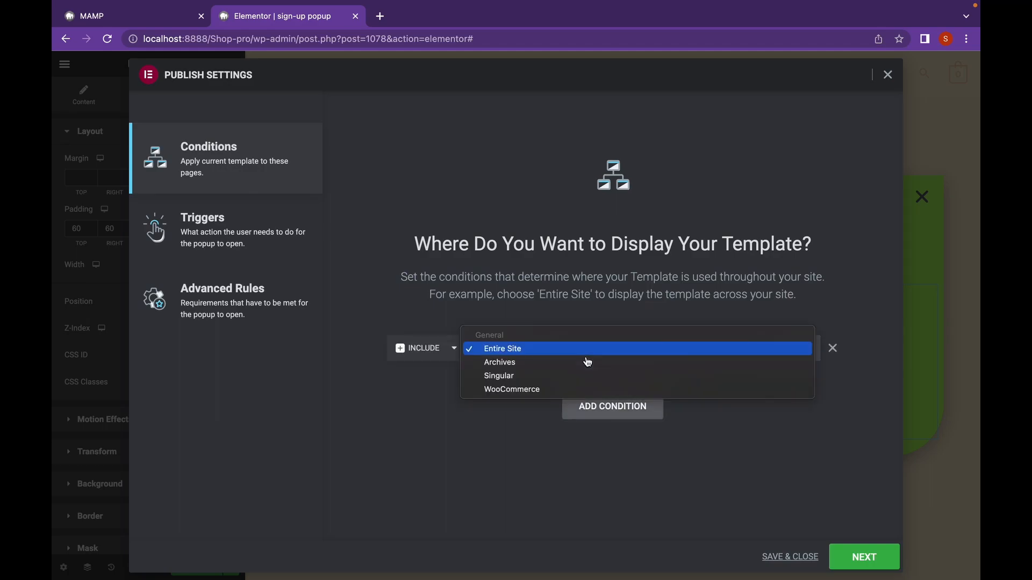
{"action": "mouse_move", "coordinate": [564, 376]}
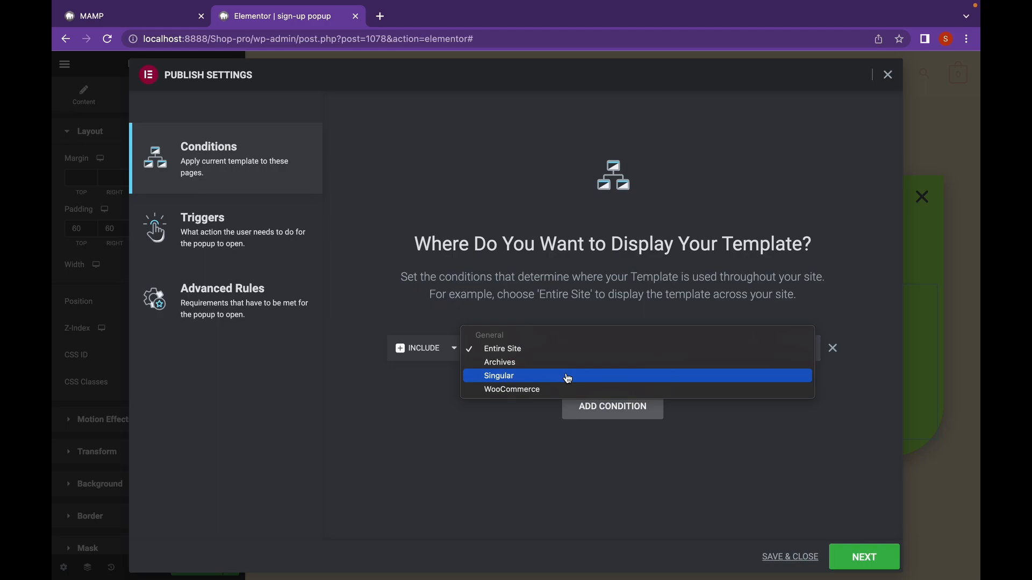
{"action": "left_click", "coordinate": [497, 375]}
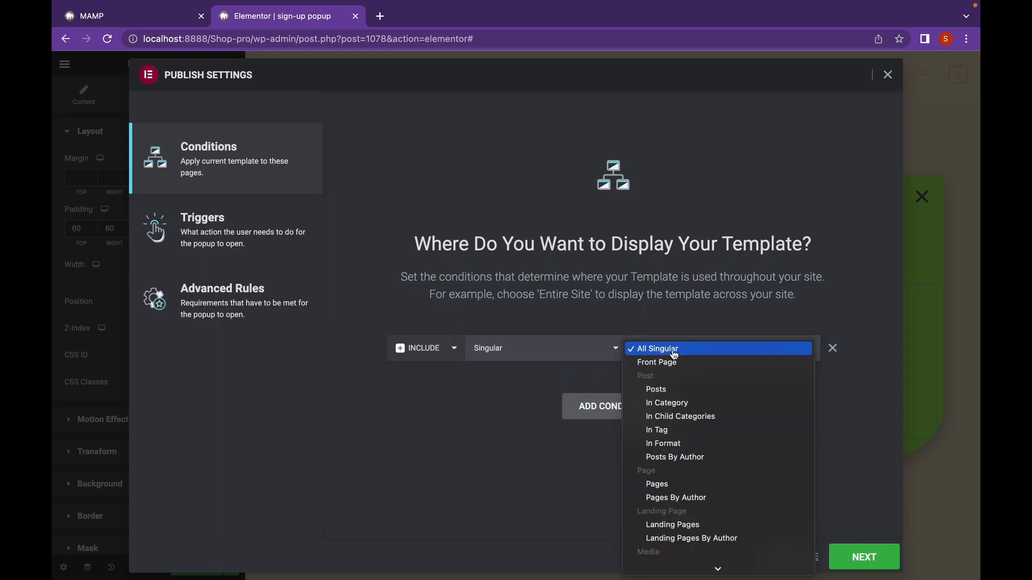
{"action": "left_click", "coordinate": [656, 362]}
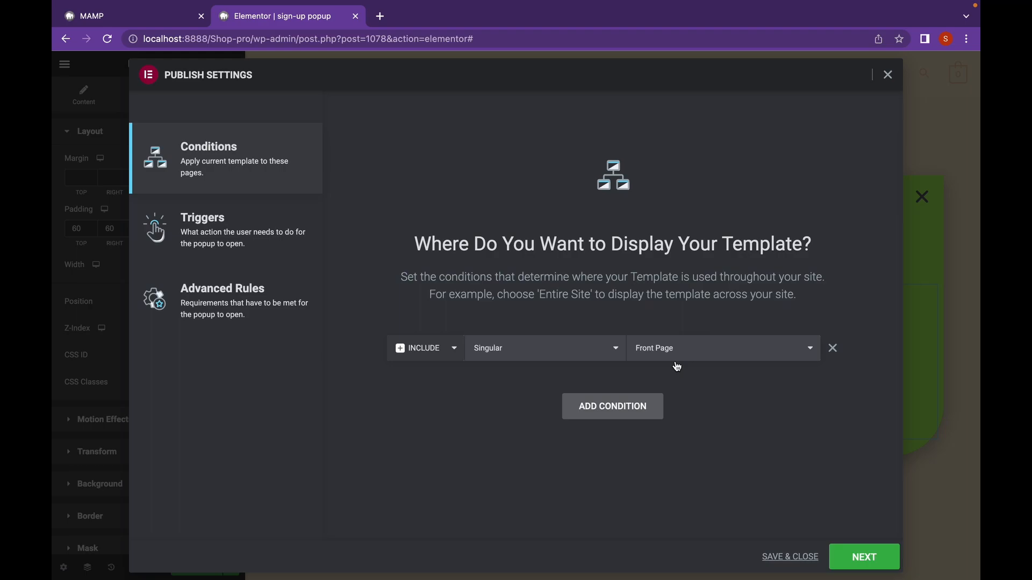
{"action": "left_click", "coordinate": [202, 226]}
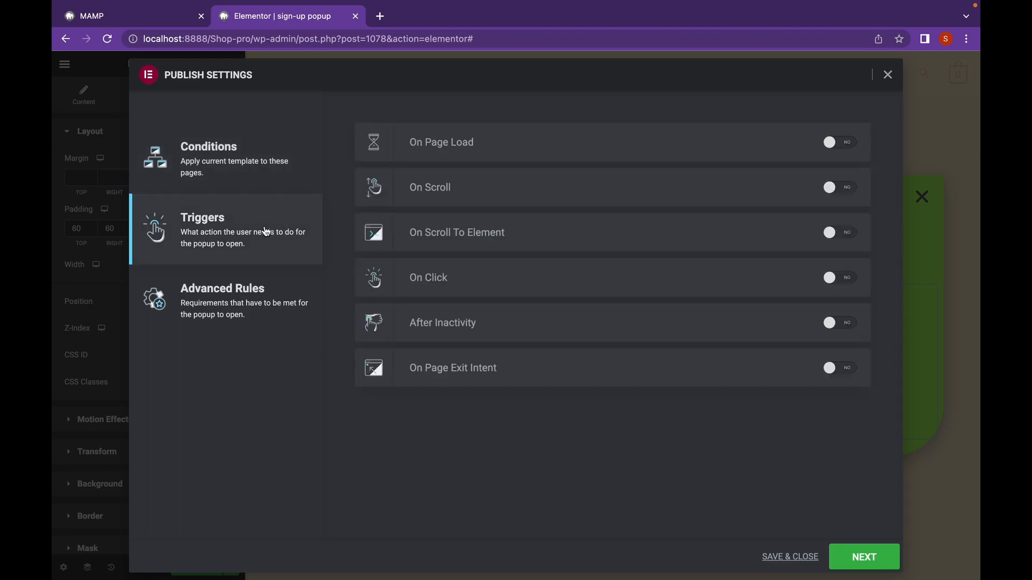
{"action": "mouse_move", "coordinate": [754, 172]}
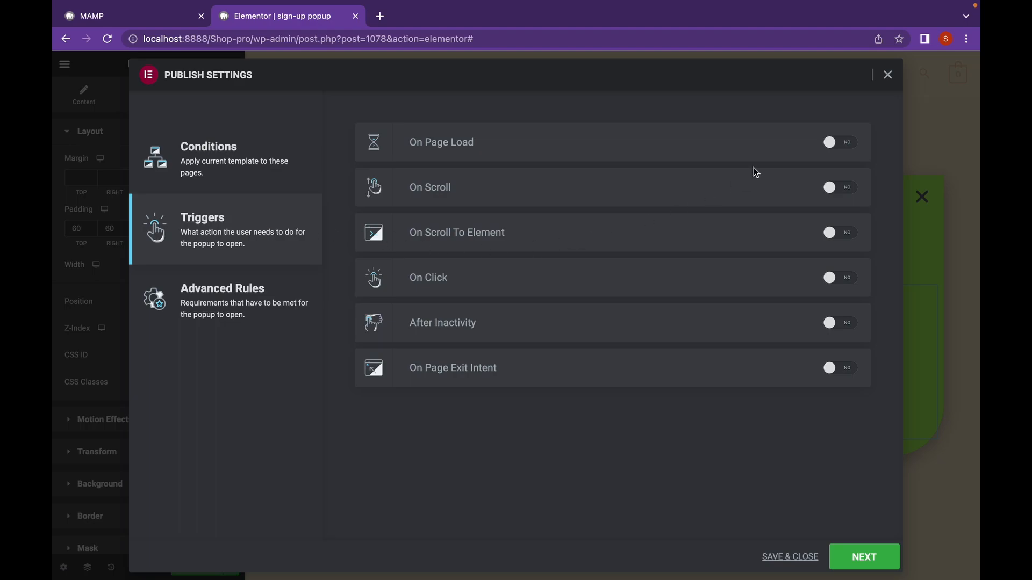
Enable On Page Load within 10 seconds, leaving On Scroll off, then move to Advanced Rules.
{"action": "left_click", "coordinate": [839, 142]}
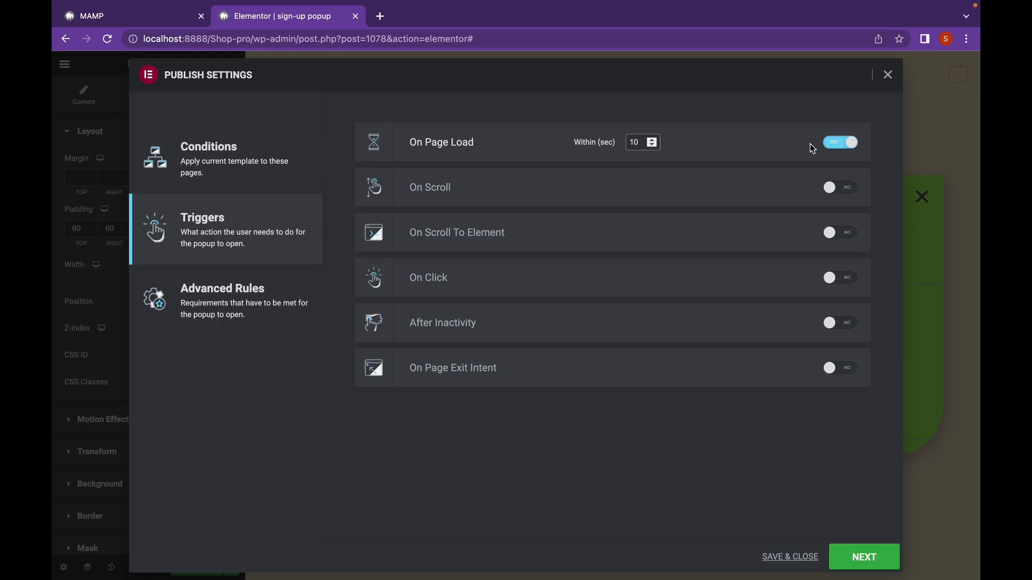
{"action": "left_click", "coordinate": [840, 142]}
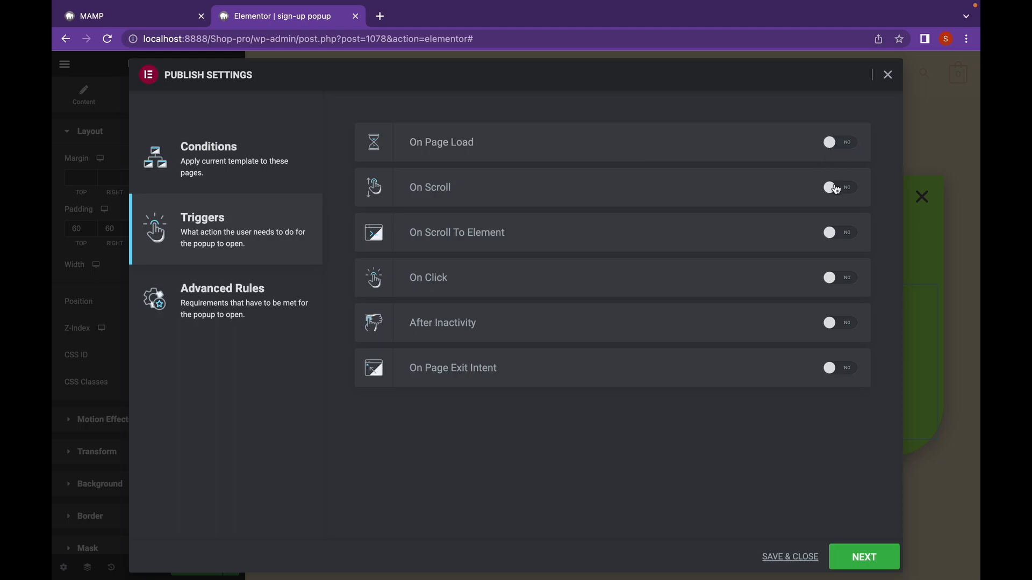
{"action": "left_click", "coordinate": [839, 187]}
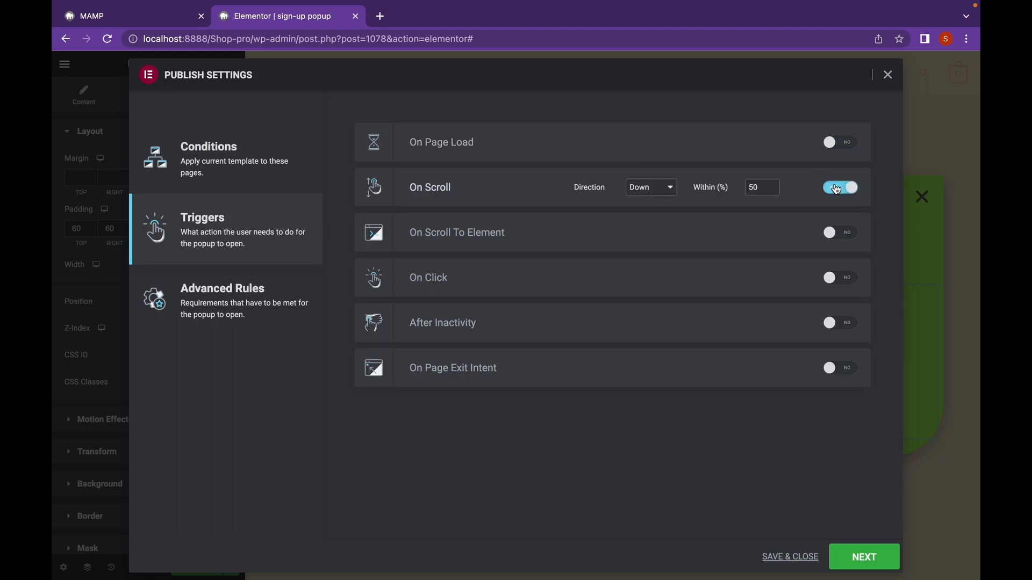
{"action": "left_click", "coordinate": [840, 187]}
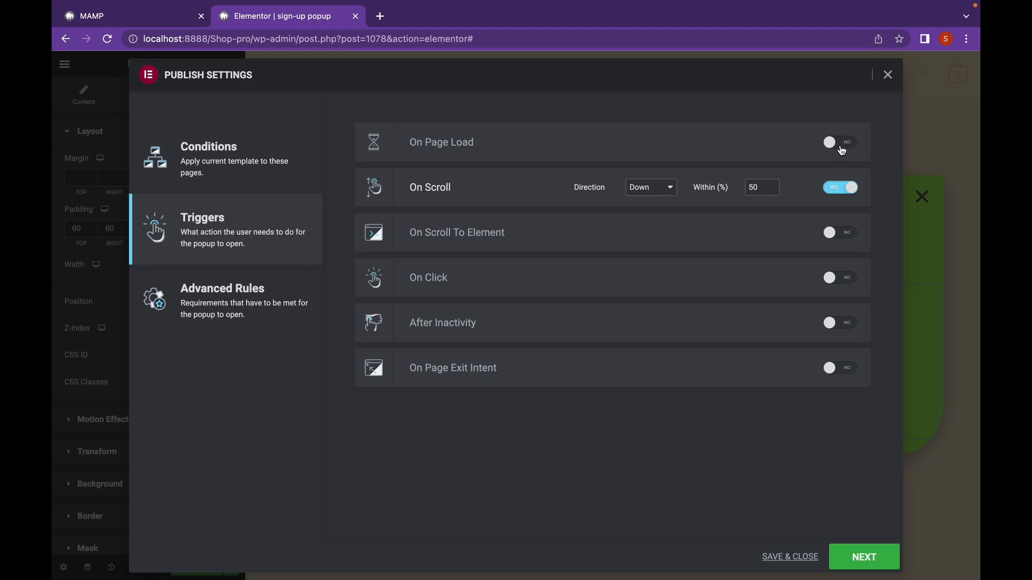
{"action": "mouse_move", "coordinate": [843, 143]}
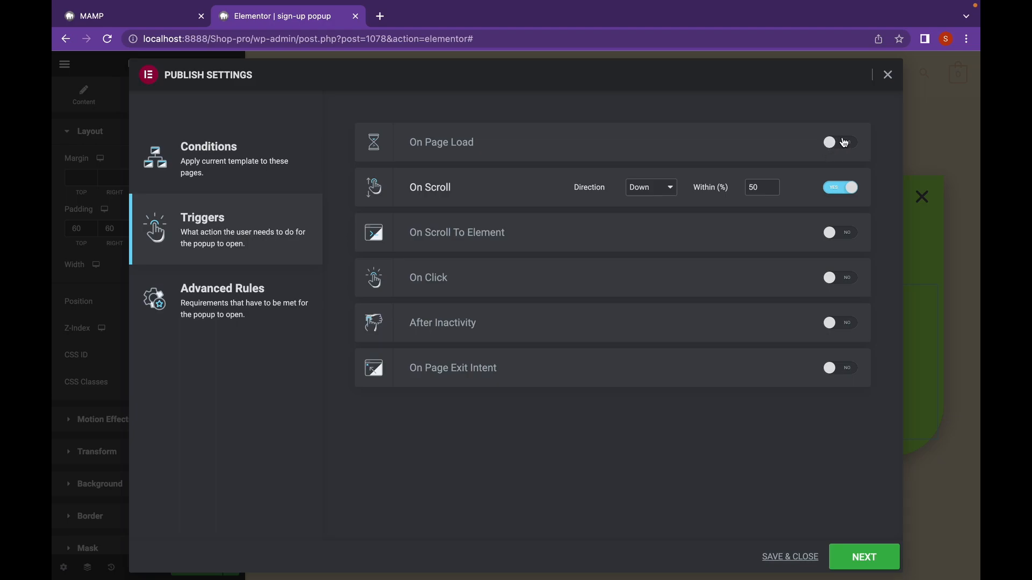
{"action": "left_click", "coordinate": [841, 142]}
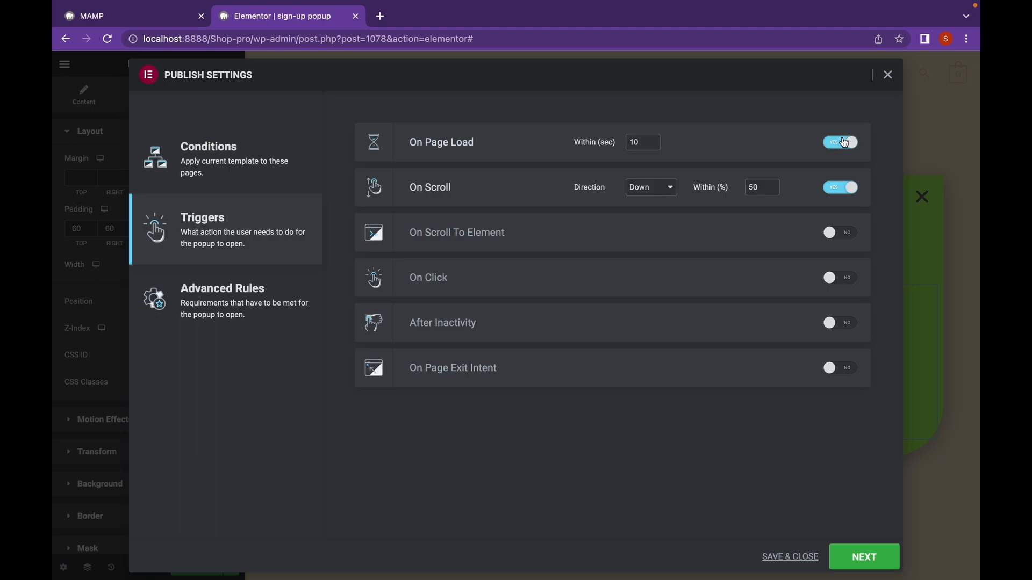
{"action": "left_click", "coordinate": [840, 187]}
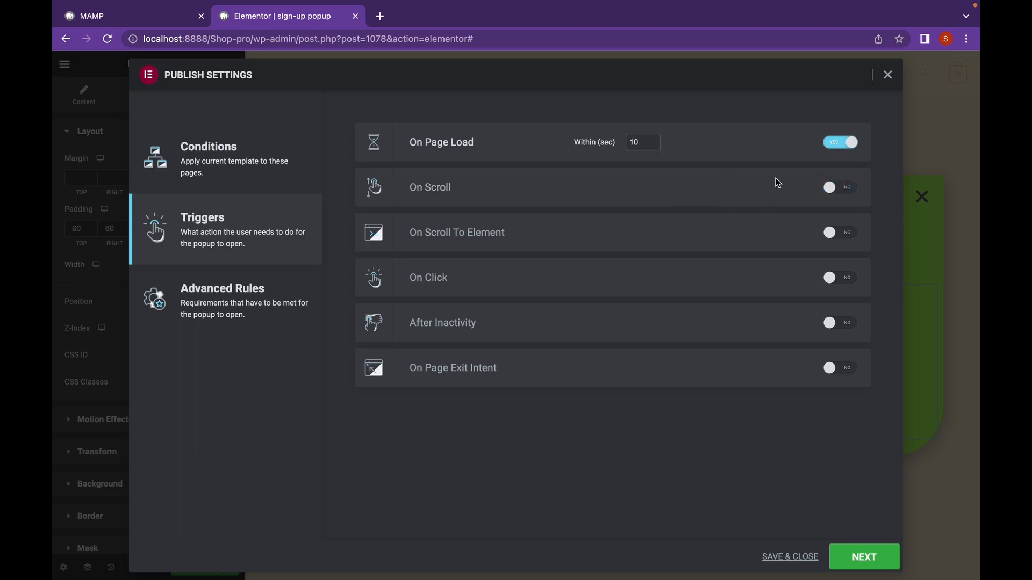
{"action": "left_click", "coordinate": [639, 142]}
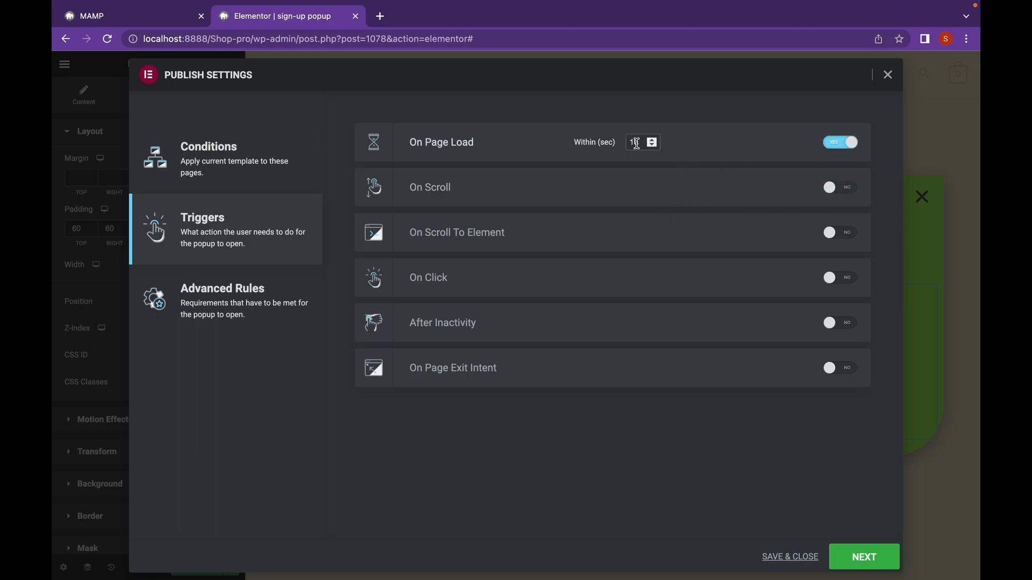
{"action": "left_click", "coordinate": [221, 301]}
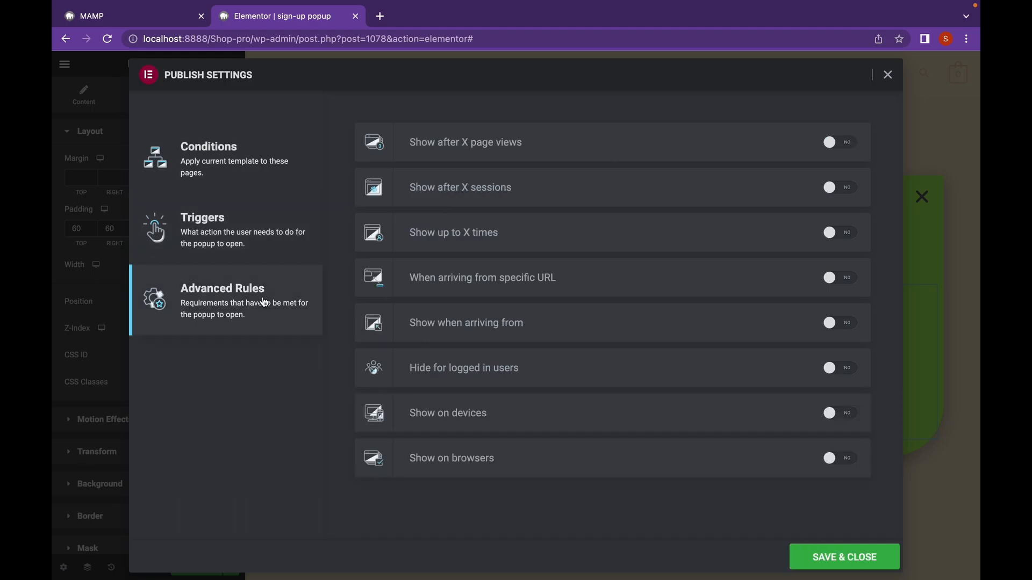
{"action": "mouse_move", "coordinate": [479, 257]}
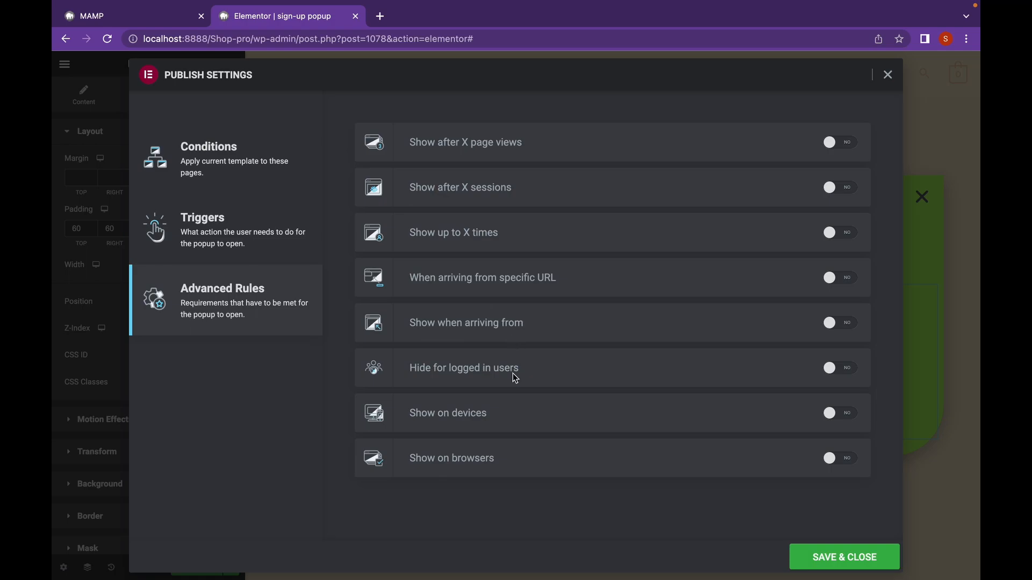
{"action": "mouse_move", "coordinate": [848, 372]}
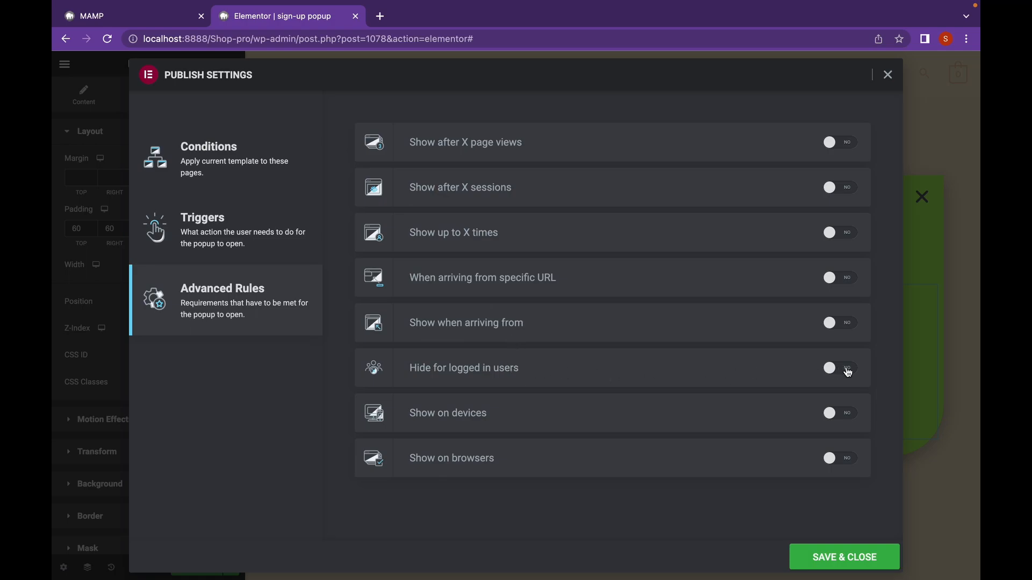
Hide the popup for all logged-in users and show it up to 3 times, counted on open.
{"action": "left_click", "coordinate": [840, 368]}
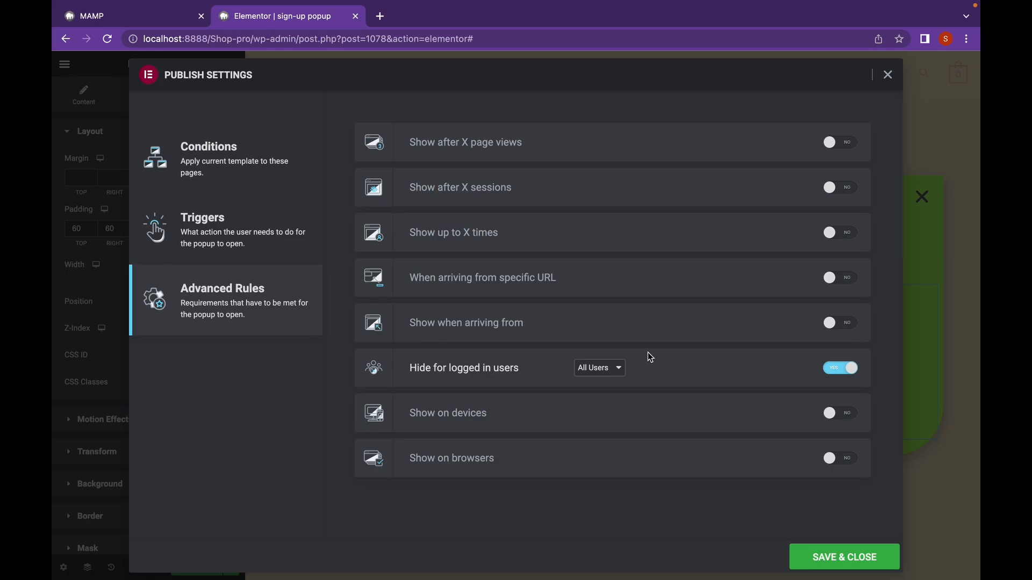
{"action": "mouse_move", "coordinate": [483, 251]}
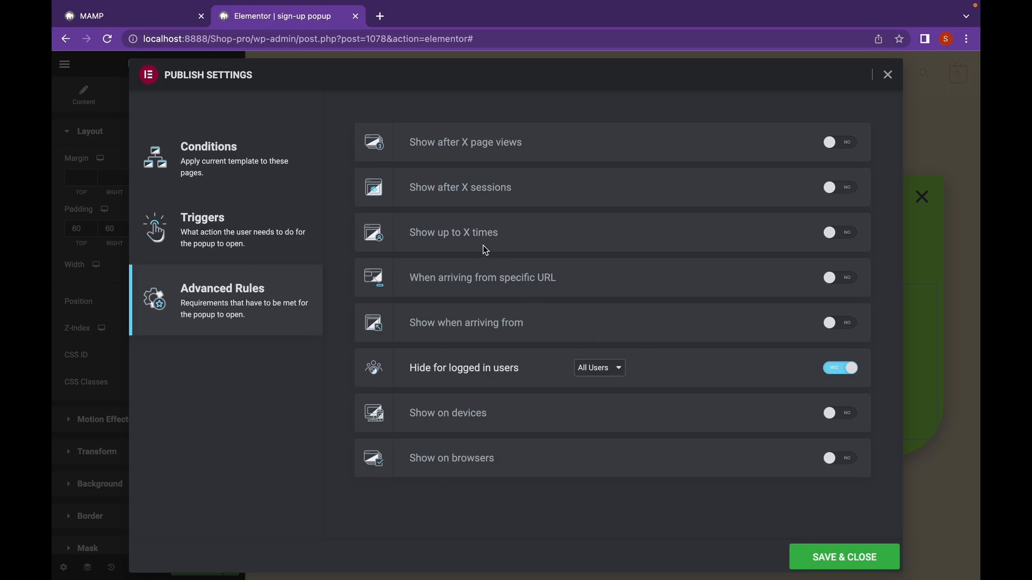
{"action": "mouse_move", "coordinate": [841, 233]}
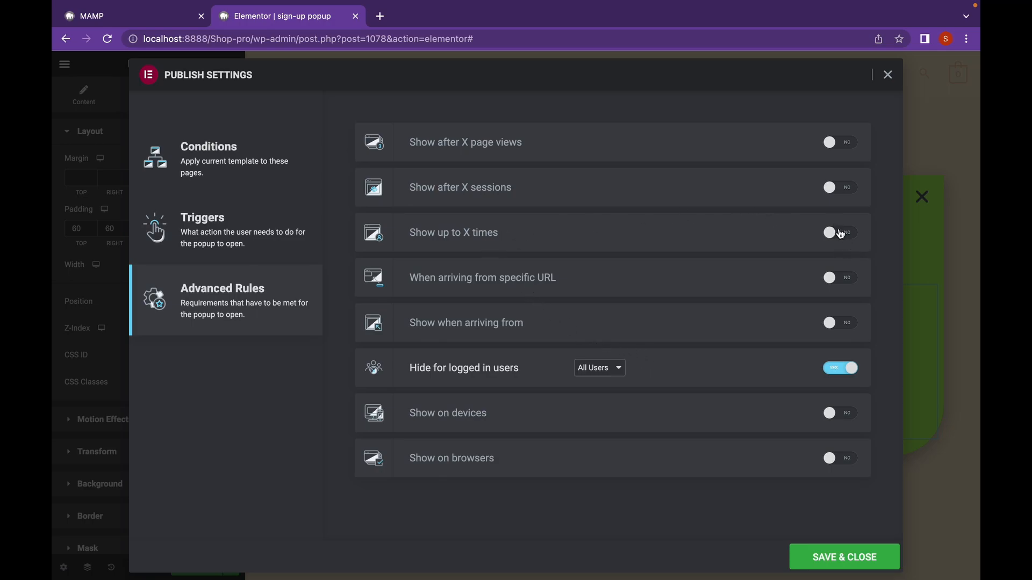
{"action": "left_click", "coordinate": [840, 232]}
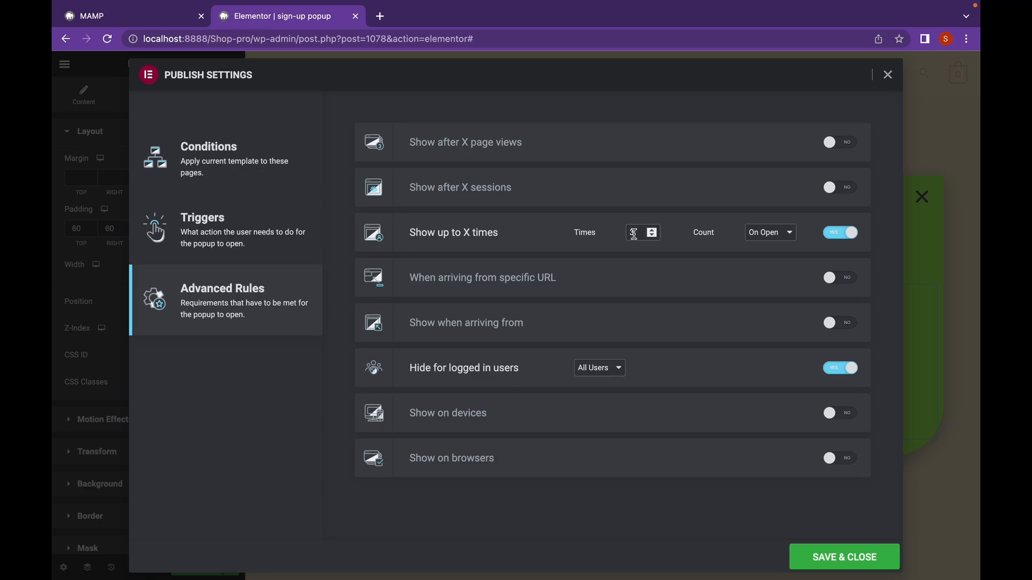
{"action": "left_click", "coordinate": [768, 232]}
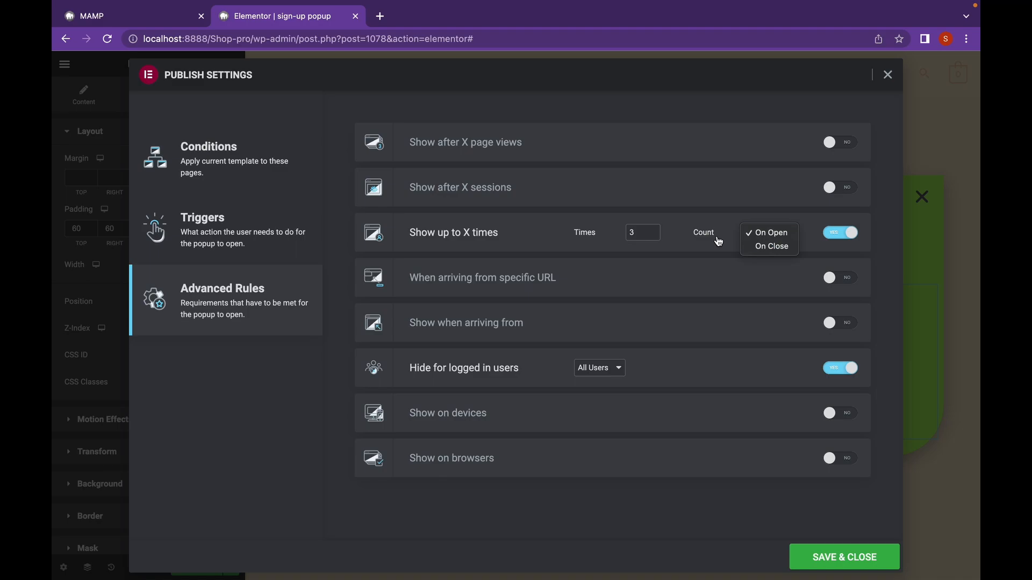
{"action": "left_click", "coordinate": [767, 232]}
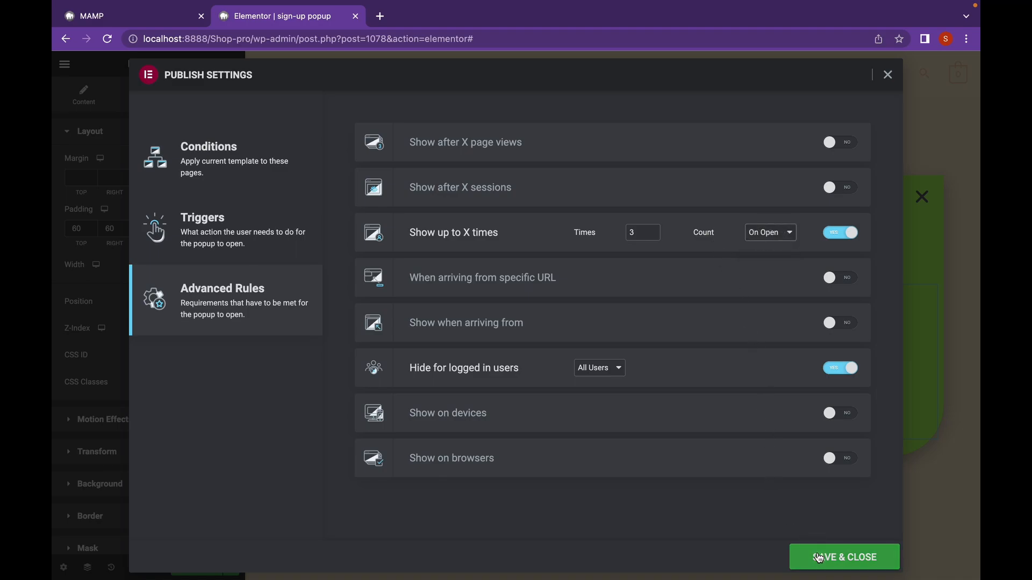
Save the publish settings, then on the live front page submit the popup form with an empty email.
{"action": "left_click", "coordinate": [844, 557]}
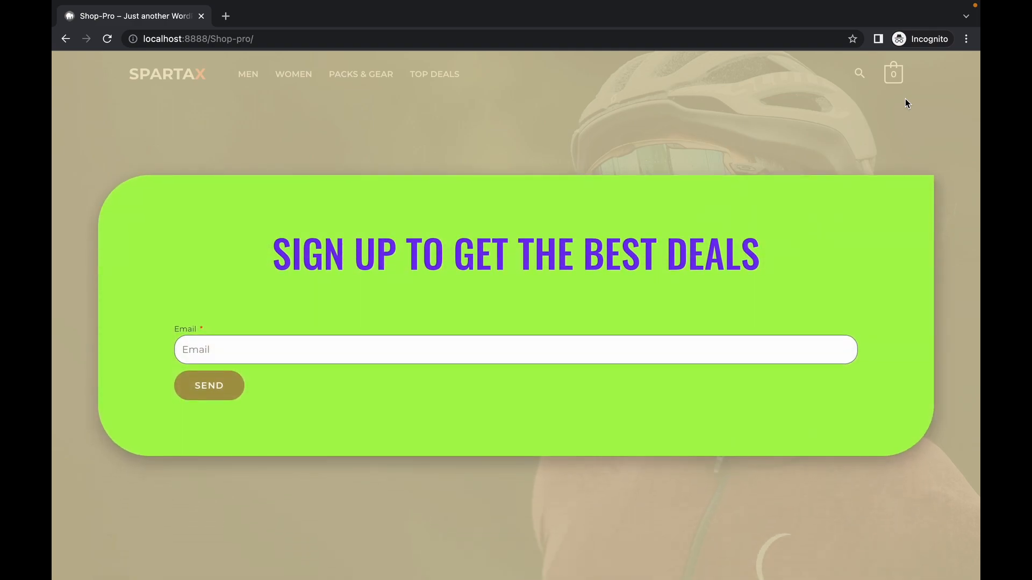
{"action": "mouse_move", "coordinate": [617, 357]}
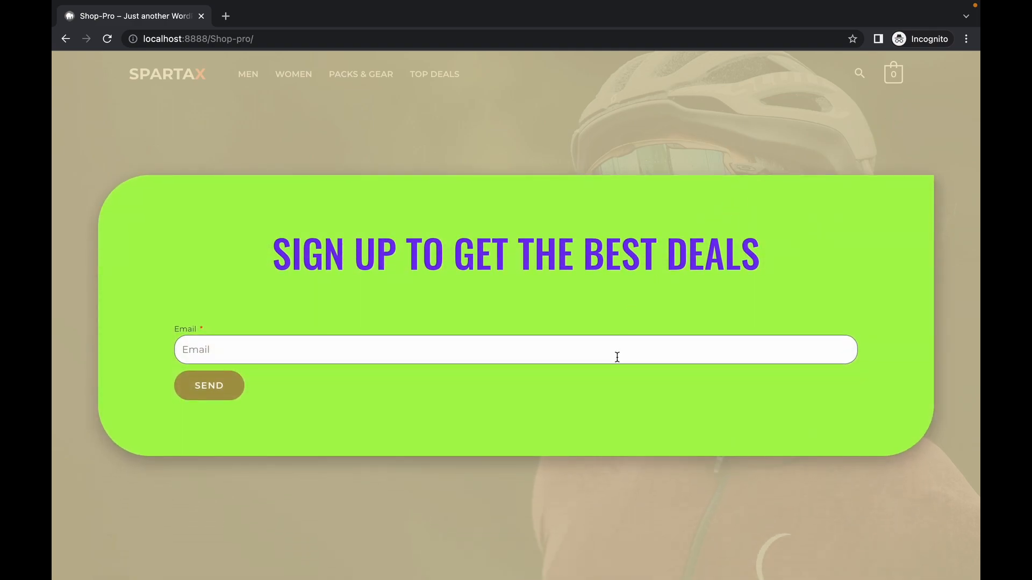
{"action": "left_click", "coordinate": [209, 386]}
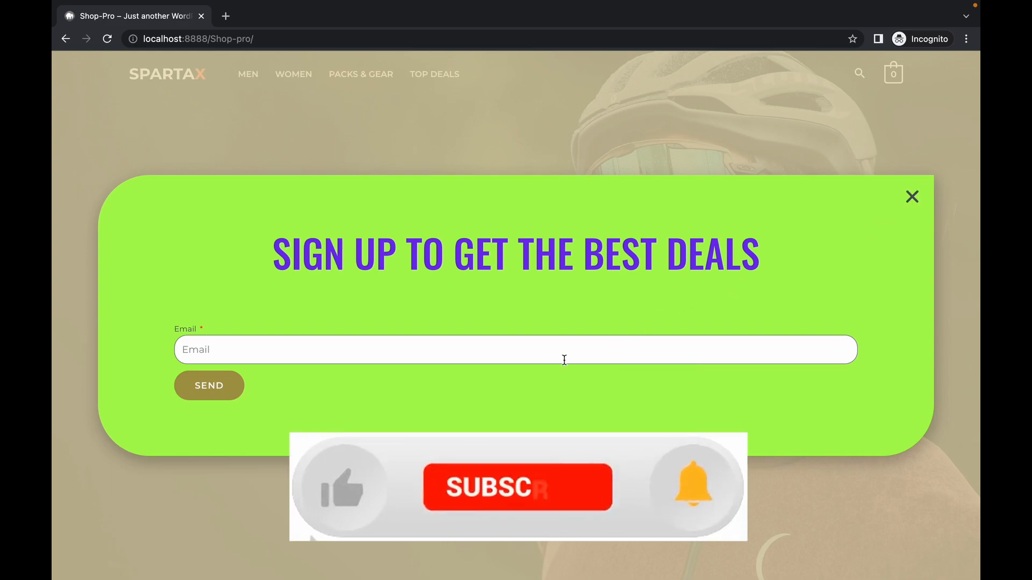
{"action": "left_click", "coordinate": [209, 386]}
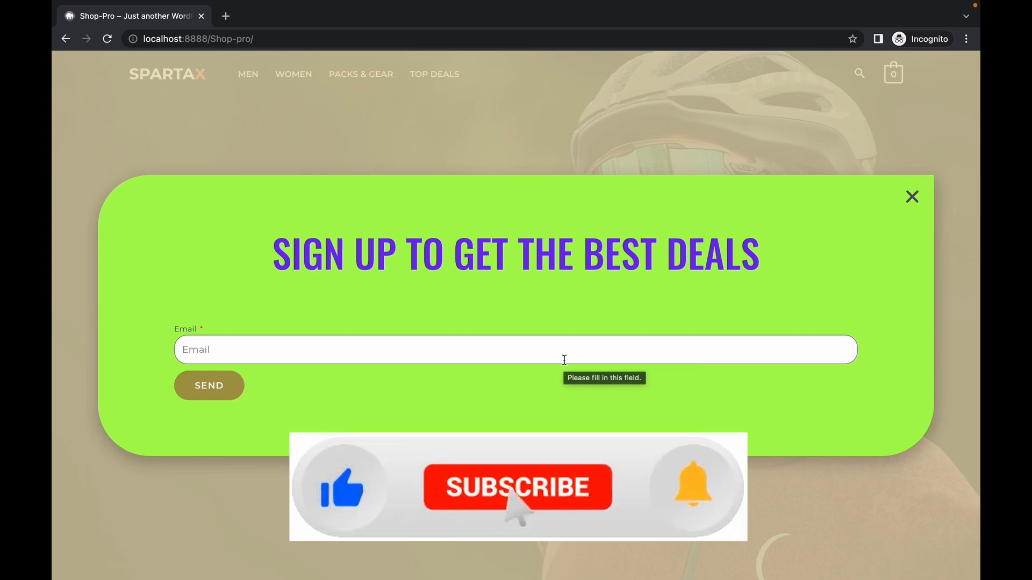